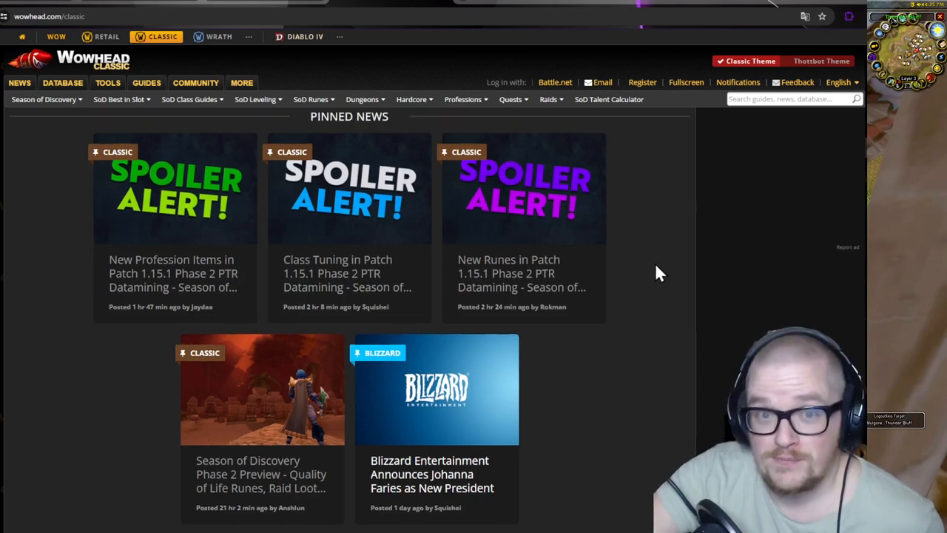
{"action": "mouse_move", "coordinate": [596, 349]}
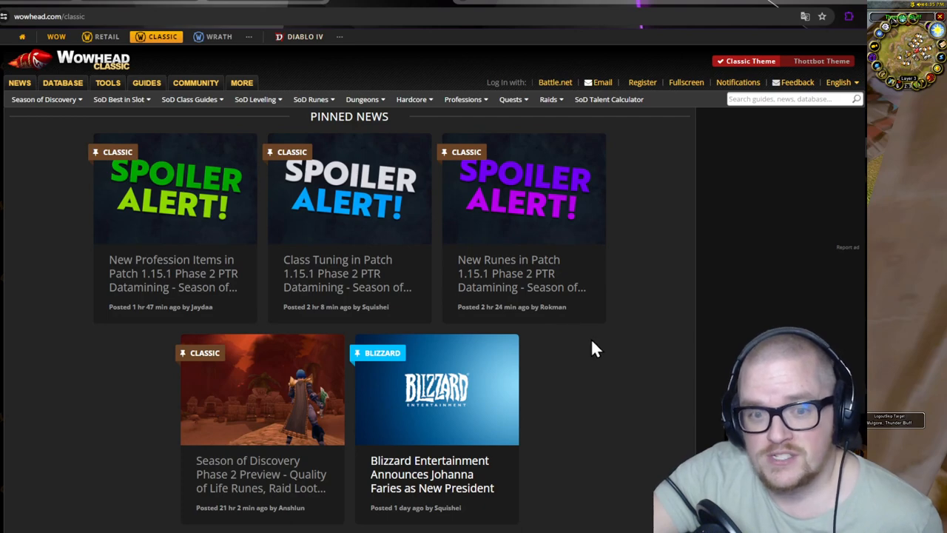
{"action": "mouse_move", "coordinate": [618, 287]}
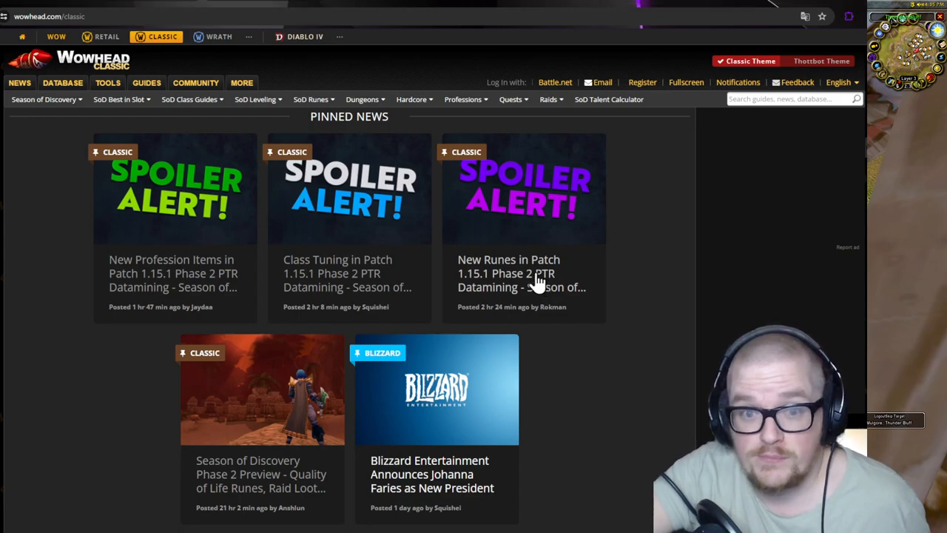
Open the 'New Runes in Patch 1.15.1' article and scroll down to its Warlock runes.
{"action": "left_click", "coordinate": [522, 273]}
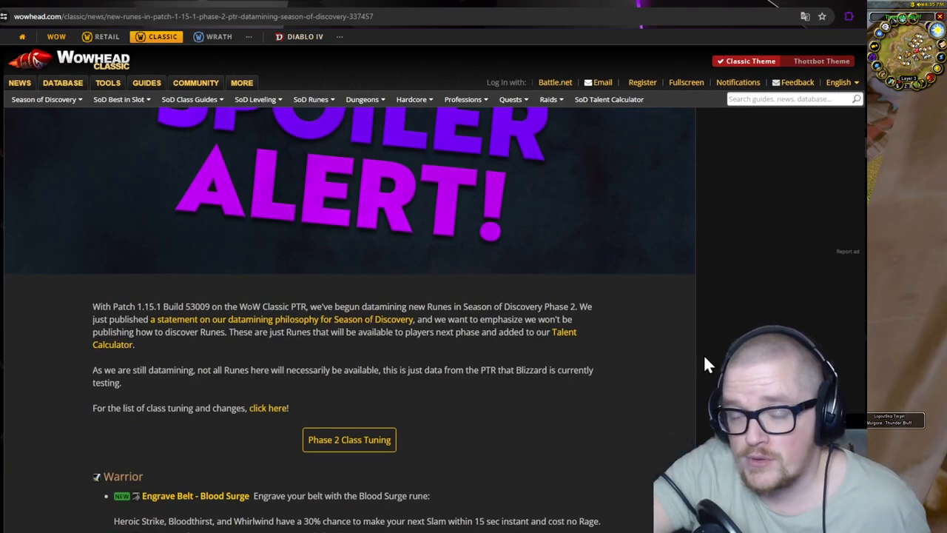
{"action": "scroll", "scroll_direction": "down", "scroll_amount": 3}
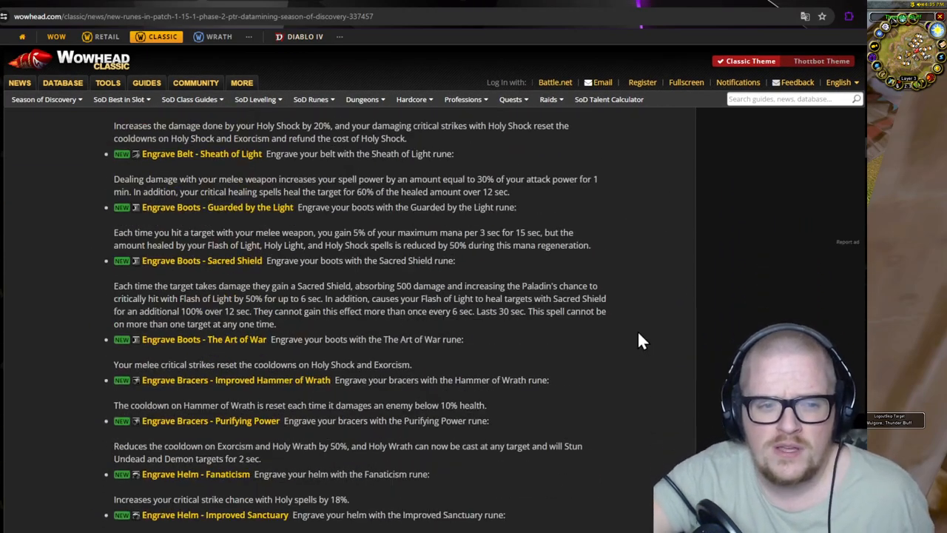
{"action": "scroll", "scroll_direction": "down", "scroll_amount": 3}
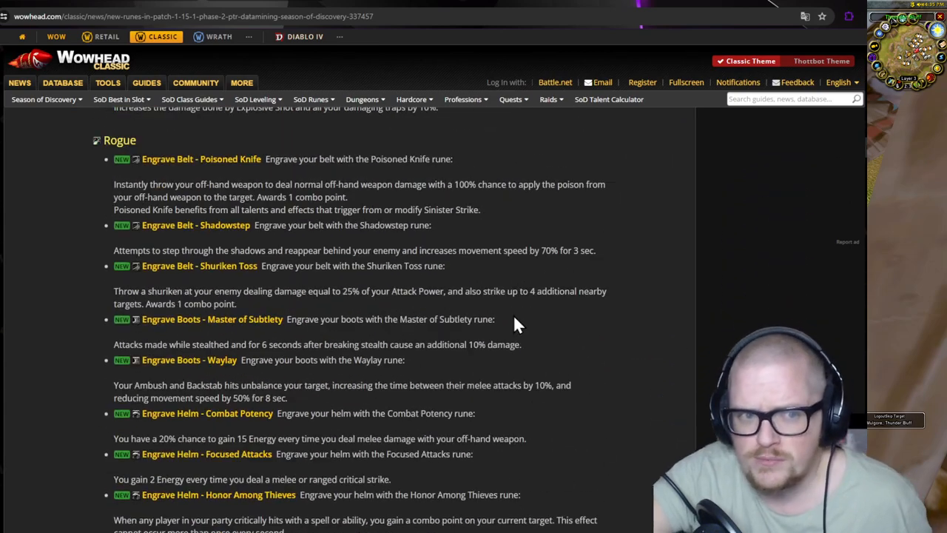
{"action": "scroll", "scroll_direction": "down", "scroll_amount": 3}
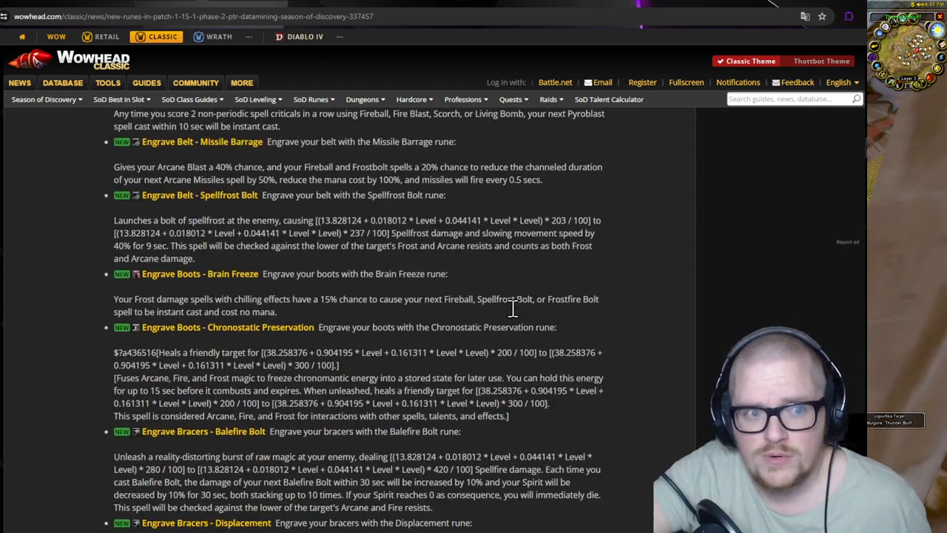
{"action": "scroll", "scroll_direction": "down", "scroll_amount": 3}
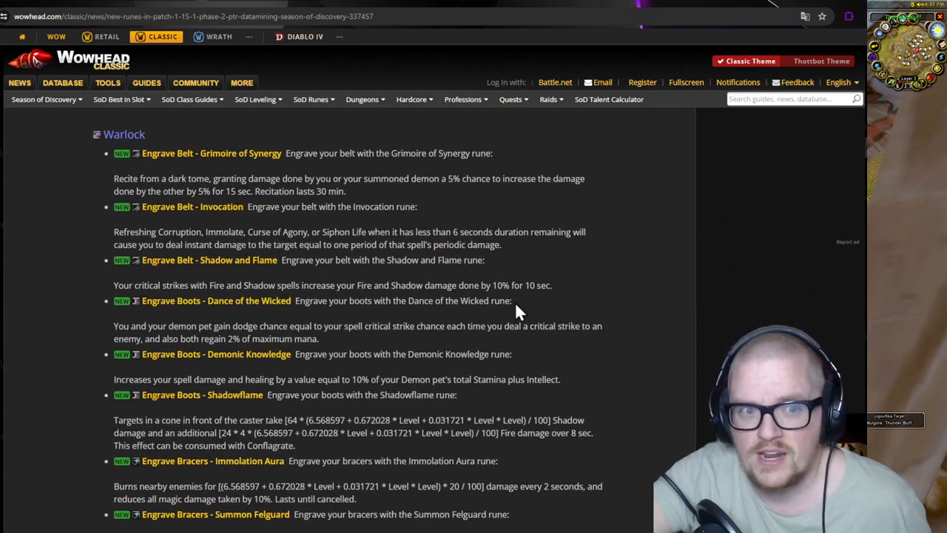
{"action": "mouse_move", "coordinate": [279, 180]}
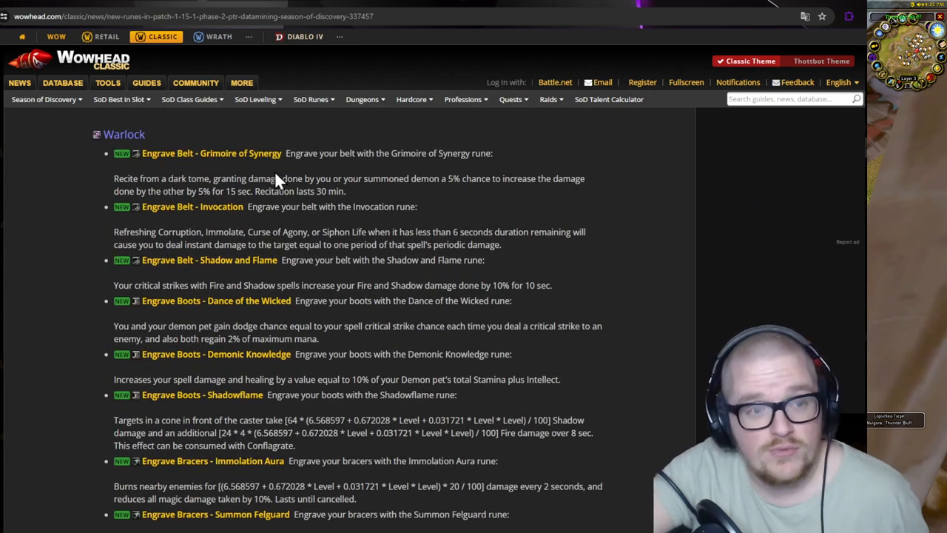
{"action": "mouse_move", "coordinate": [349, 212]}
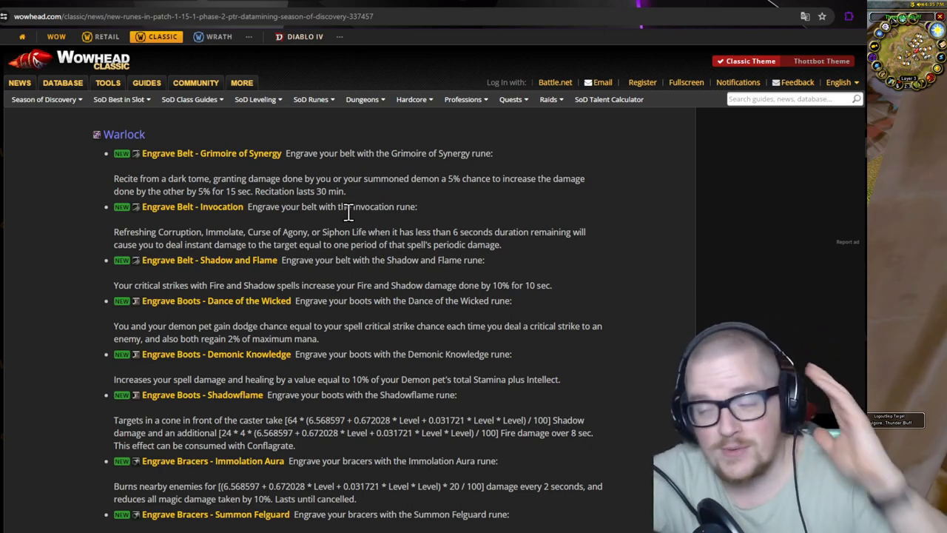
{"action": "mouse_move", "coordinate": [368, 202]}
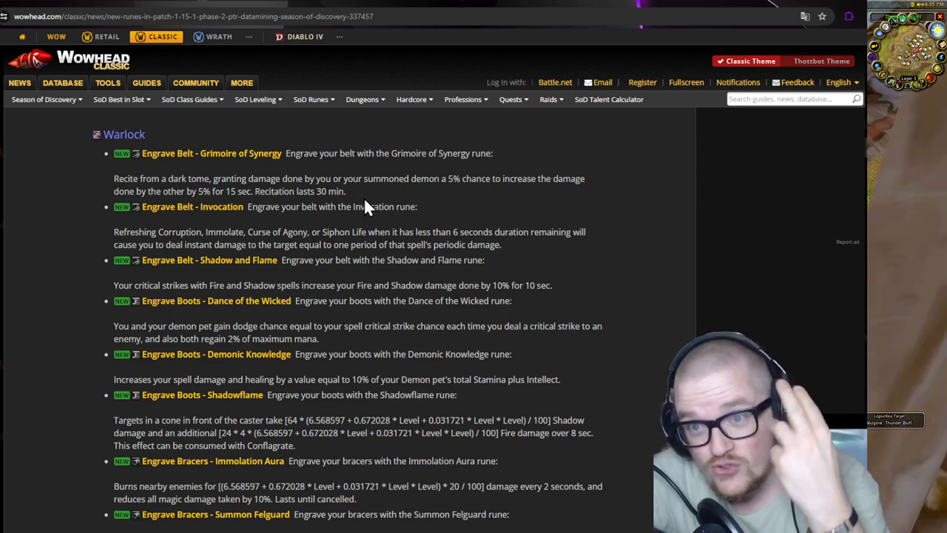
{"action": "mouse_move", "coordinate": [199, 176]}
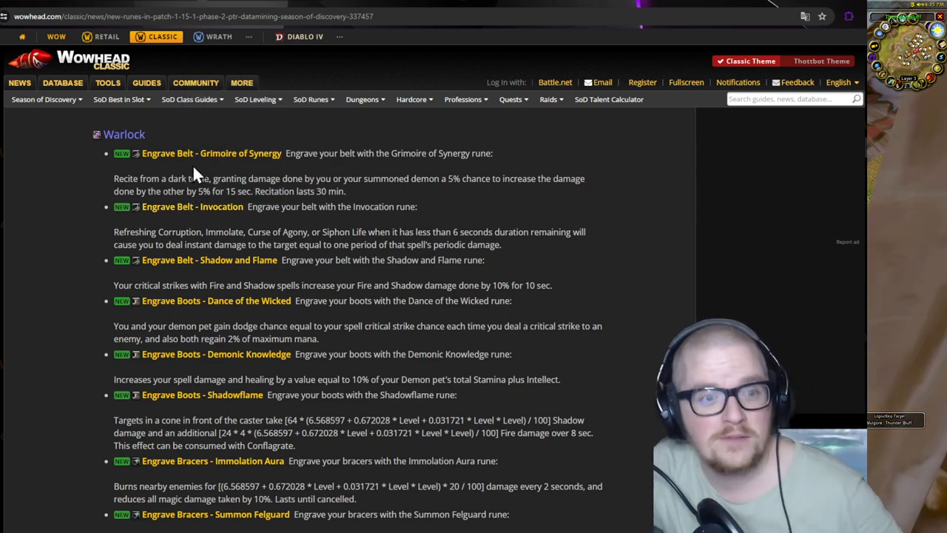
{"action": "mouse_move", "coordinate": [198, 154]}
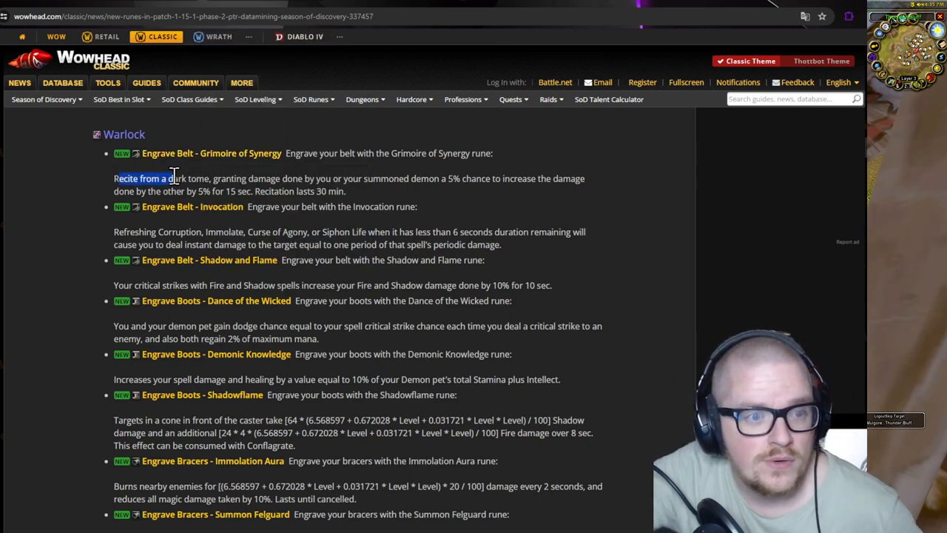
{"action": "left_click_drag", "start_coordinate": [174, 178], "coordinate": [285, 179]}
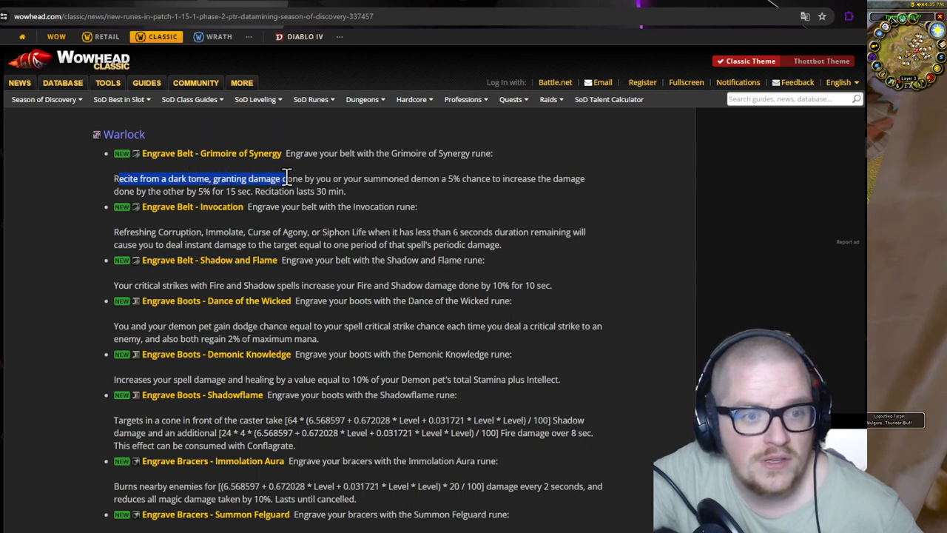
{"action": "left_click_drag", "start_coordinate": [285, 178], "coordinate": [405, 178]}
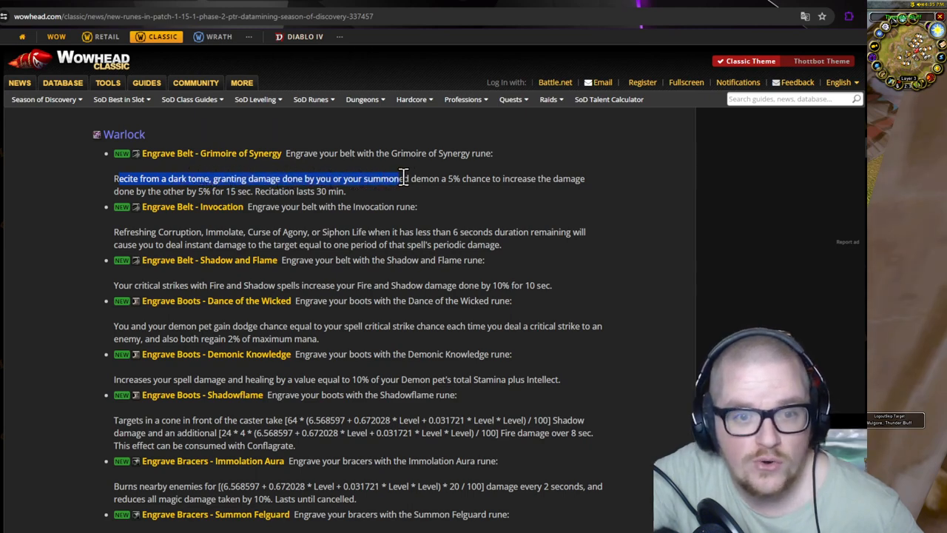
{"action": "left_click_drag", "start_coordinate": [403, 178], "coordinate": [507, 178]}
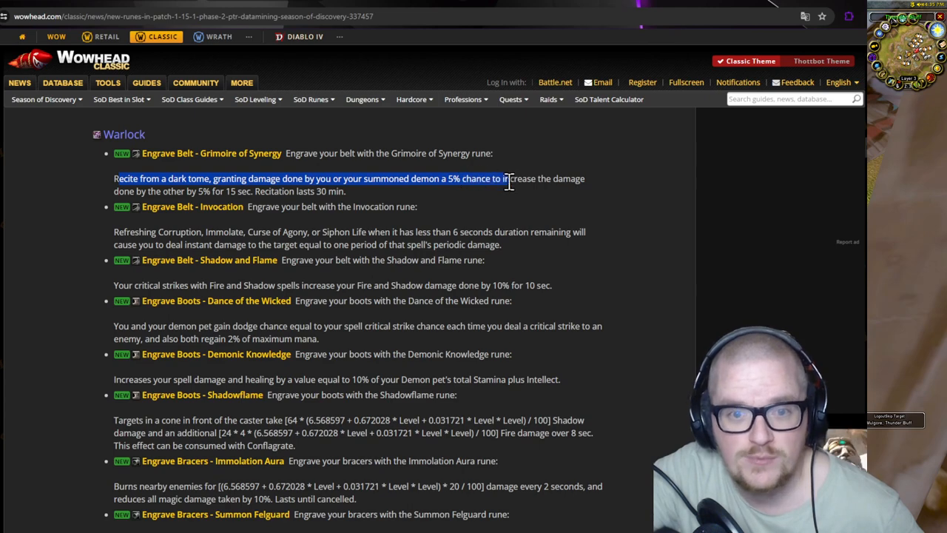
{"action": "left_click_drag", "start_coordinate": [507, 178], "coordinate": [170, 191]}
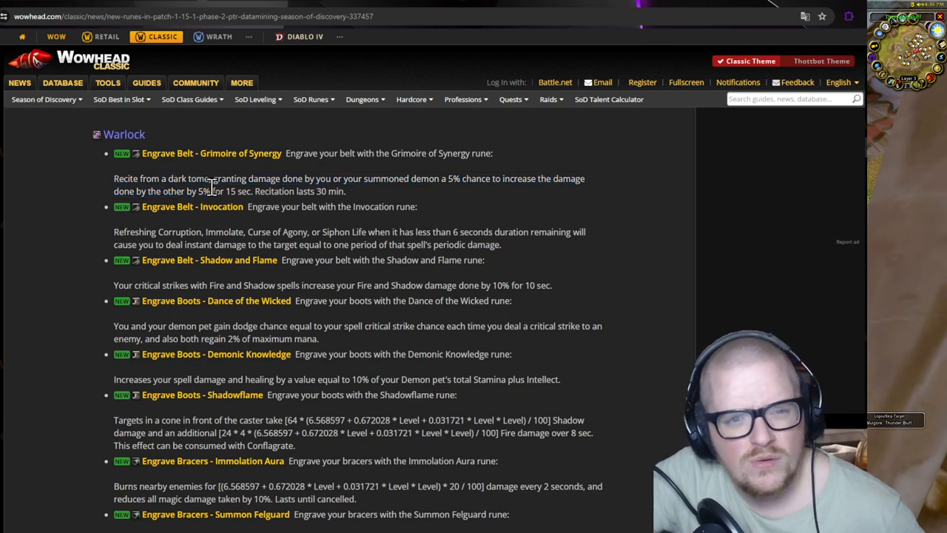
{"action": "mouse_move", "coordinate": [273, 178]}
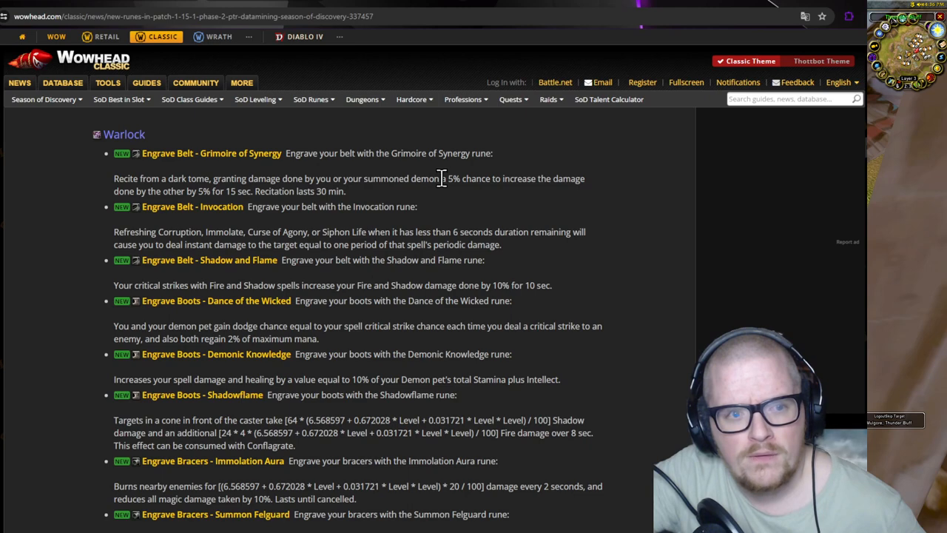
{"action": "mouse_move", "coordinate": [174, 155]}
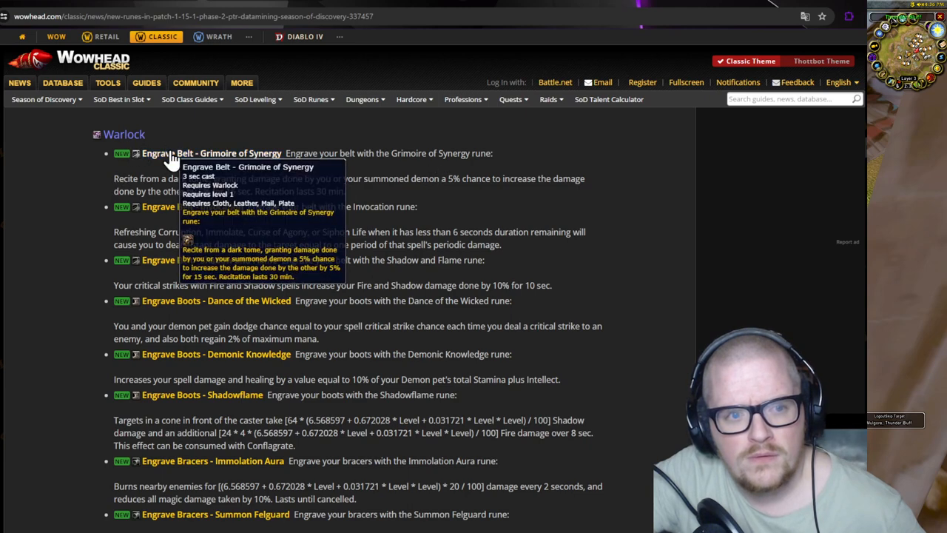
{"action": "mouse_move", "coordinate": [275, 213]}
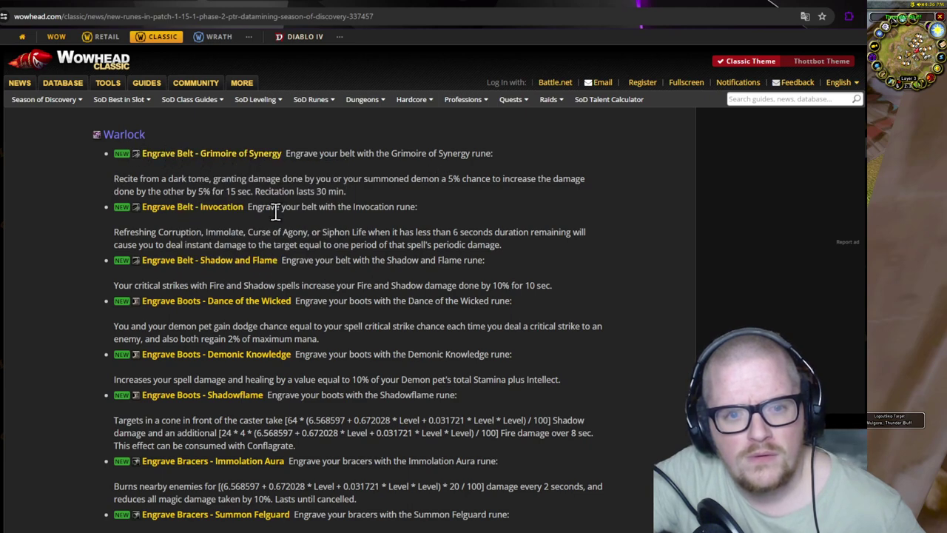
{"action": "mouse_move", "coordinate": [488, 180]}
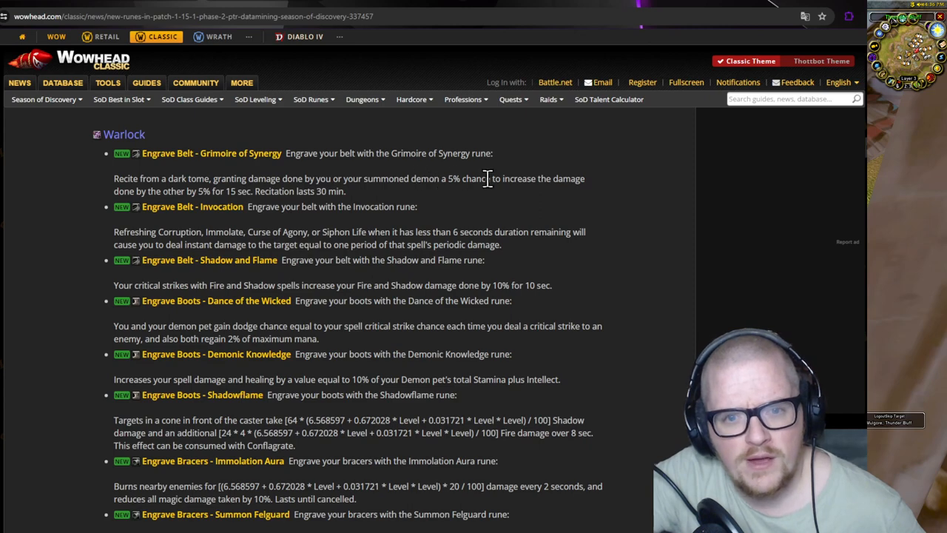
{"action": "mouse_move", "coordinate": [183, 191]}
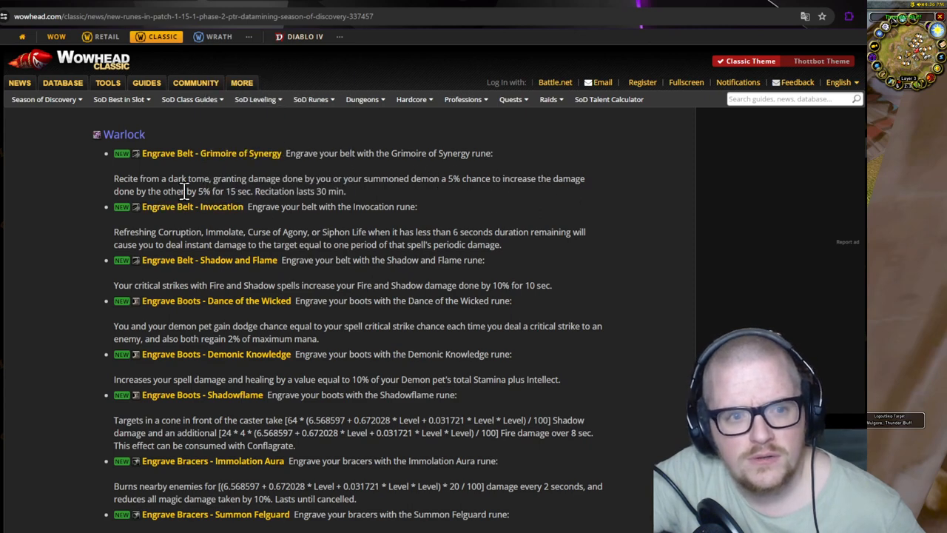
{"action": "mouse_move", "coordinate": [63, 278]}
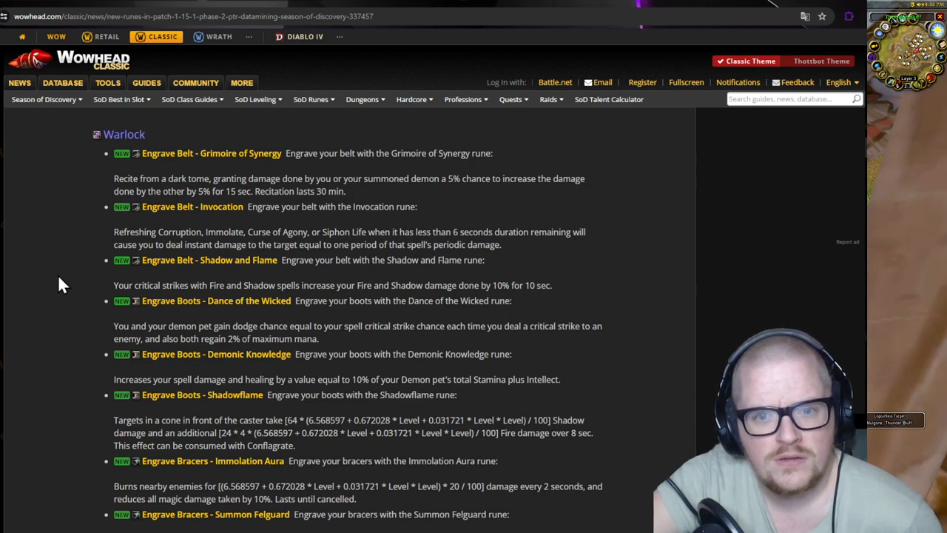
{"action": "mouse_move", "coordinate": [62, 282]}
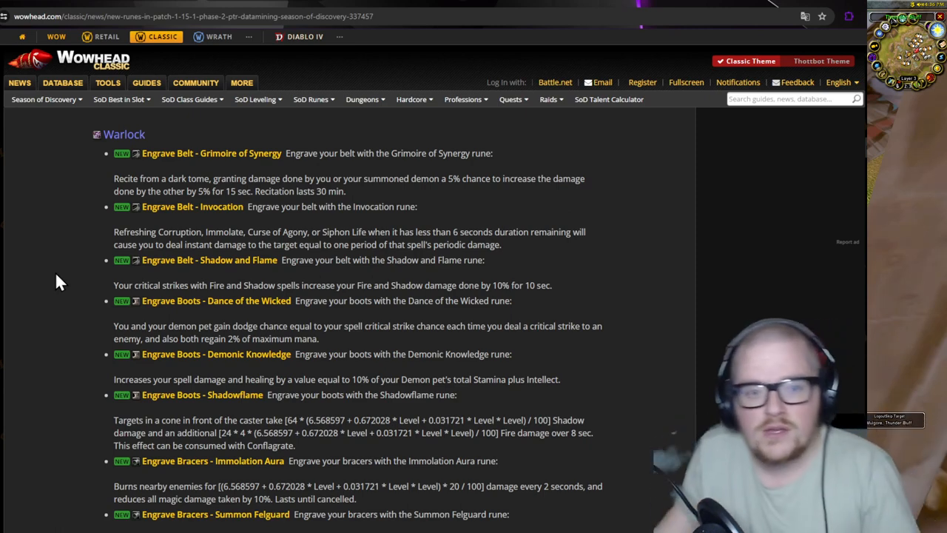
{"action": "mouse_move", "coordinate": [192, 207]}
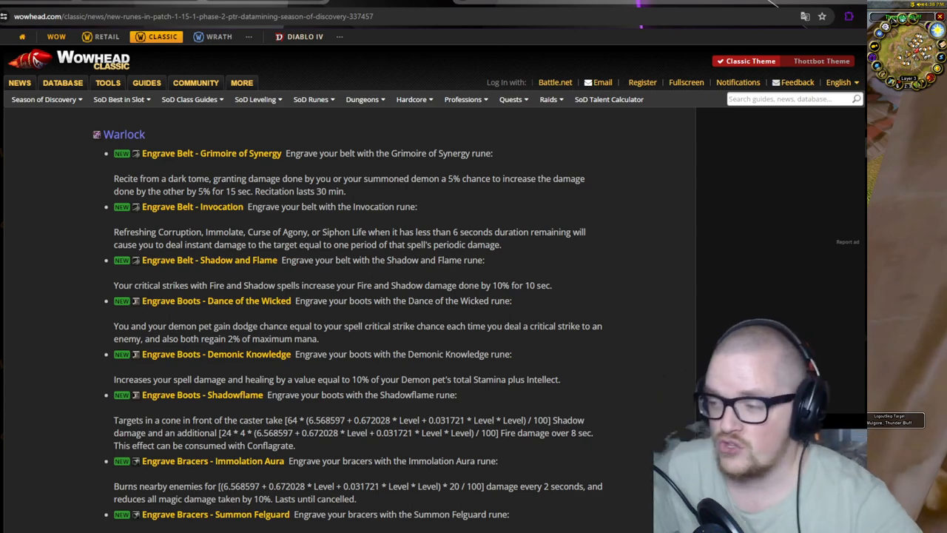
{"action": "mouse_move", "coordinate": [210, 267]}
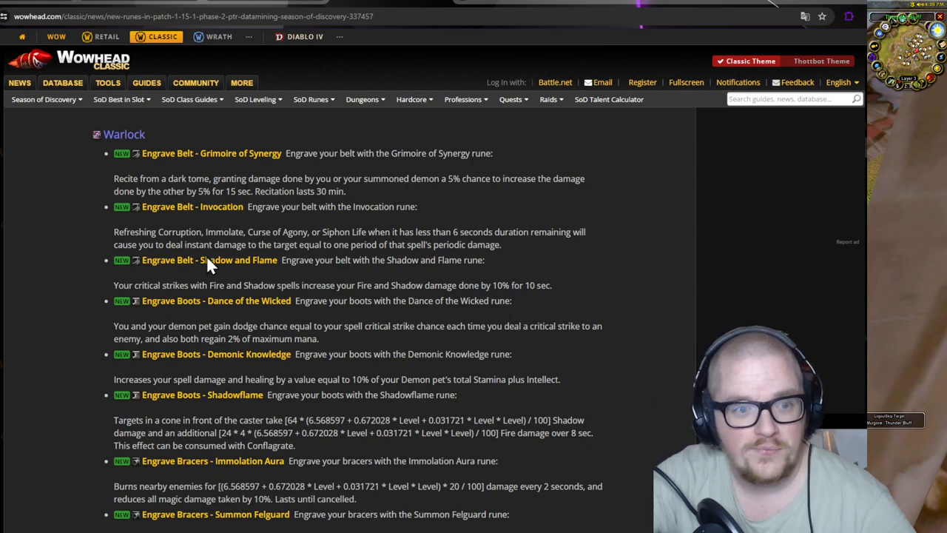
{"action": "mouse_move", "coordinate": [198, 213]}
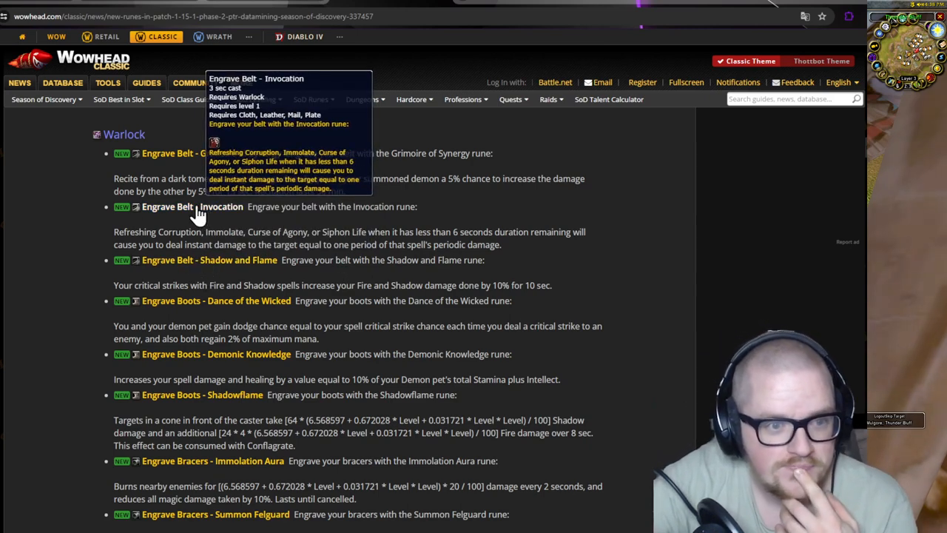
{"action": "mouse_move", "coordinate": [178, 231]}
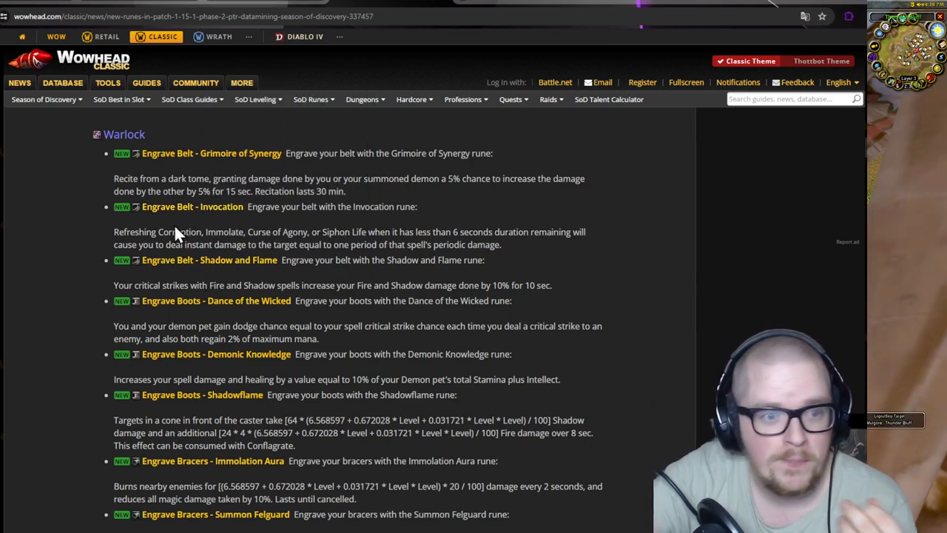
{"action": "mouse_move", "coordinate": [196, 215]}
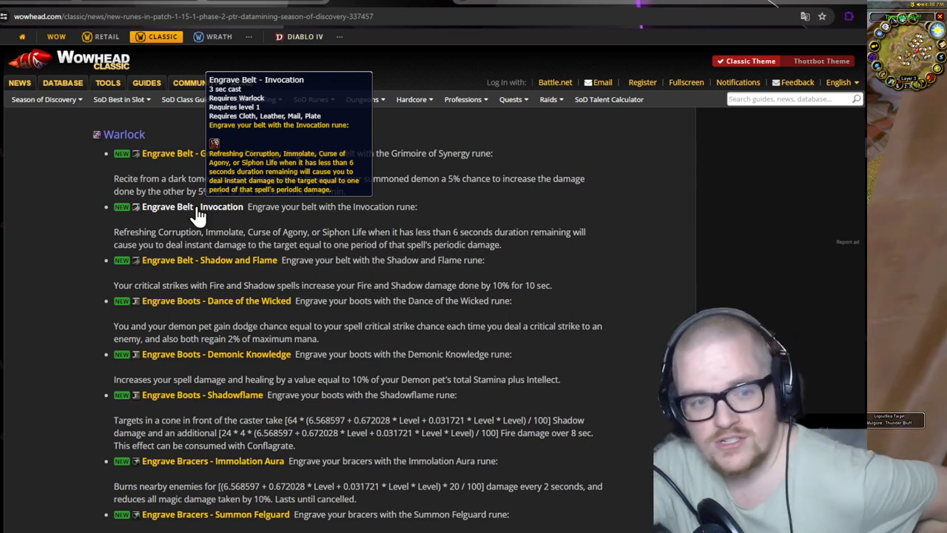
{"action": "mouse_move", "coordinate": [198, 260]}
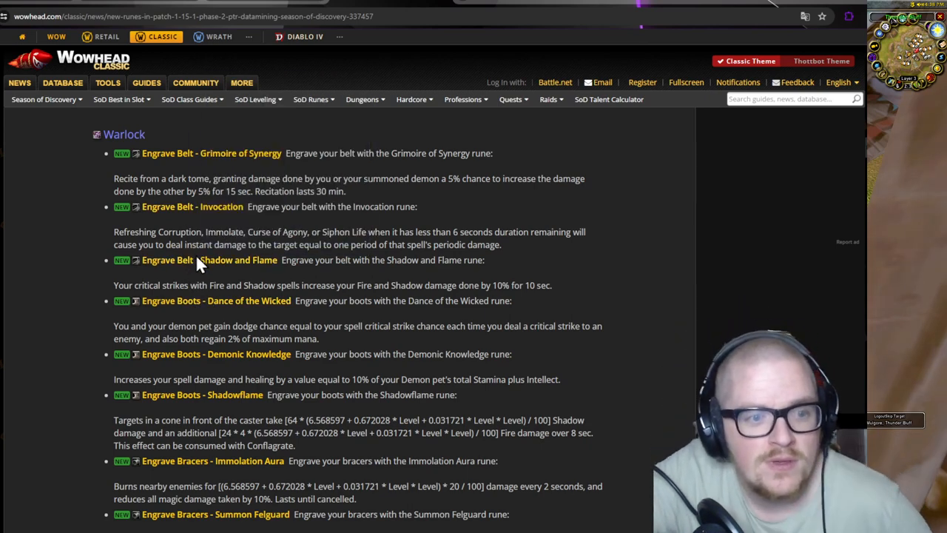
{"action": "mouse_move", "coordinate": [198, 268]}
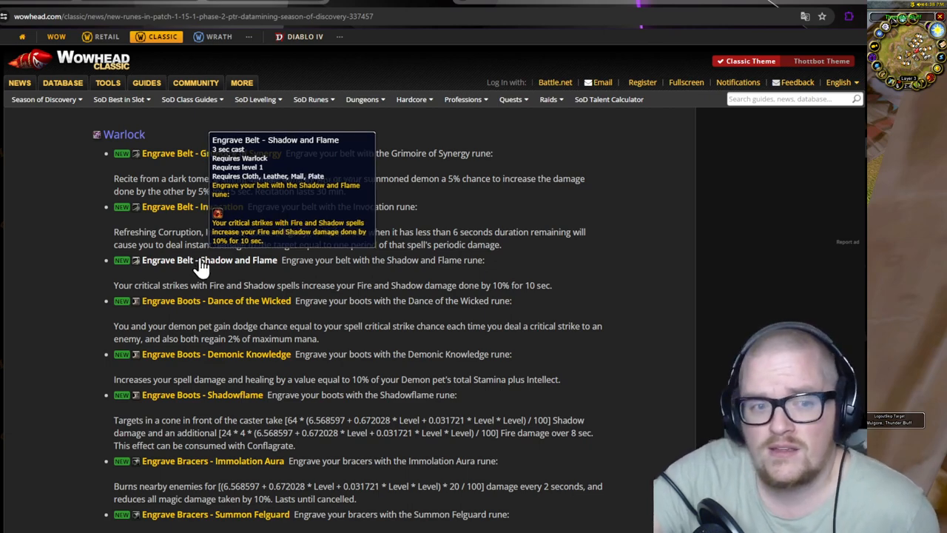
{"action": "mouse_move", "coordinate": [372, 224]}
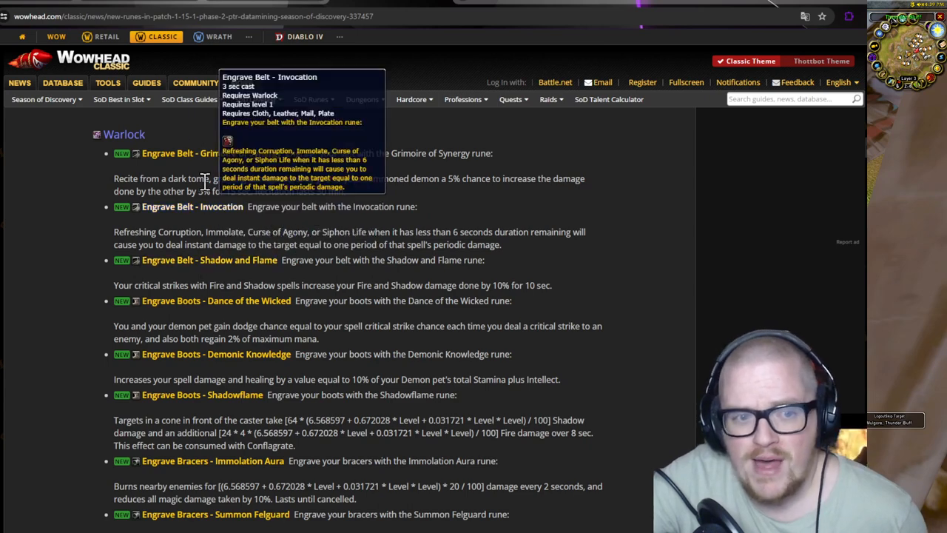
{"action": "mouse_move", "coordinate": [212, 272]}
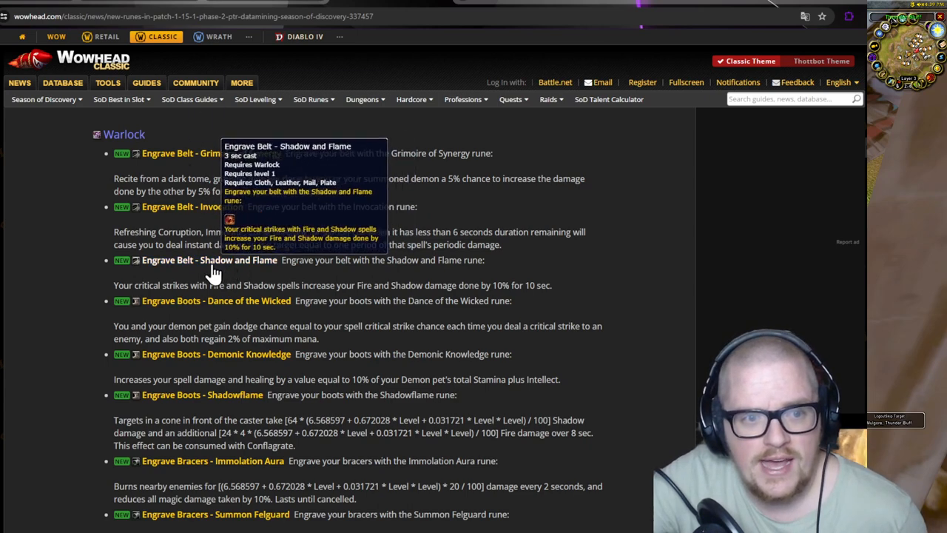
{"action": "mouse_move", "coordinate": [172, 214]}
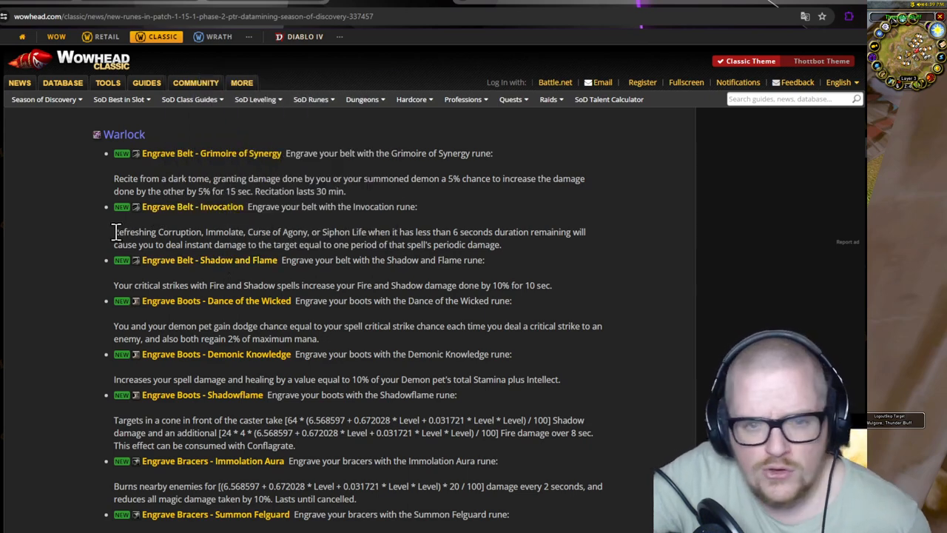
{"action": "left_click_drag", "start_coordinate": [114, 231], "coordinate": [502, 244]}
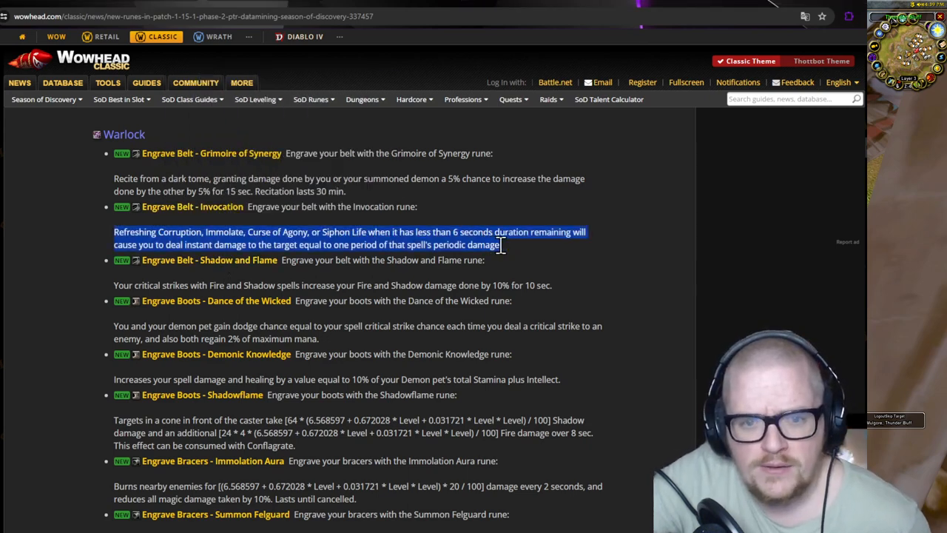
{"action": "left_click", "coordinate": [507, 254]}
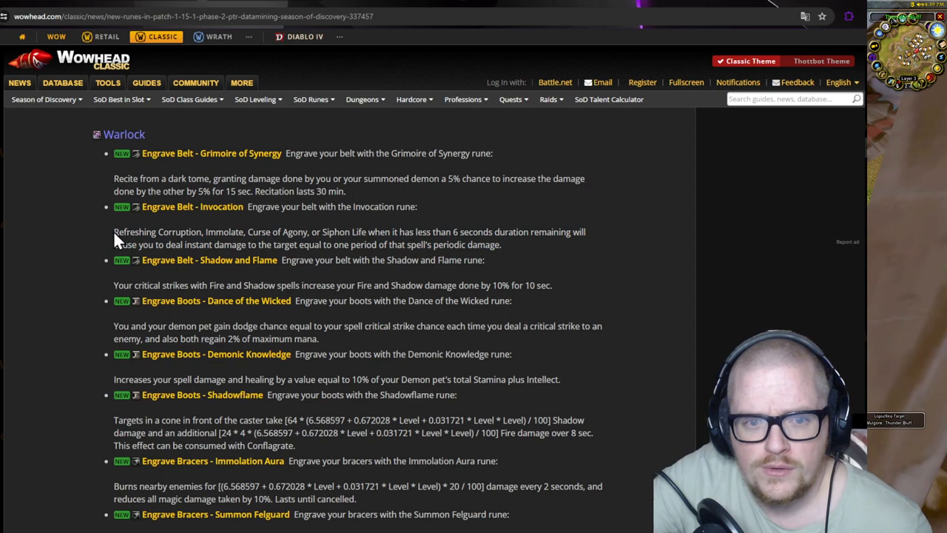
{"action": "mouse_move", "coordinate": [129, 250]}
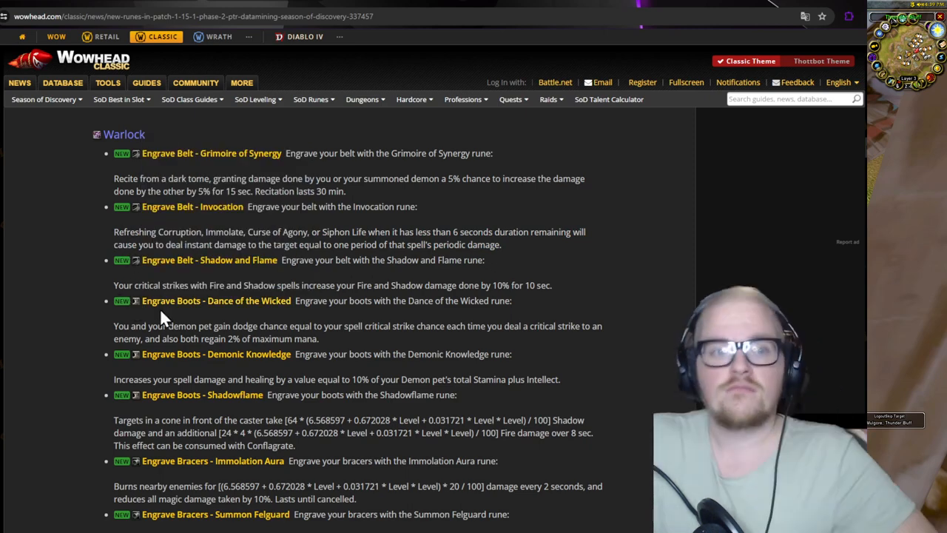
{"action": "mouse_move", "coordinate": [220, 306]}
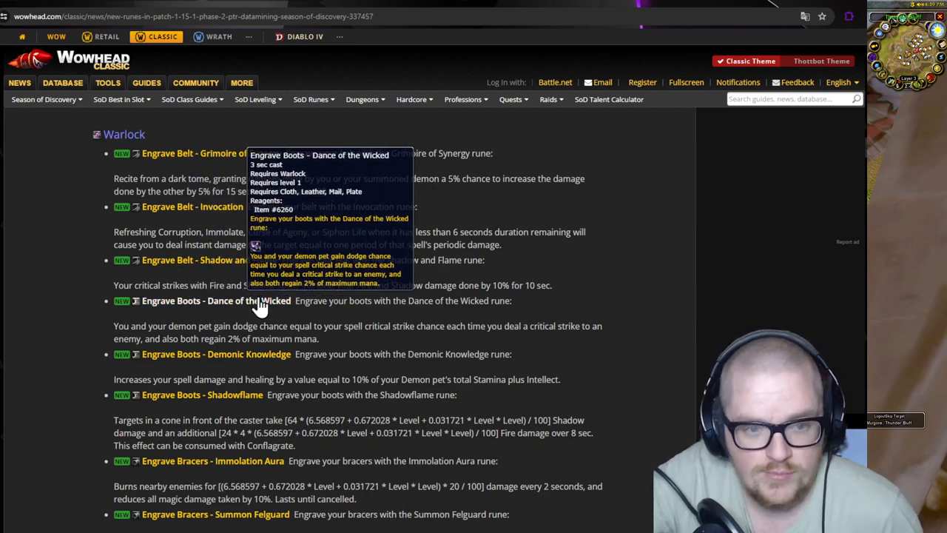
{"action": "mouse_move", "coordinate": [196, 326]}
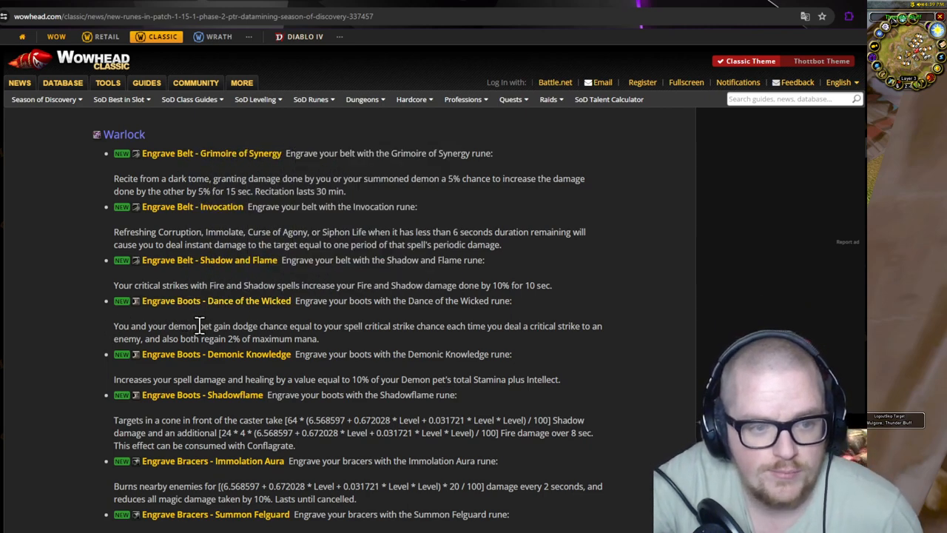
{"action": "mouse_move", "coordinate": [177, 326]}
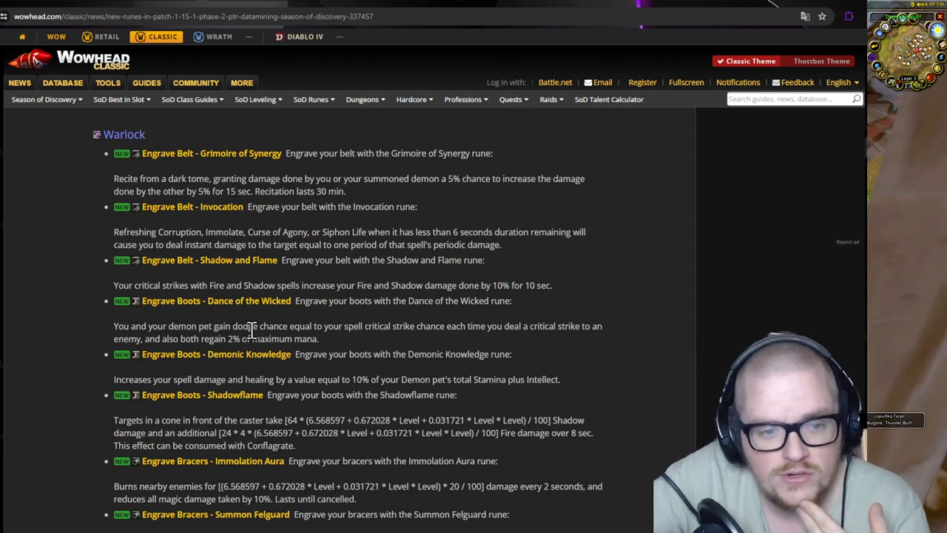
{"action": "mouse_move", "coordinate": [362, 326]}
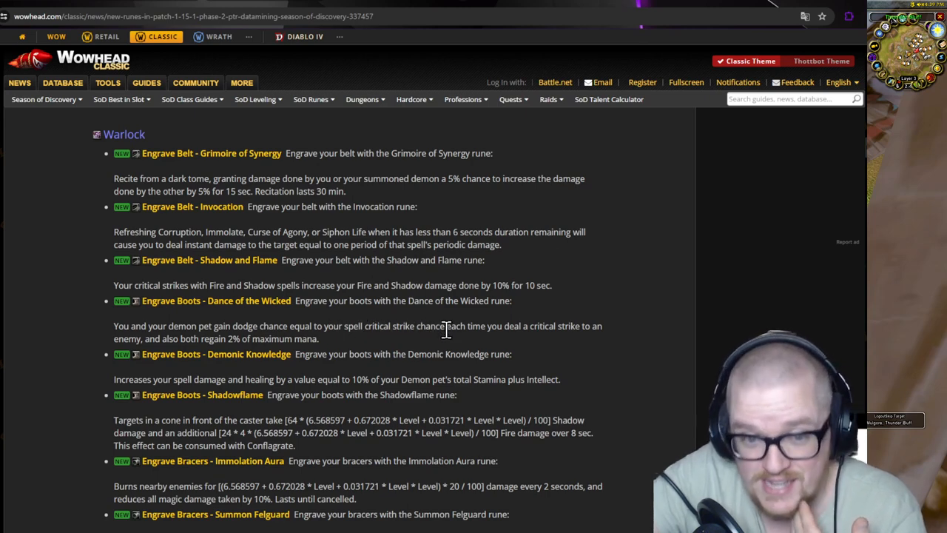
{"action": "mouse_move", "coordinate": [572, 332]}
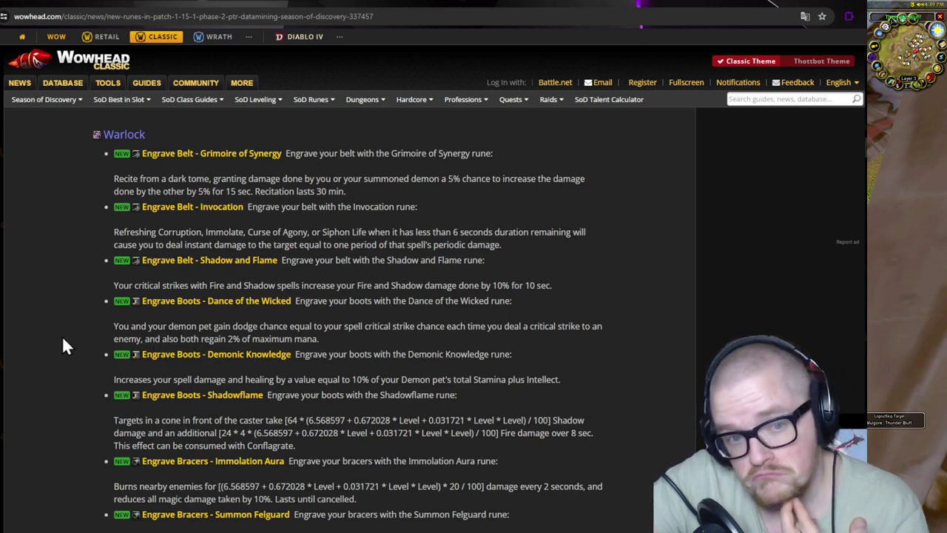
{"action": "mouse_move", "coordinate": [125, 345]}
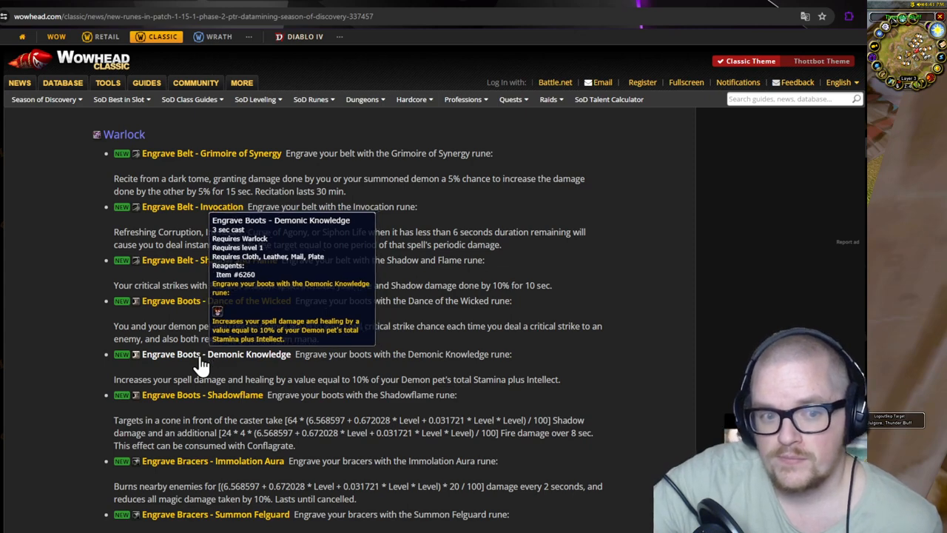
{"action": "mouse_move", "coordinate": [201, 399]}
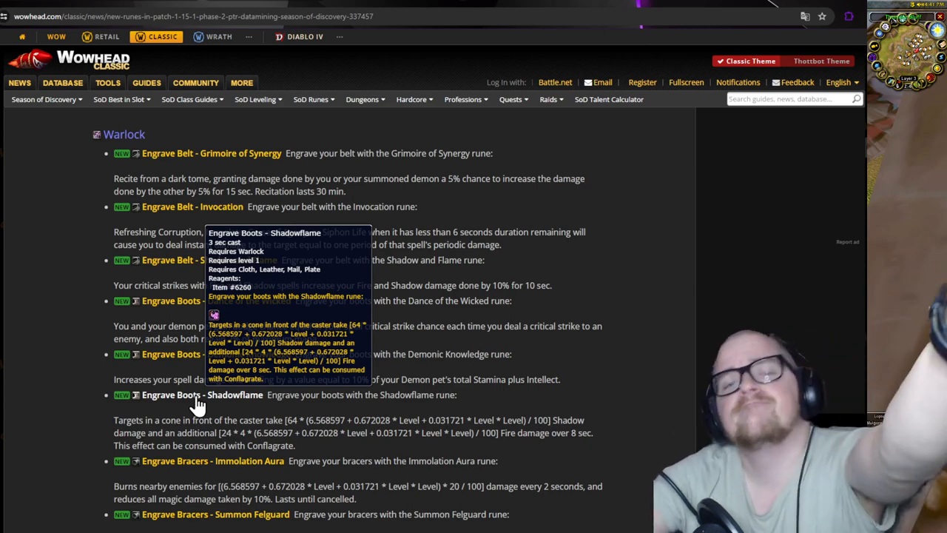
{"action": "mouse_move", "coordinate": [173, 441]}
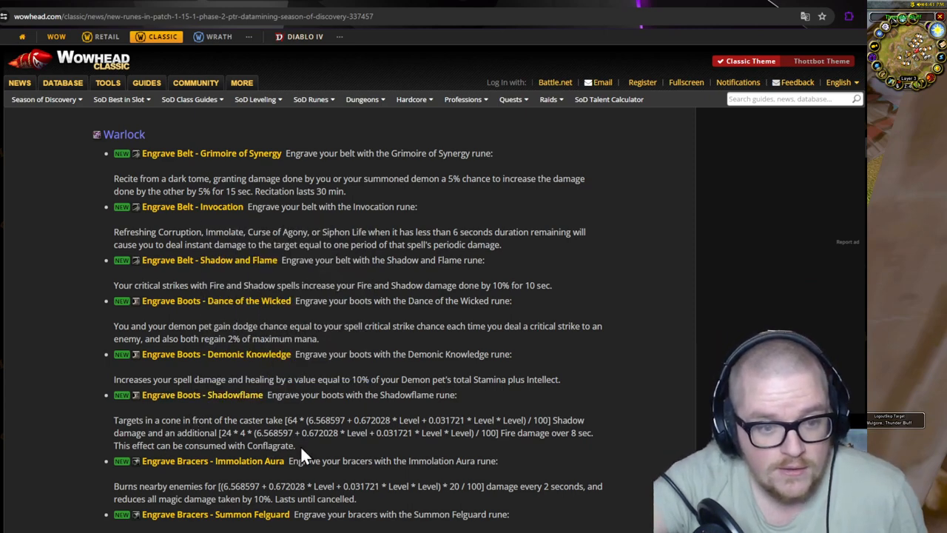
{"action": "mouse_move", "coordinate": [63, 440]}
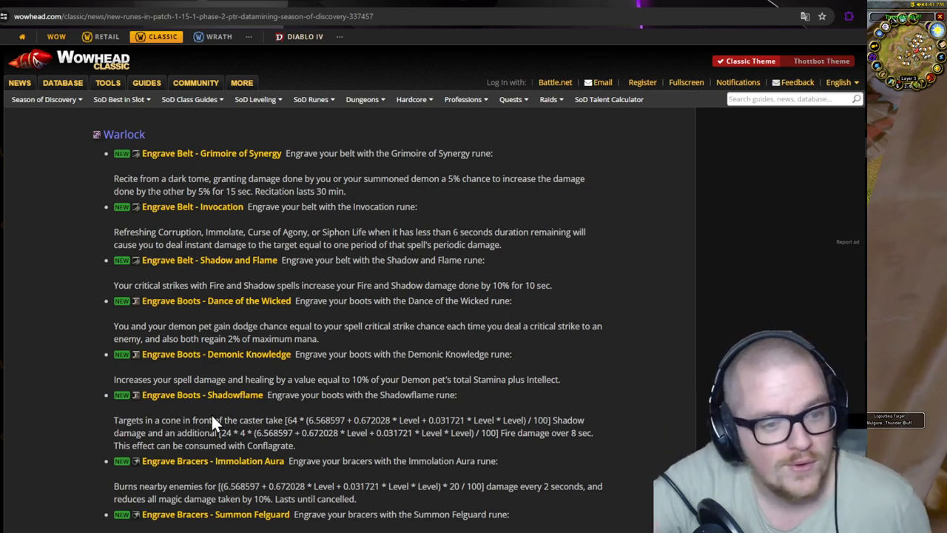
Scroll the article to the Engrave Bracers entries and the Backdraft and Pandemic helm runes.
{"action": "scroll", "scroll_direction": "down", "scroll_amount": 3}
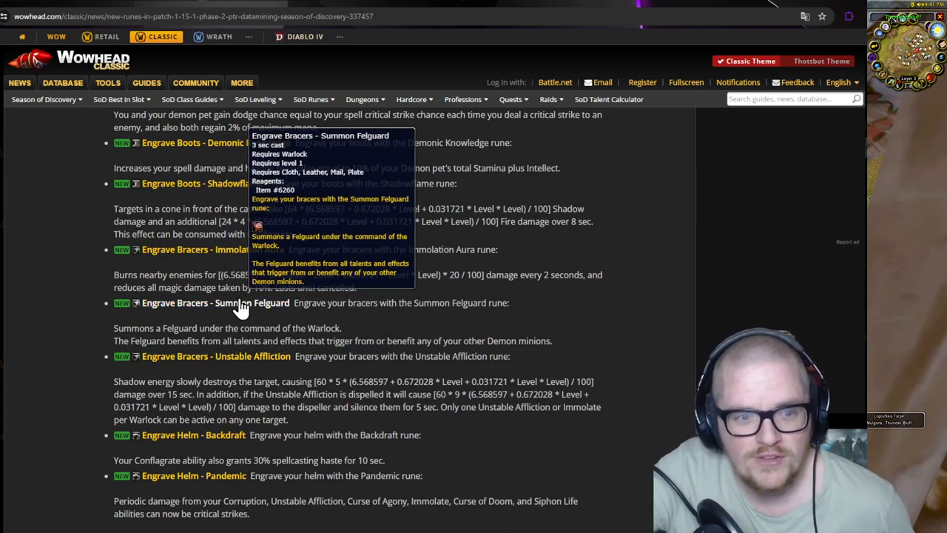
{"action": "mouse_move", "coordinate": [207, 249]}
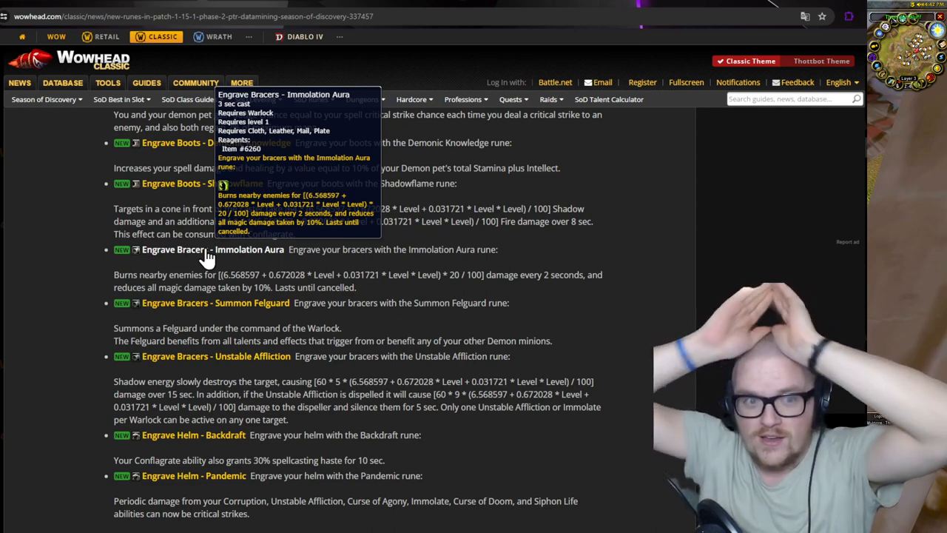
{"action": "mouse_move", "coordinate": [330, 252]}
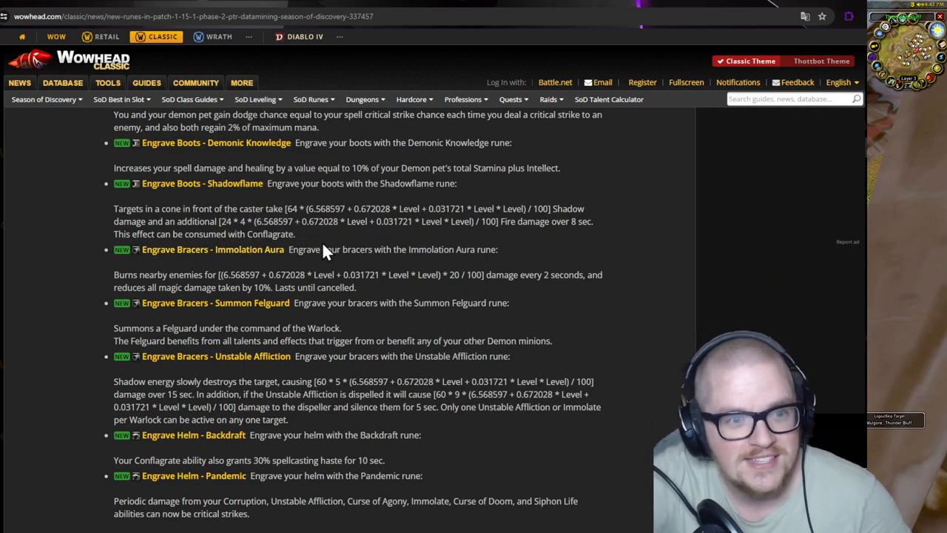
{"action": "mouse_move", "coordinate": [212, 250]}
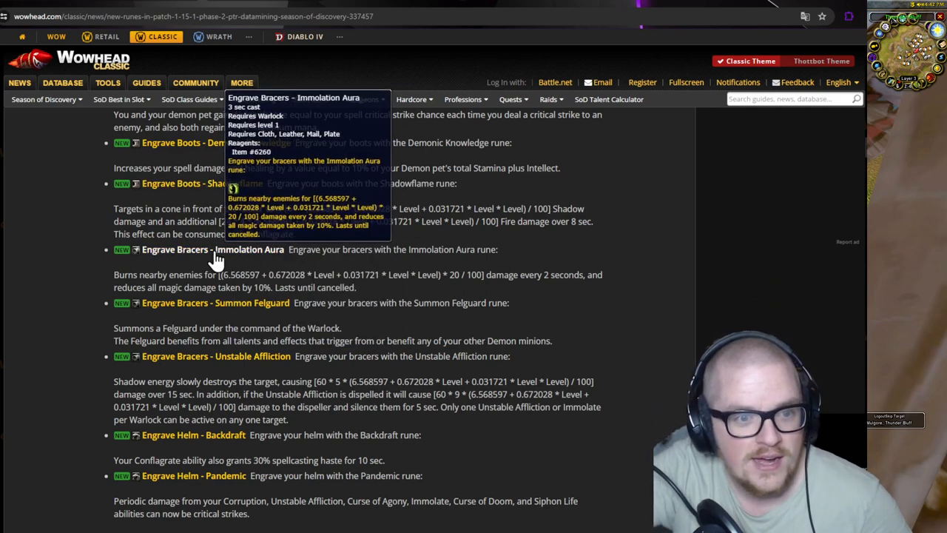
{"action": "mouse_move", "coordinate": [209, 314]}
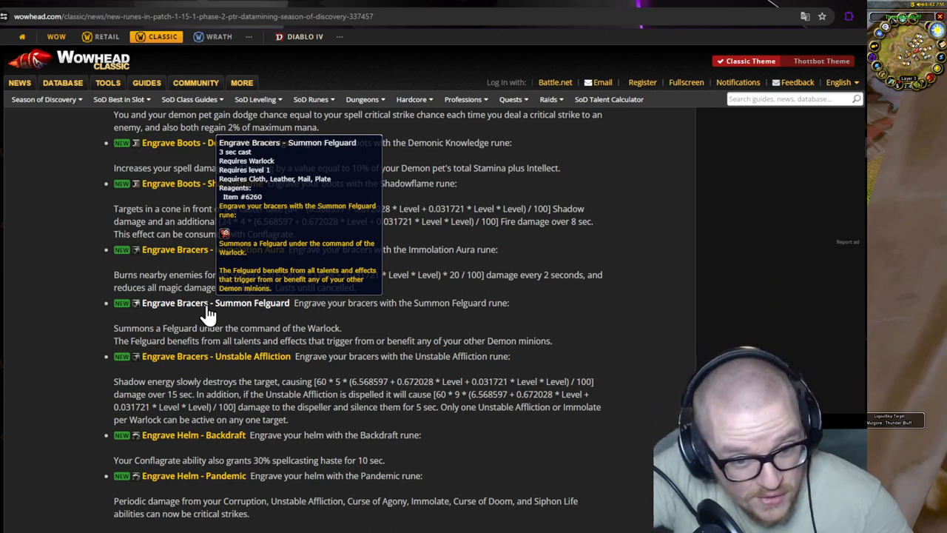
{"action": "mouse_move", "coordinate": [211, 362]}
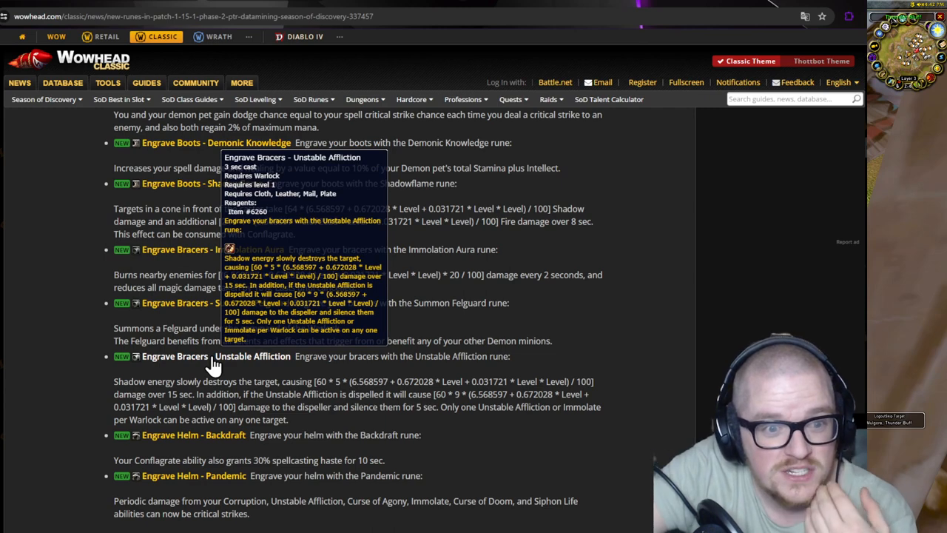
{"action": "mouse_move", "coordinate": [163, 397]}
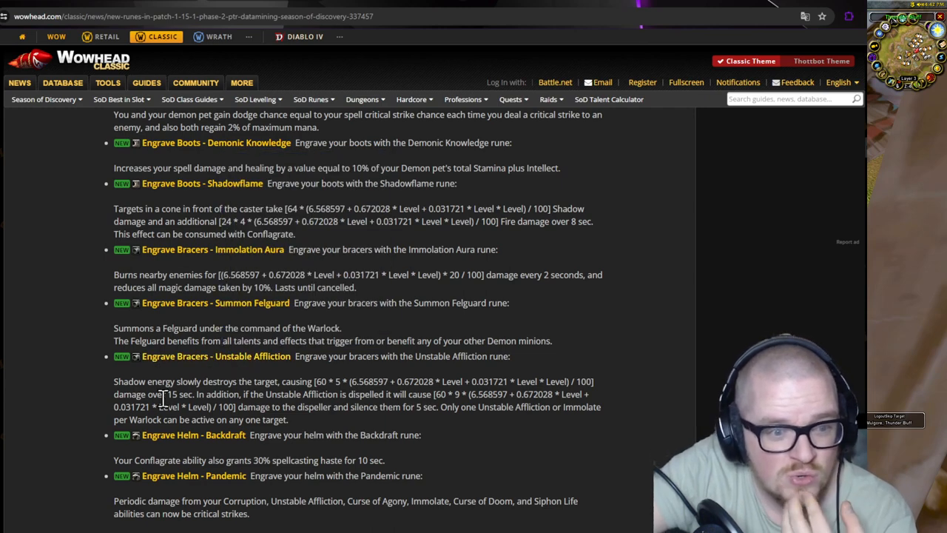
{"action": "mouse_move", "coordinate": [191, 381]}
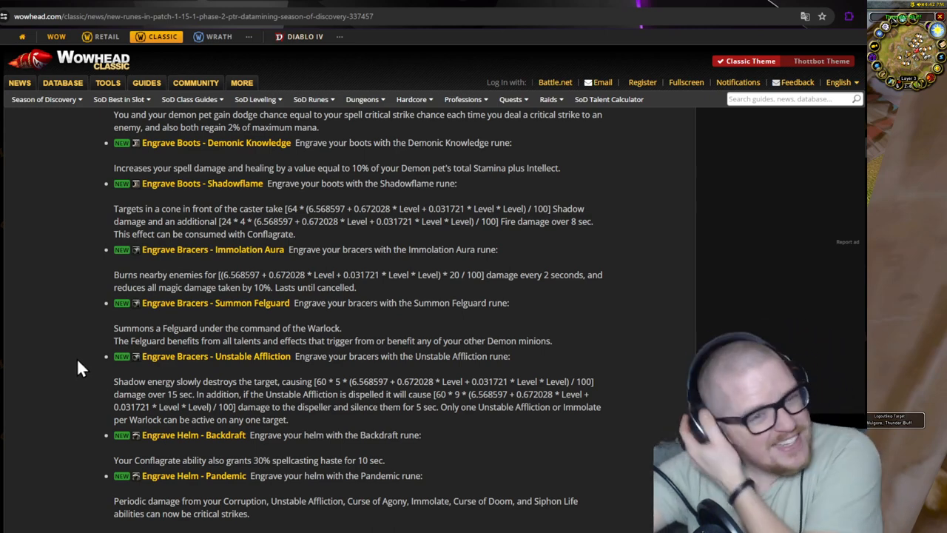
{"action": "scroll", "scroll_direction": "down", "scroll_amount": 3}
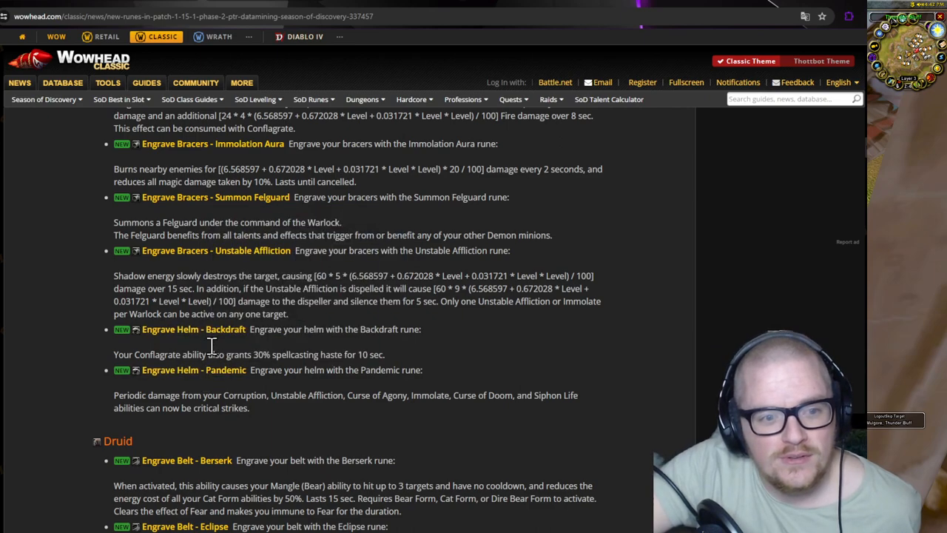
{"action": "mouse_move", "coordinate": [226, 365]}
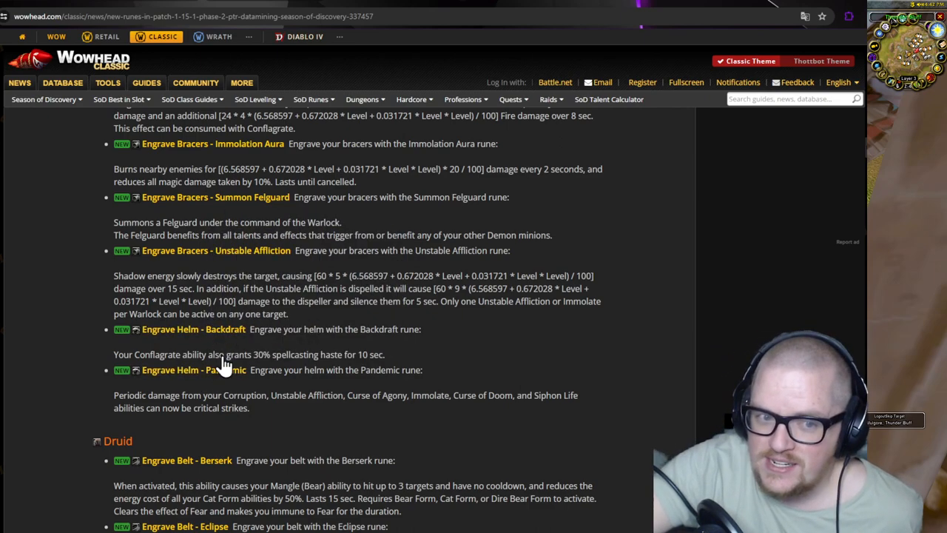
{"action": "mouse_move", "coordinate": [210, 340]}
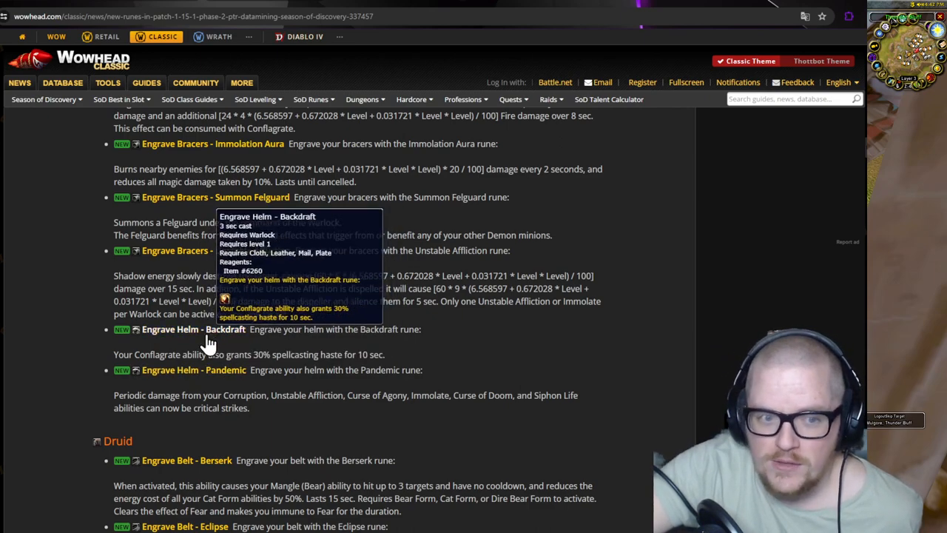
{"action": "mouse_move", "coordinate": [206, 339]}
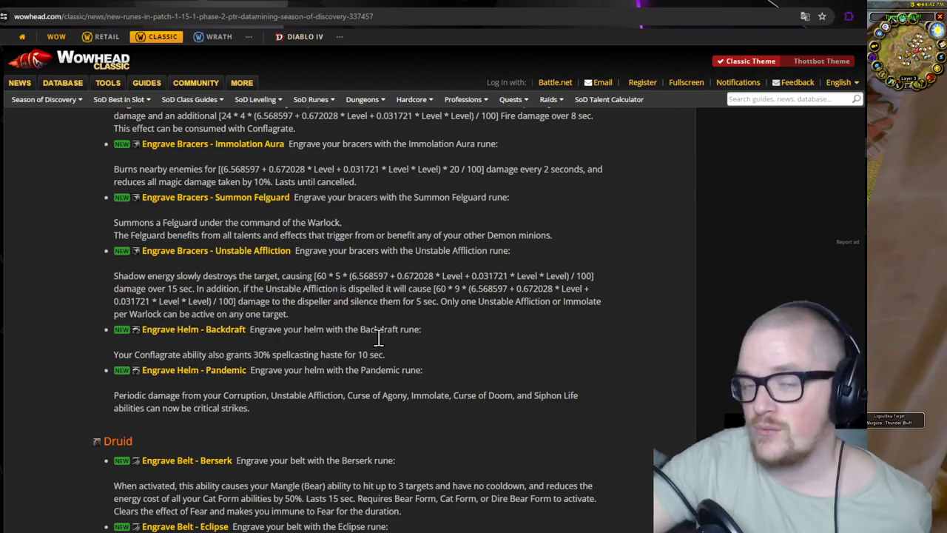
{"action": "mouse_move", "coordinate": [202, 374]}
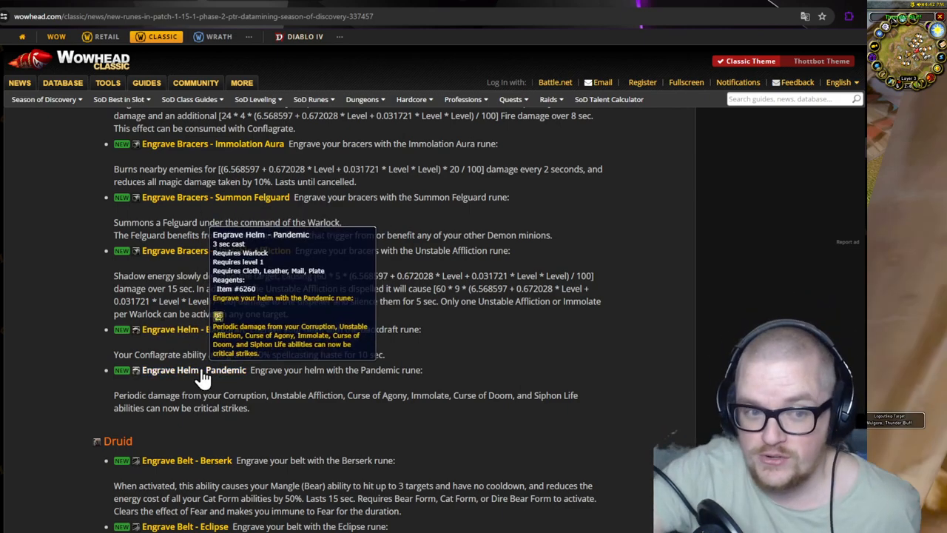
{"action": "mouse_move", "coordinate": [223, 329]}
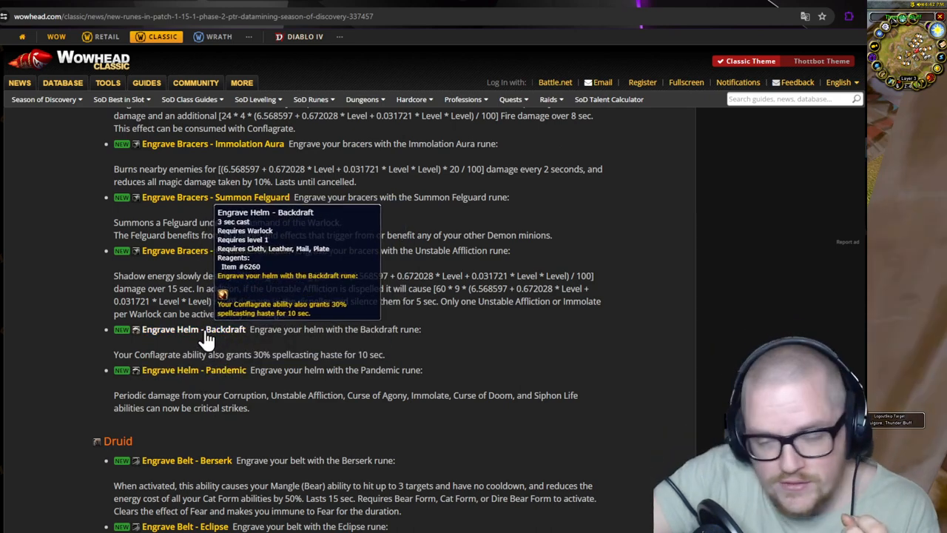
{"action": "mouse_move", "coordinate": [112, 360]}
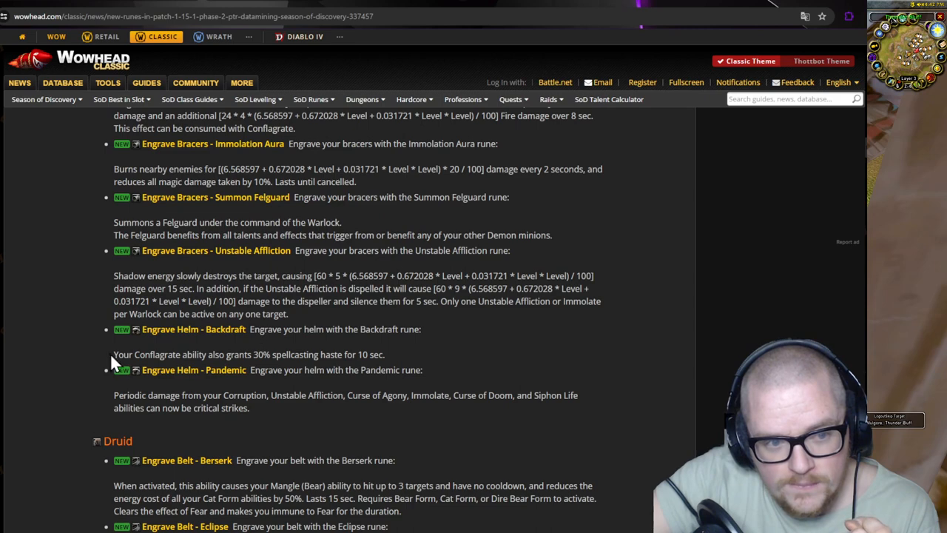
{"action": "mouse_move", "coordinate": [255, 355]}
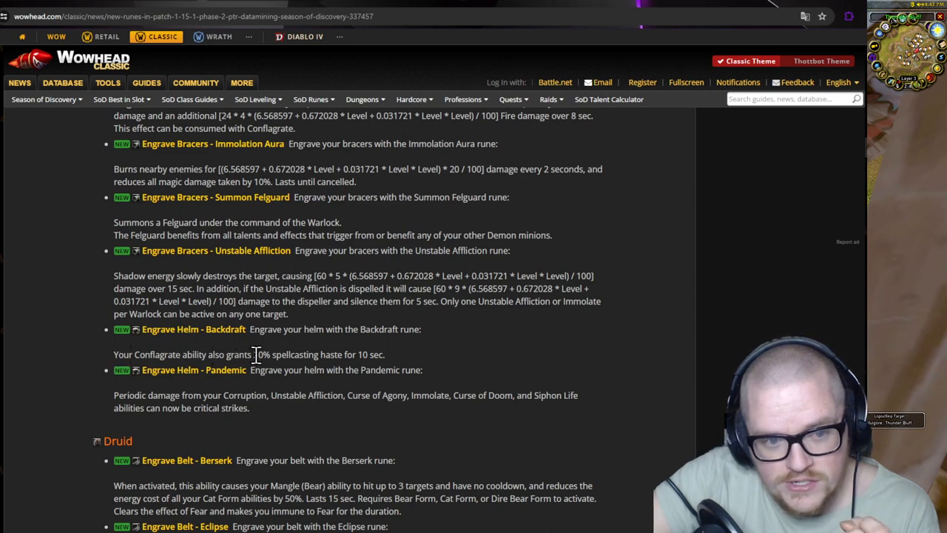
{"action": "mouse_move", "coordinate": [346, 355]}
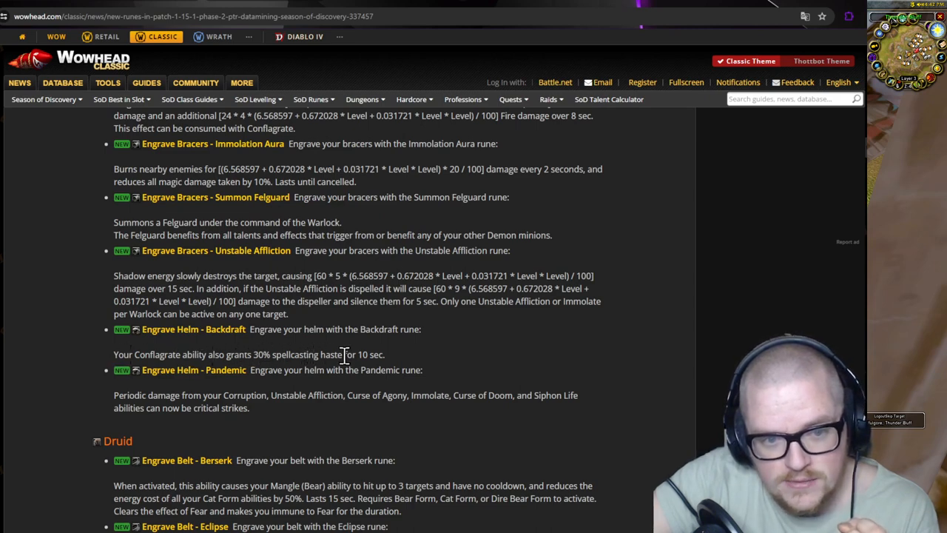
{"action": "mouse_move", "coordinate": [209, 329]}
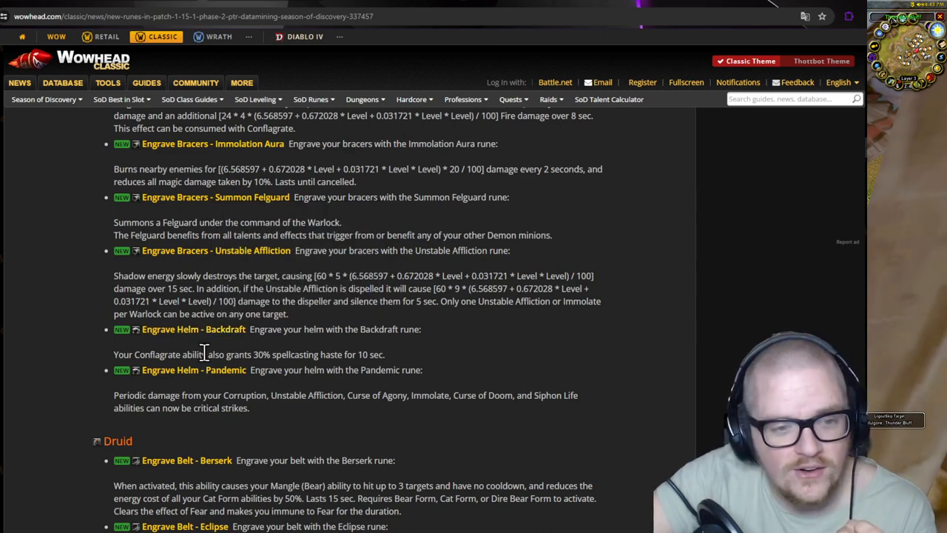
{"action": "mouse_move", "coordinate": [194, 370]}
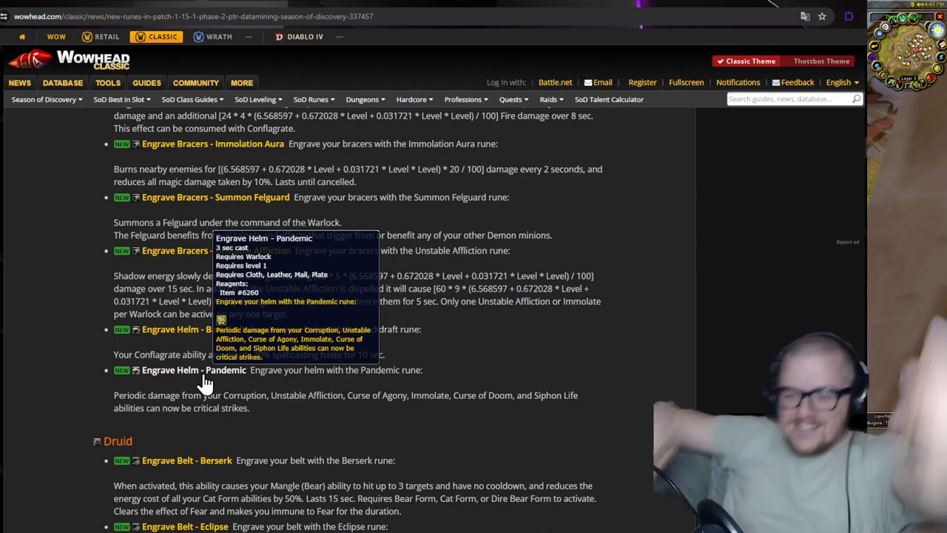
{"action": "mouse_move", "coordinate": [189, 400]}
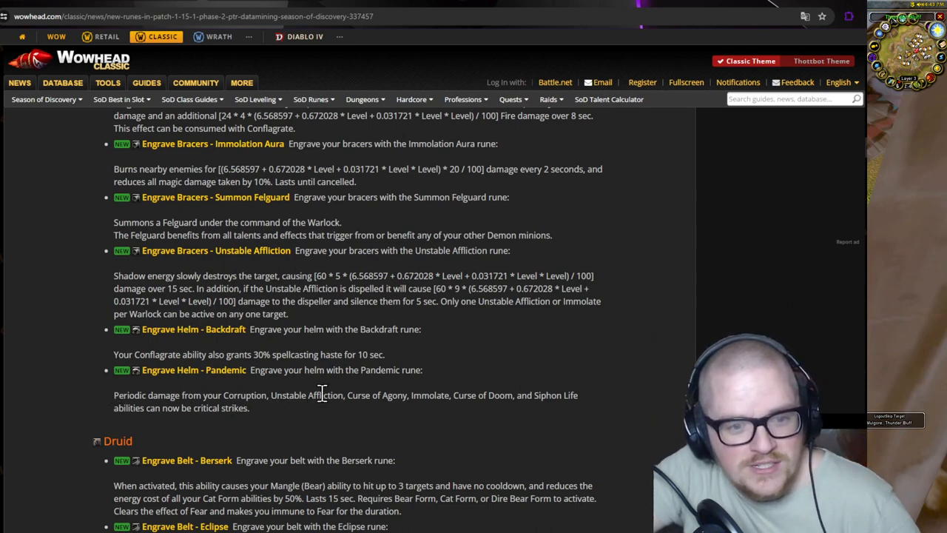
{"action": "double_click", "coordinate": [432, 395]}
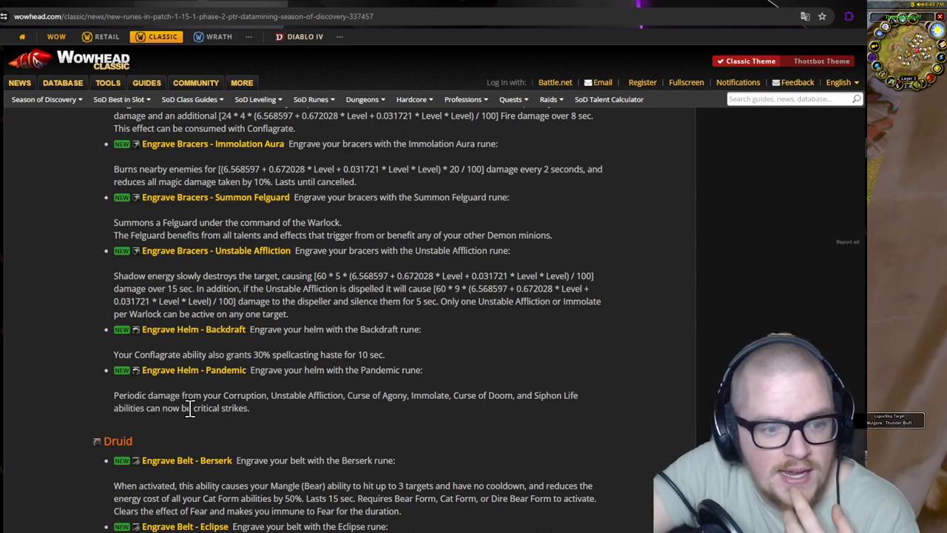
{"action": "mouse_move", "coordinate": [257, 420]}
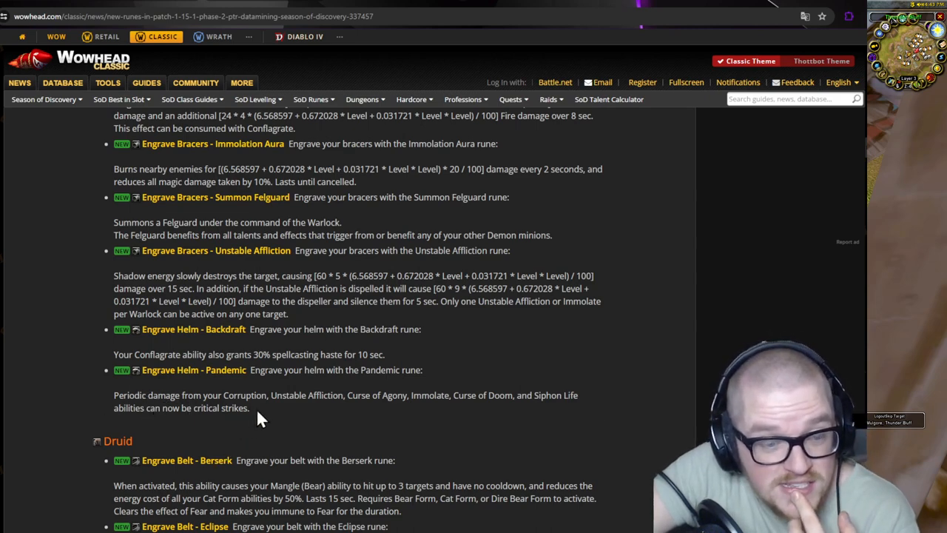
{"action": "mouse_move", "coordinate": [289, 417]}
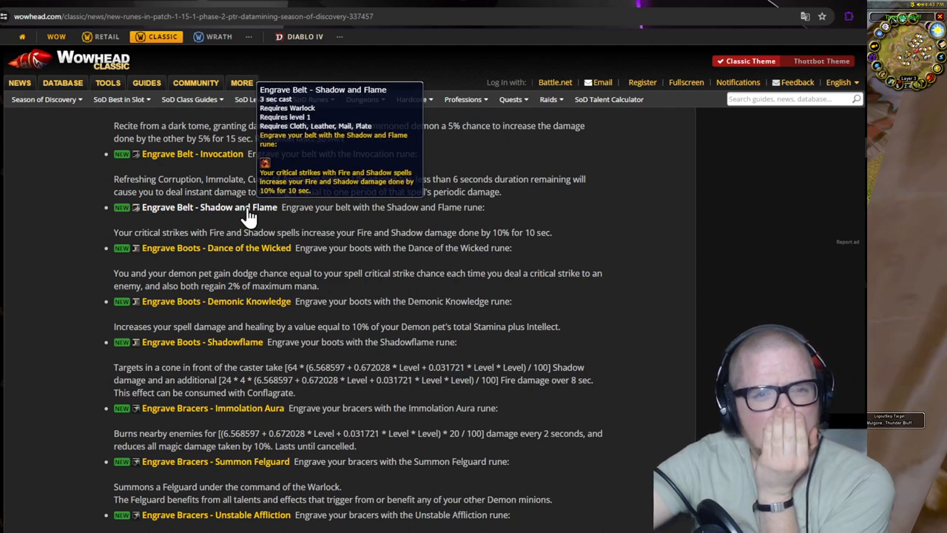
{"action": "mouse_move", "coordinate": [227, 255]}
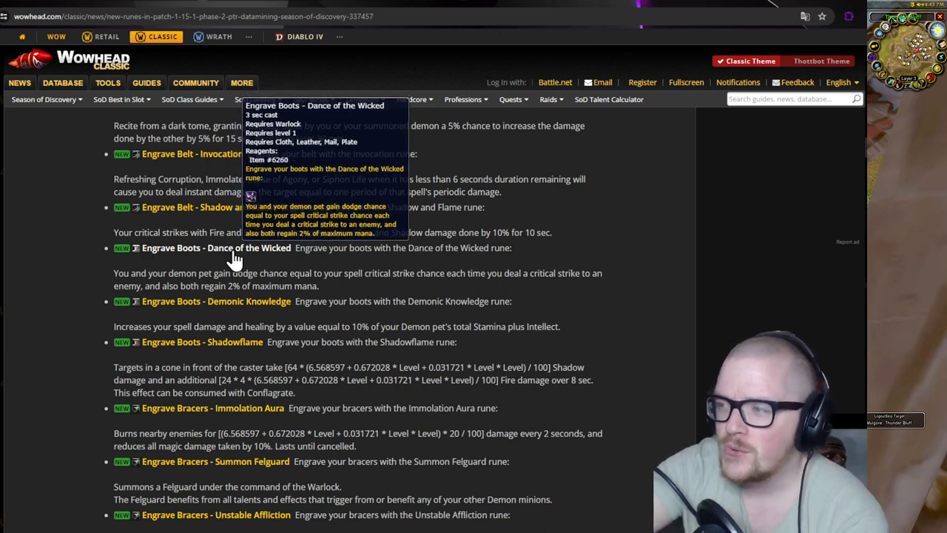
{"action": "mouse_move", "coordinate": [209, 312]}
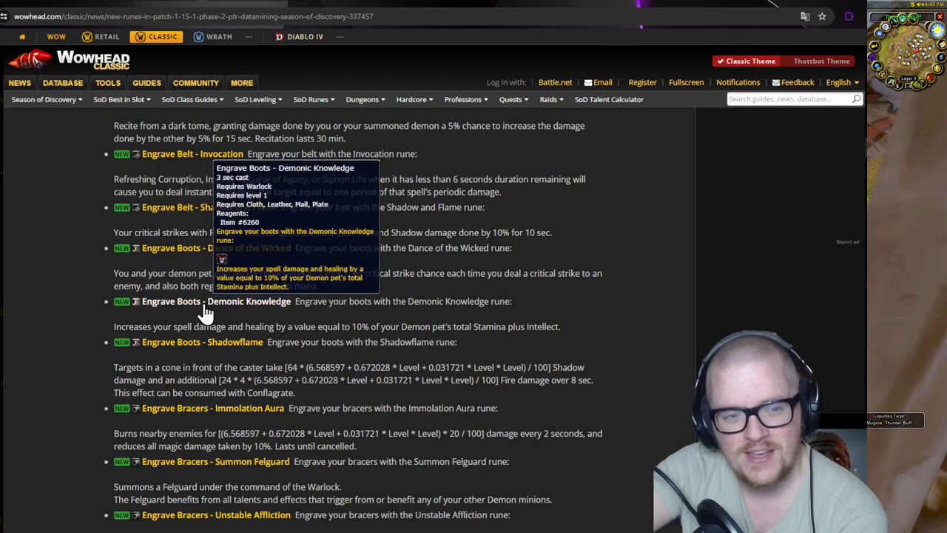
{"action": "mouse_move", "coordinate": [289, 301]}
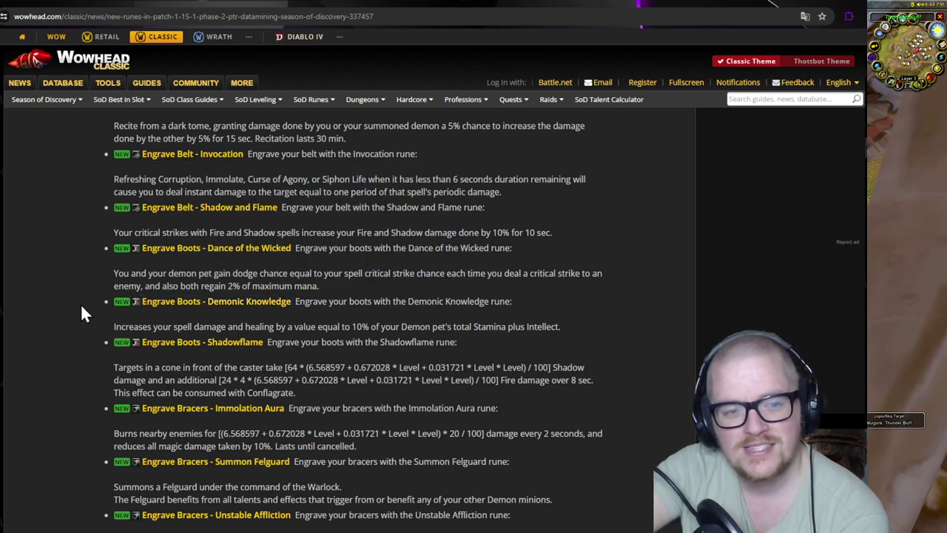
{"action": "scroll", "scroll_direction": "down", "scroll_amount": 3}
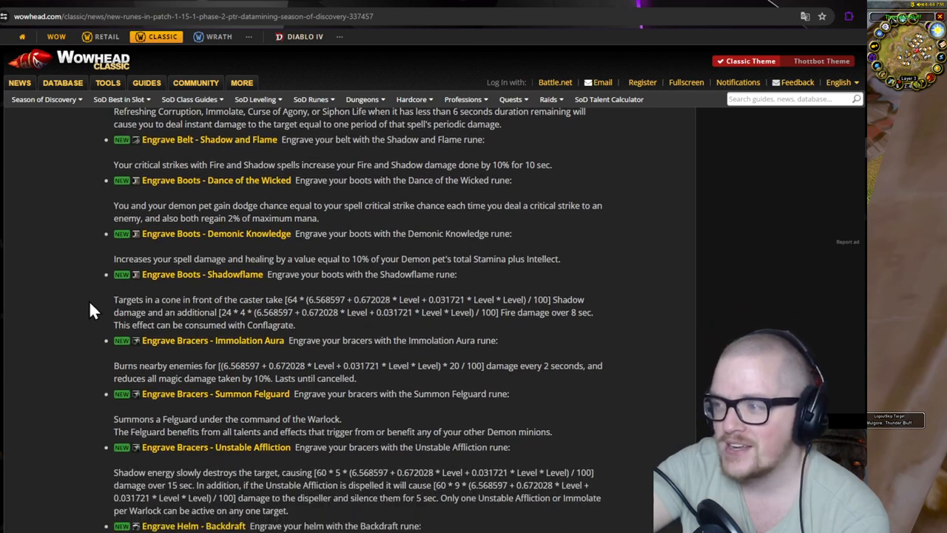
{"action": "scroll", "scroll_direction": "down", "scroll_amount": 3}
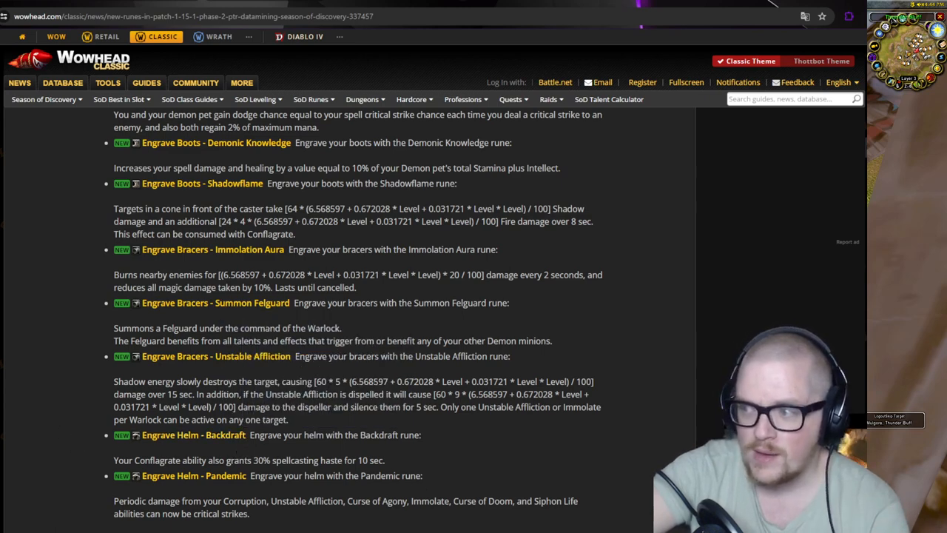
{"action": "mouse_move", "coordinate": [174, 307]}
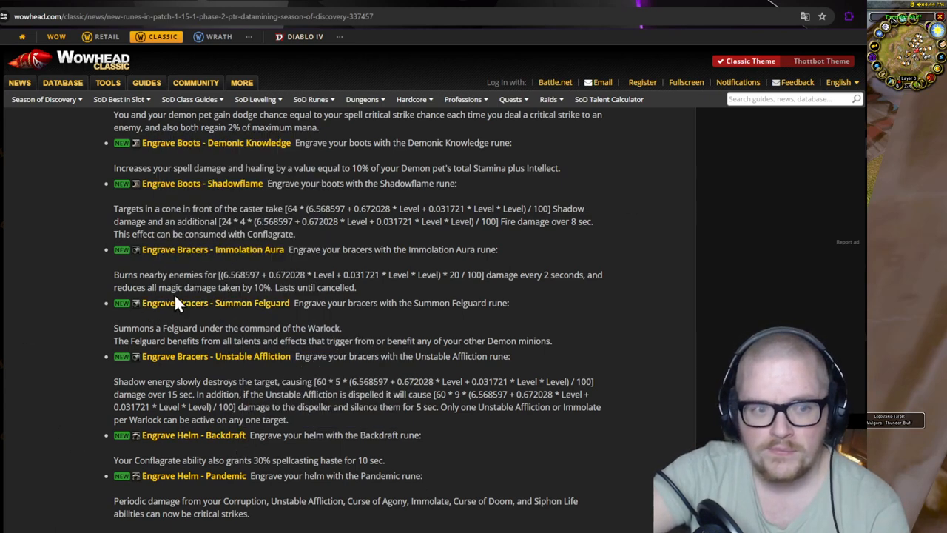
{"action": "mouse_move", "coordinate": [427, 338]}
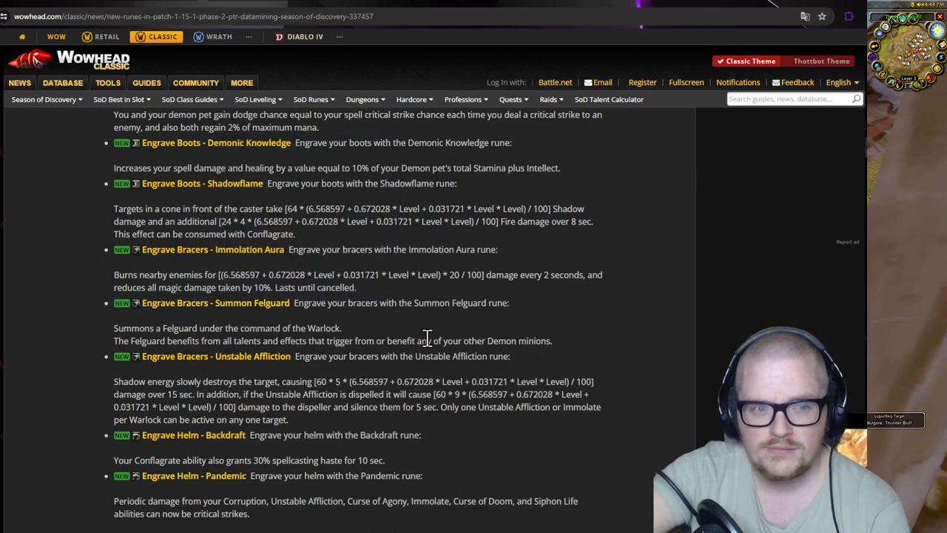
{"action": "scroll", "scroll_direction": "up", "scroll_amount": 3}
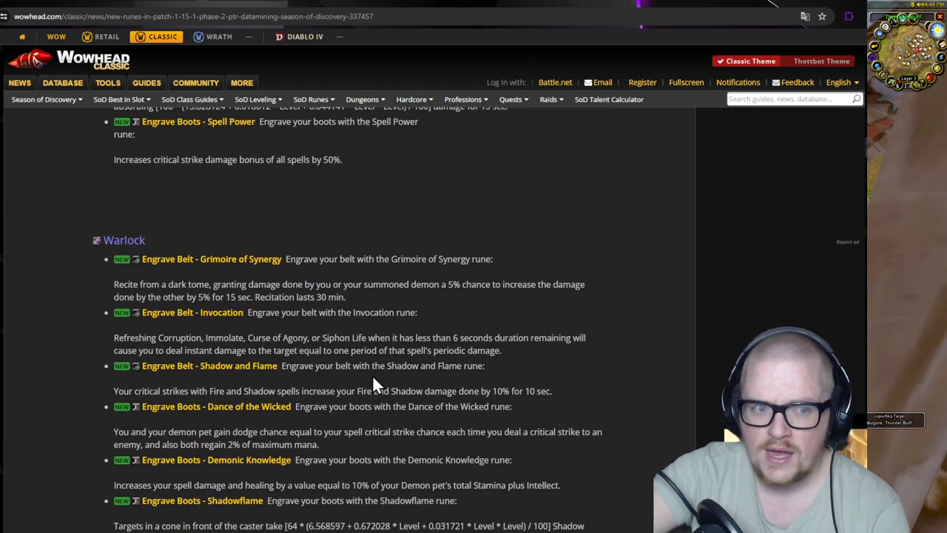
{"action": "scroll", "scroll_direction": "down", "scroll_amount": 3}
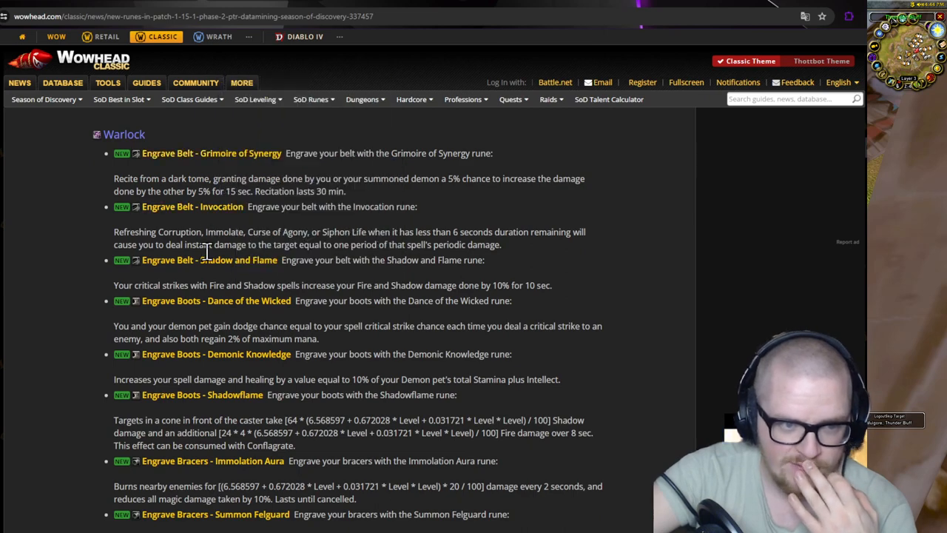
{"action": "mouse_move", "coordinate": [207, 360]}
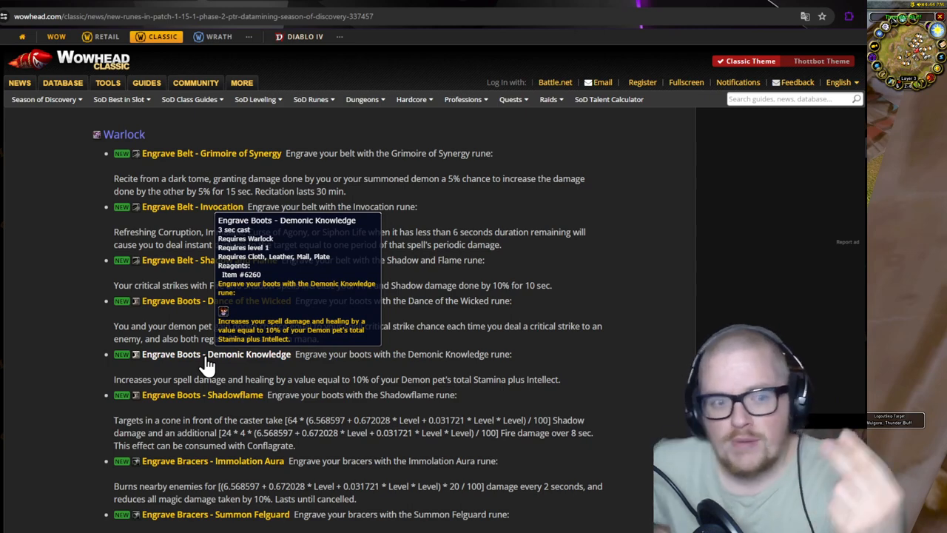
{"action": "mouse_move", "coordinate": [219, 167]}
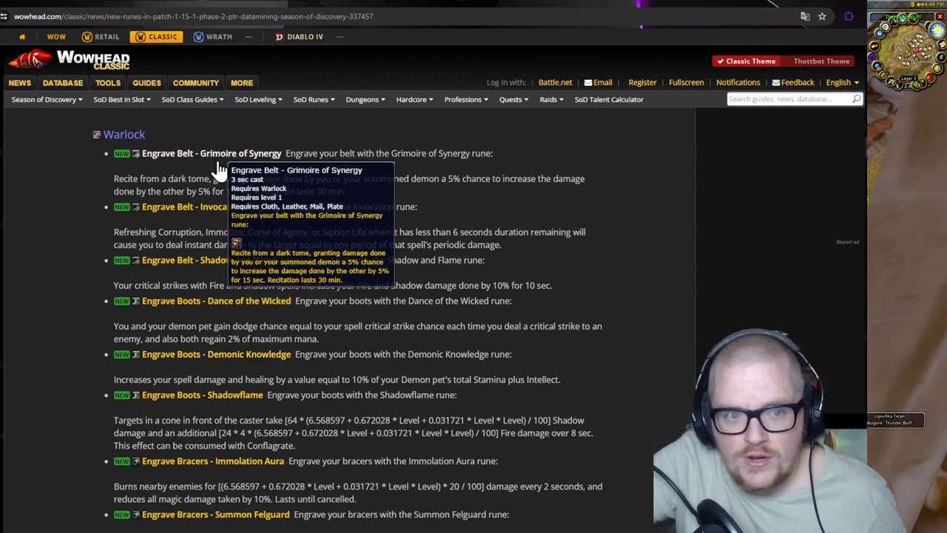
{"action": "mouse_move", "coordinate": [222, 312]}
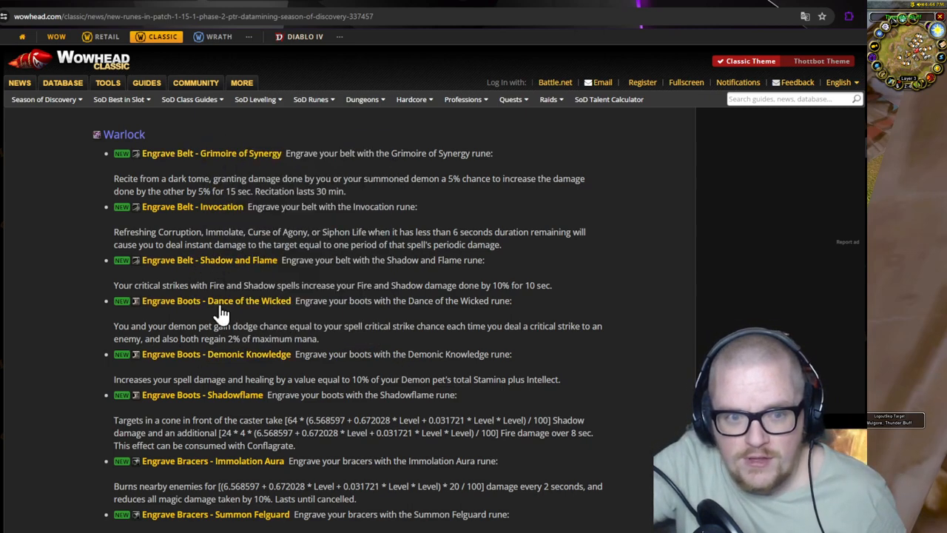
{"action": "scroll", "scroll_direction": "down", "scroll_amount": 3}
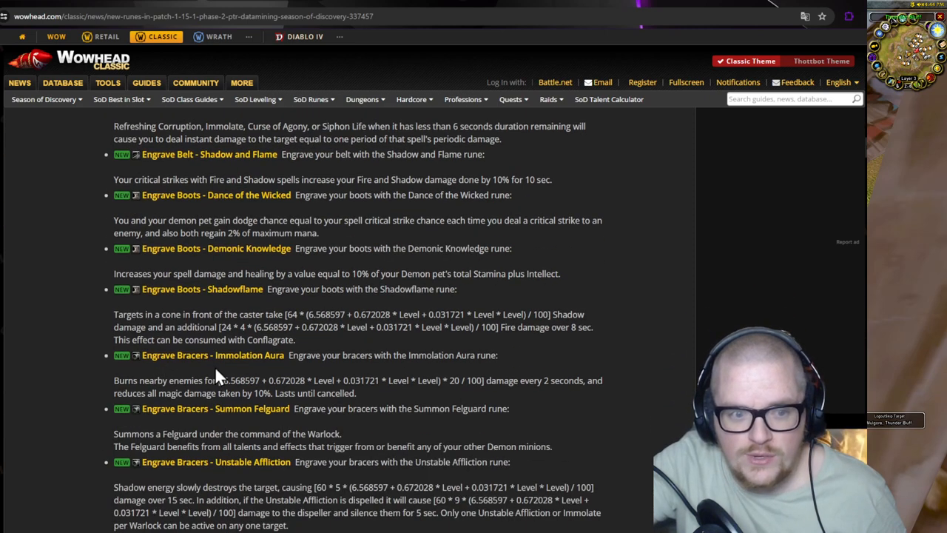
{"action": "mouse_move", "coordinate": [211, 370]}
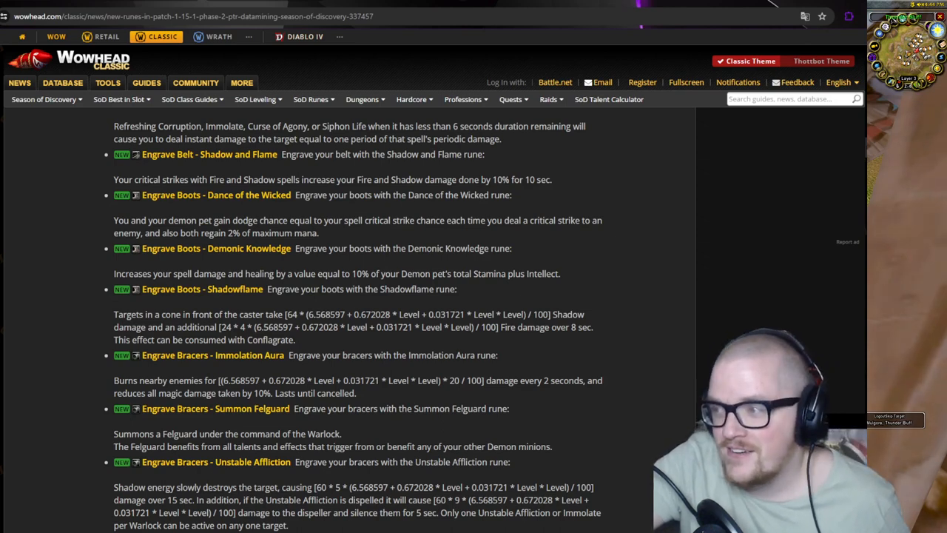
Open the Season of Discovery Warlock talent calculator.
{"action": "left_click", "coordinate": [65, 82]}
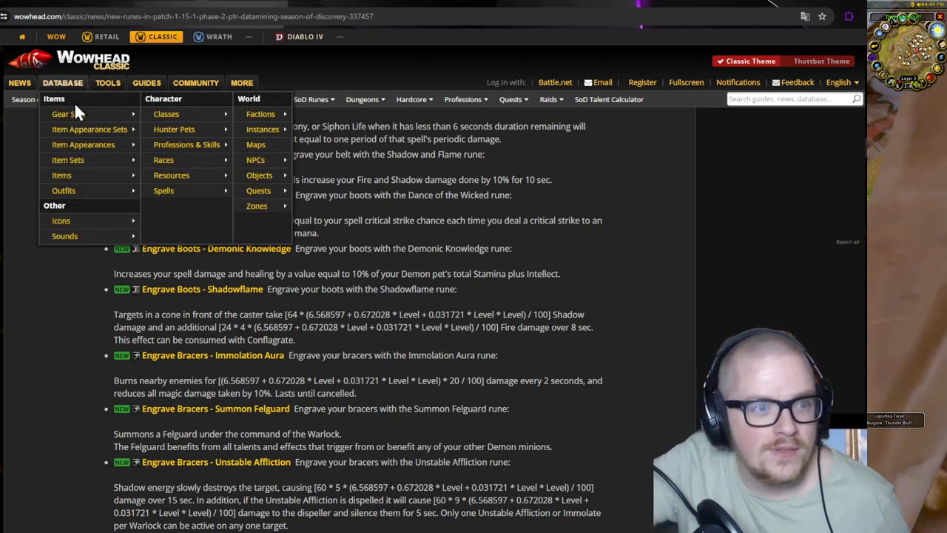
{"action": "left_click", "coordinate": [107, 83]}
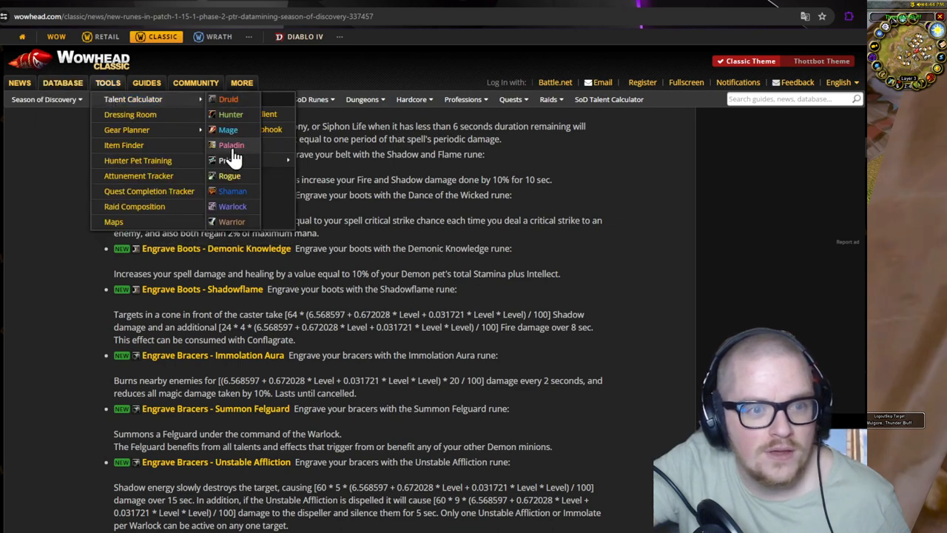
{"action": "mouse_move", "coordinate": [273, 222]}
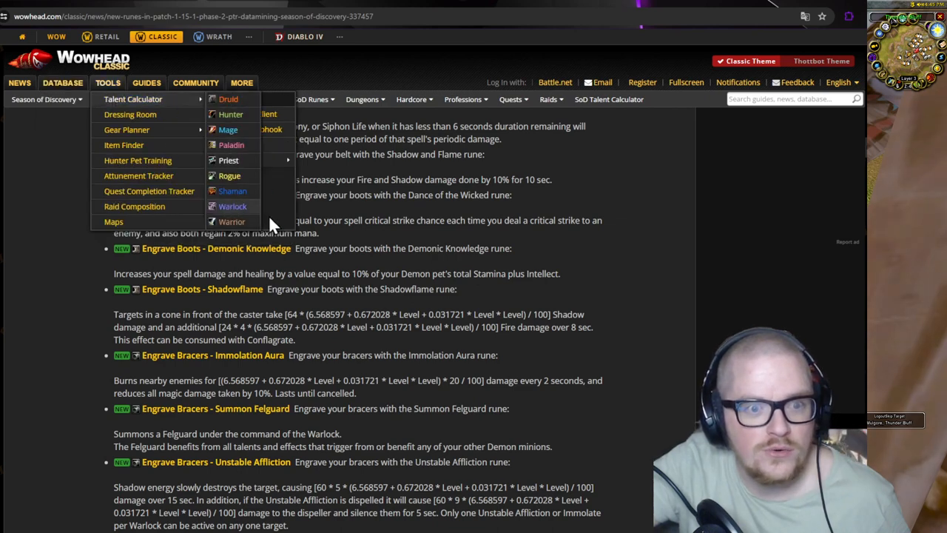
{"action": "left_click", "coordinate": [232, 206]}
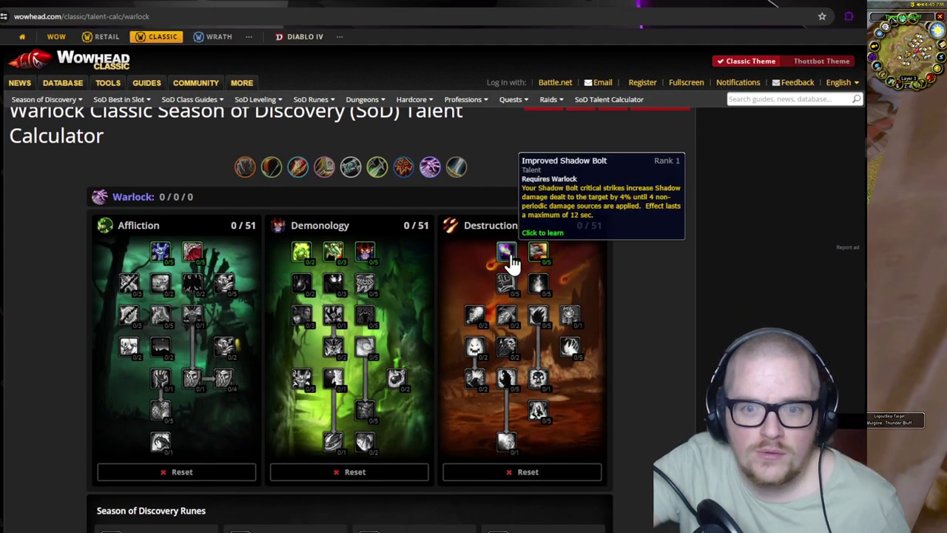
Max out Bane and add Destruction points, including Destructive Reach, reaching 17 points.
{"action": "left_click", "coordinate": [506, 252]}
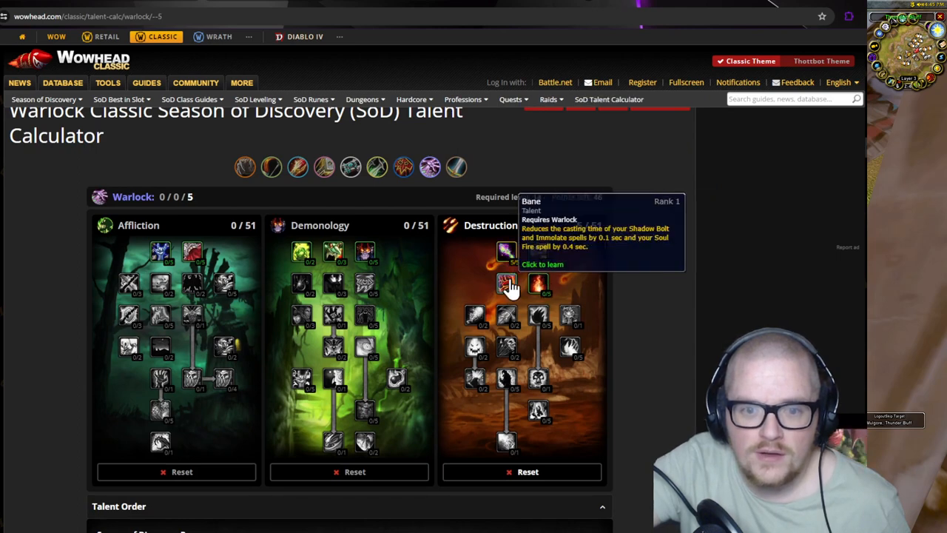
{"action": "left_click", "coordinate": [507, 285]}
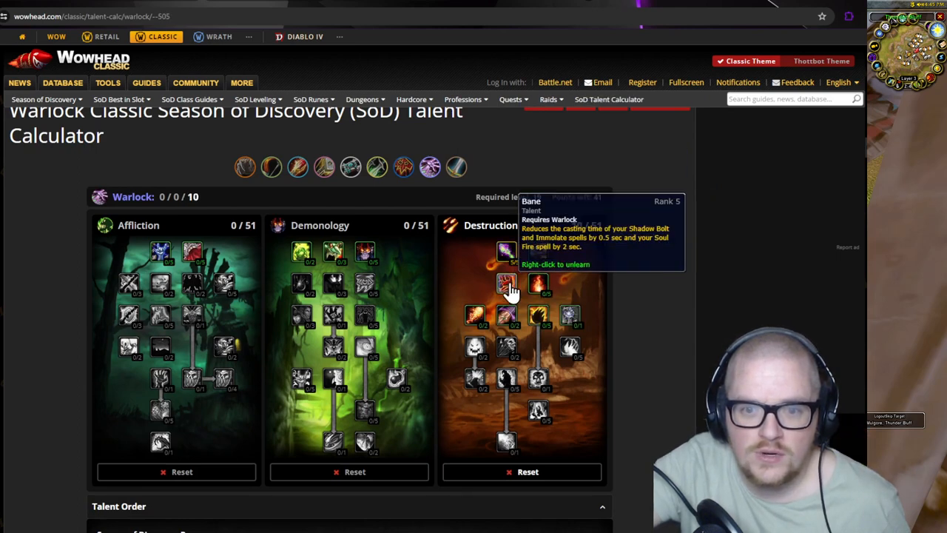
{"action": "left_click", "coordinate": [506, 284]}
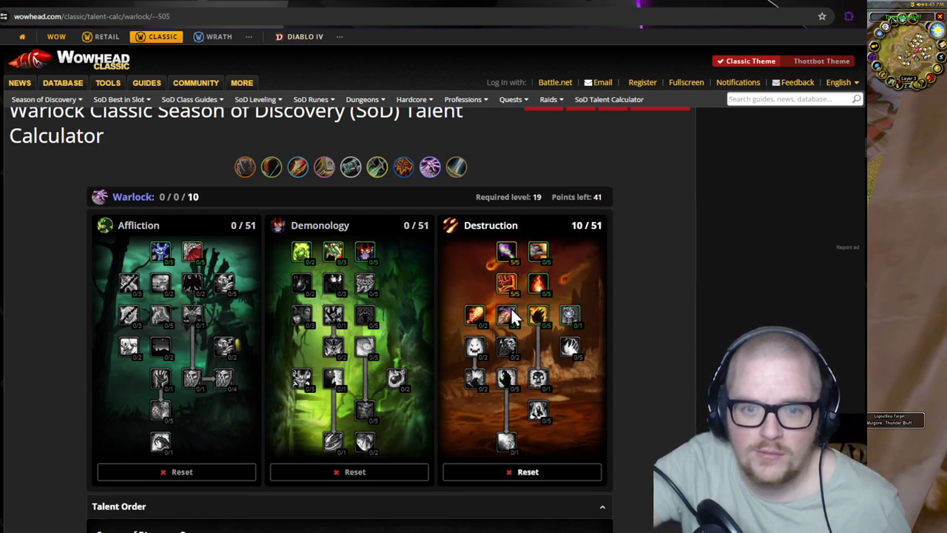
{"action": "left_click", "coordinate": [493, 321]}
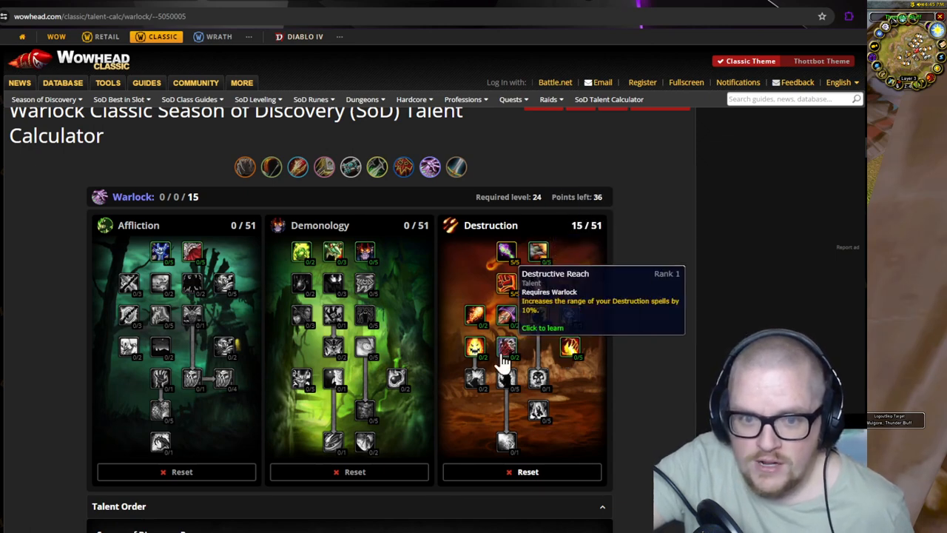
{"action": "left_click", "coordinate": [475, 347]}
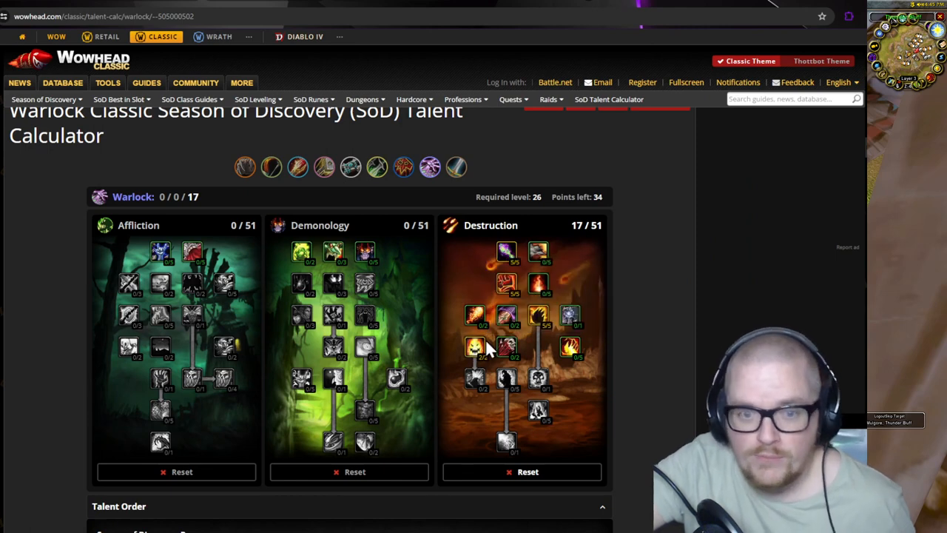
{"action": "mouse_move", "coordinate": [476, 349]}
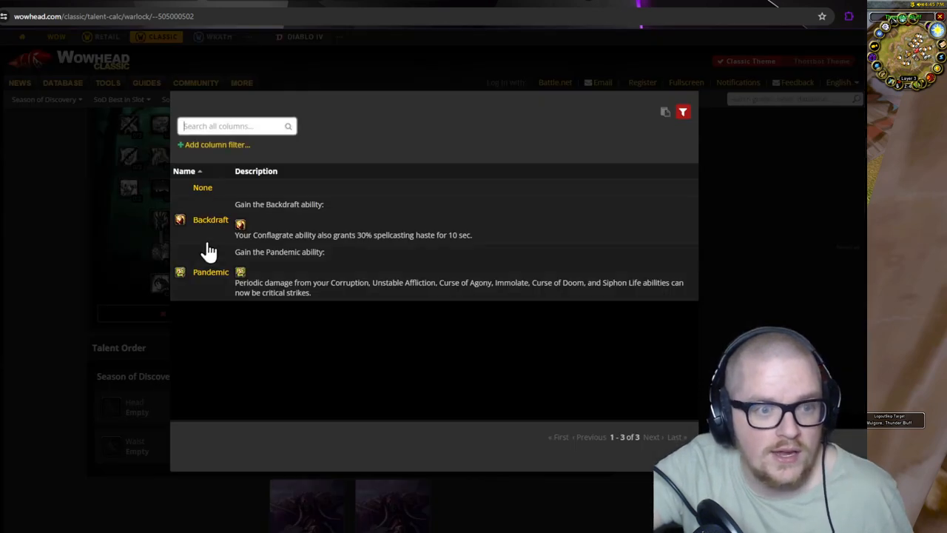
{"action": "mouse_move", "coordinate": [250, 273]}
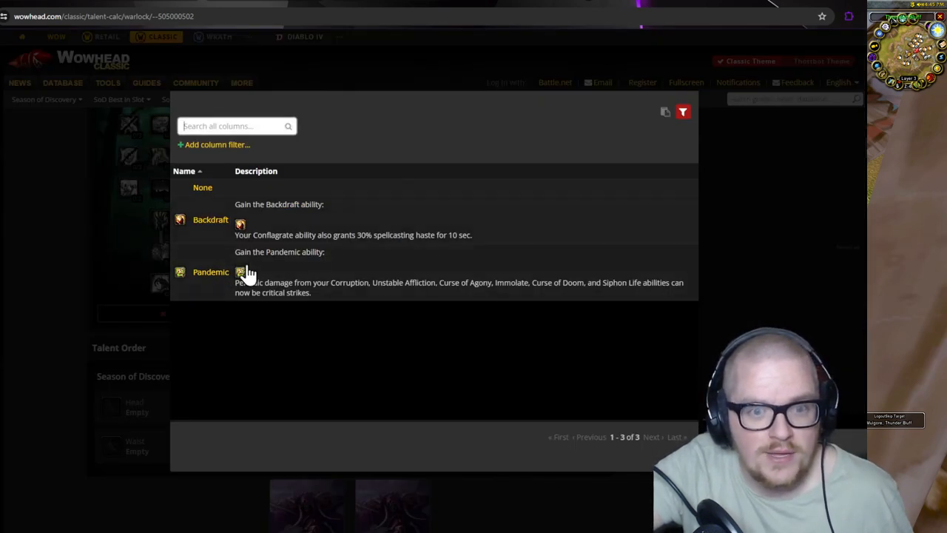
{"action": "mouse_move", "coordinate": [450, 305]}
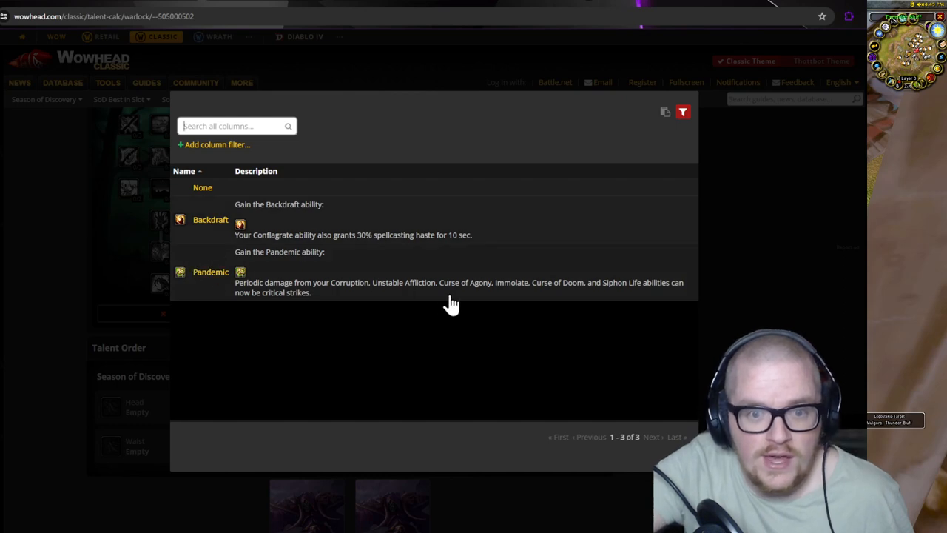
{"action": "mouse_move", "coordinate": [330, 289]}
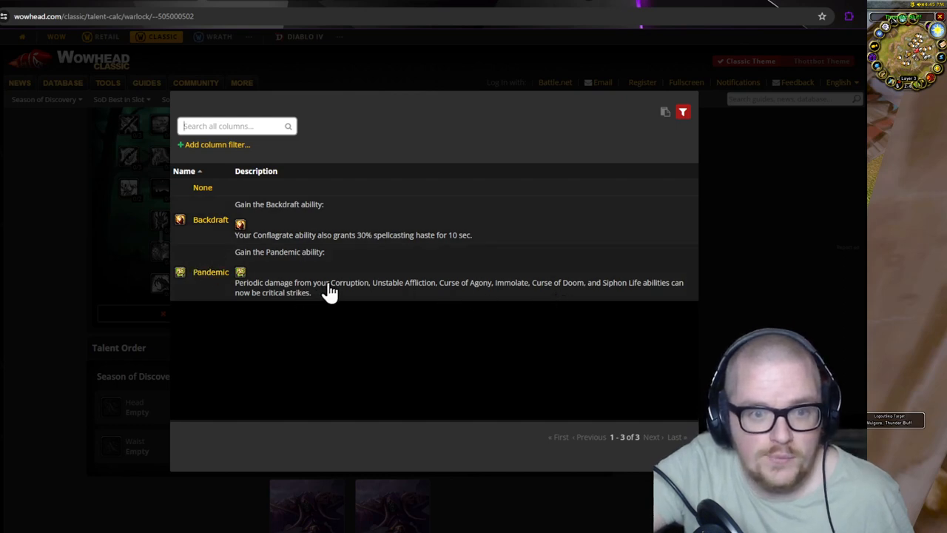
{"action": "mouse_move", "coordinate": [427, 238]}
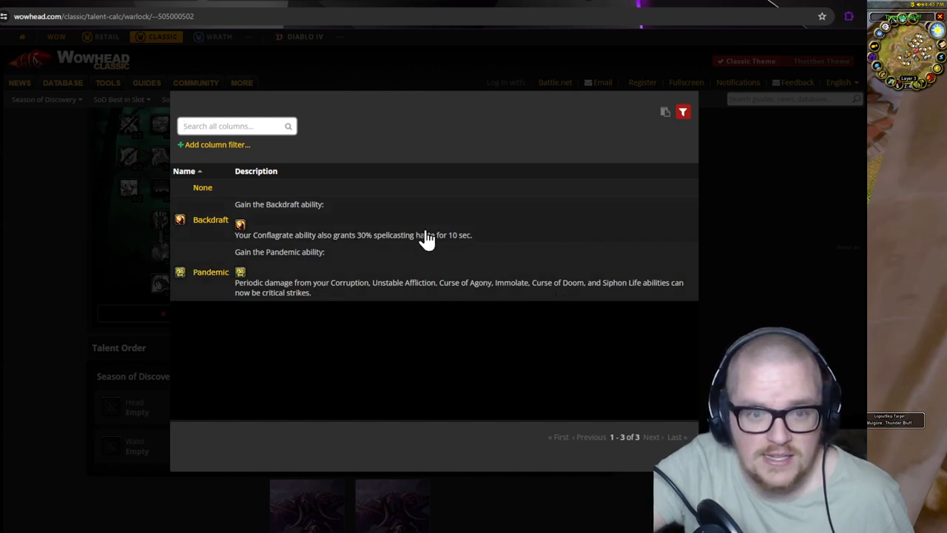
{"action": "mouse_move", "coordinate": [377, 258]}
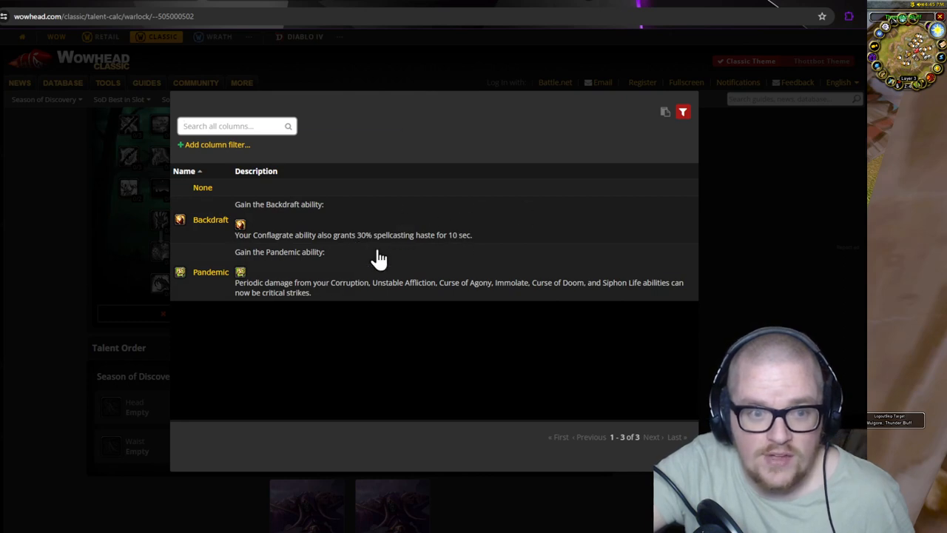
{"action": "mouse_move", "coordinate": [329, 274]}
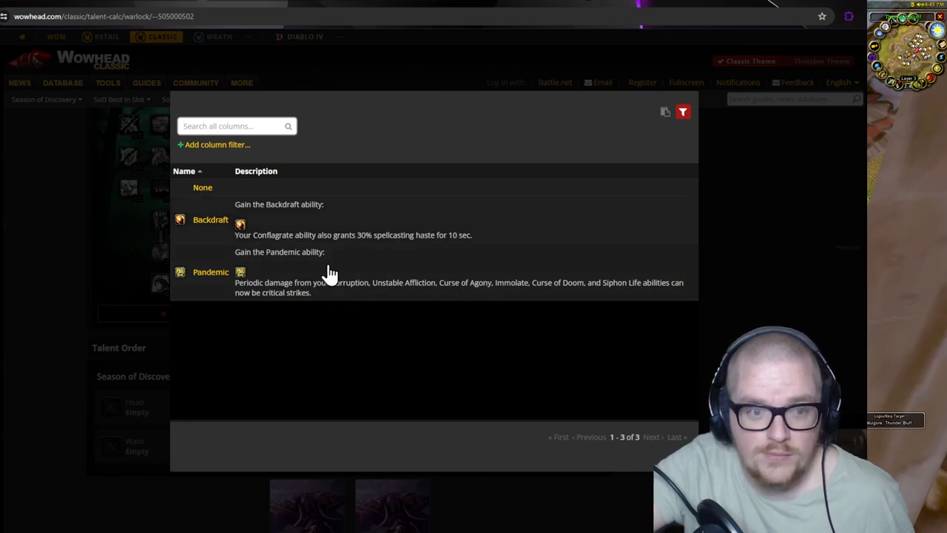
Pick Pandemic as the Warlock's Head rune.
{"action": "left_click", "coordinate": [210, 272]}
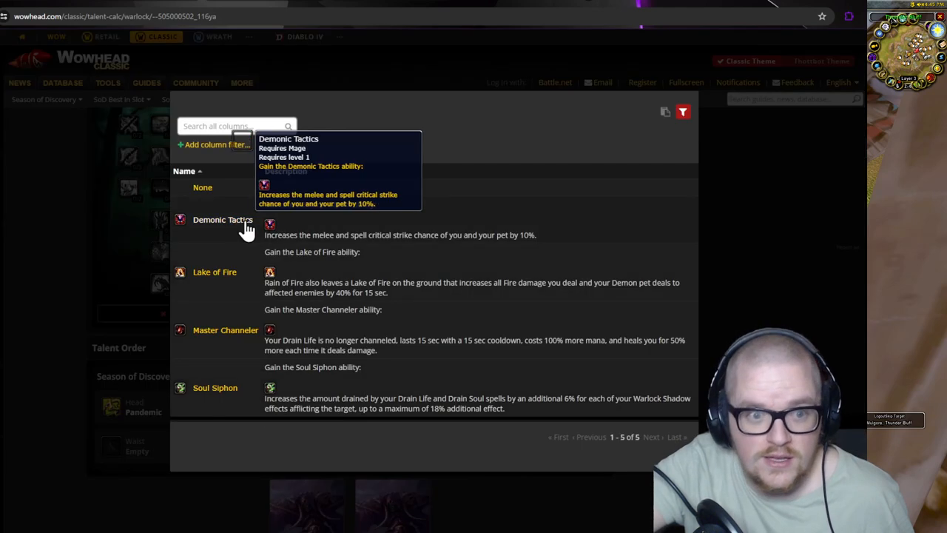
{"action": "mouse_move", "coordinate": [255, 336]}
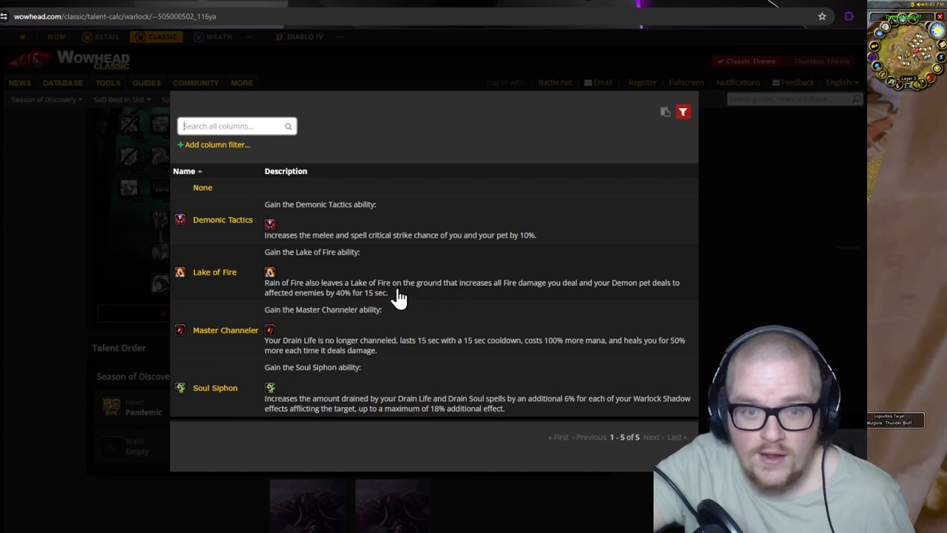
{"action": "mouse_move", "coordinate": [382, 263]}
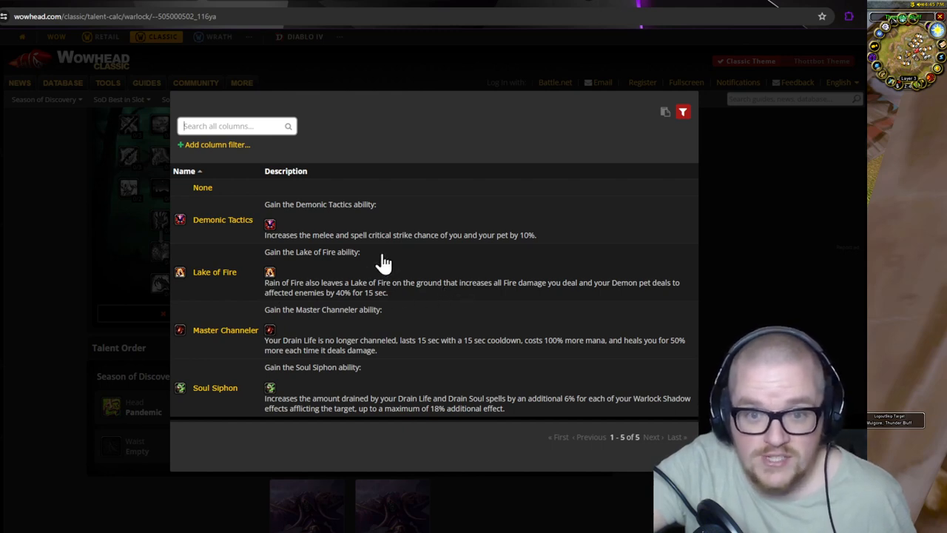
{"action": "mouse_move", "coordinate": [529, 293]}
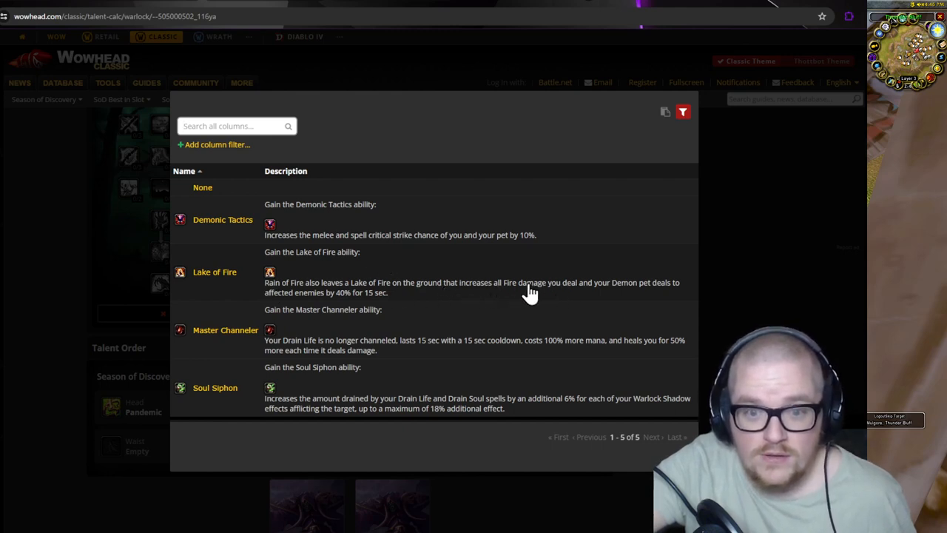
{"action": "mouse_move", "coordinate": [635, 297]}
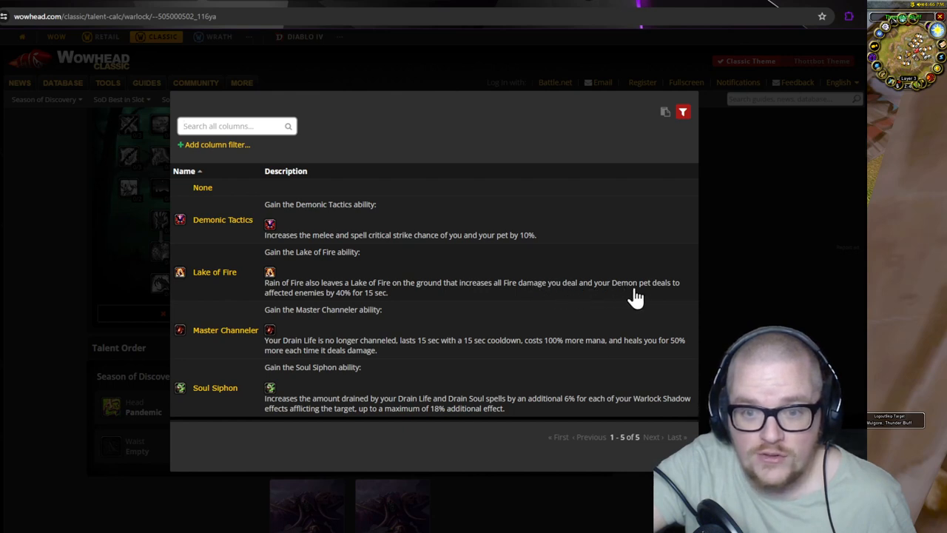
{"action": "mouse_move", "coordinate": [583, 293]}
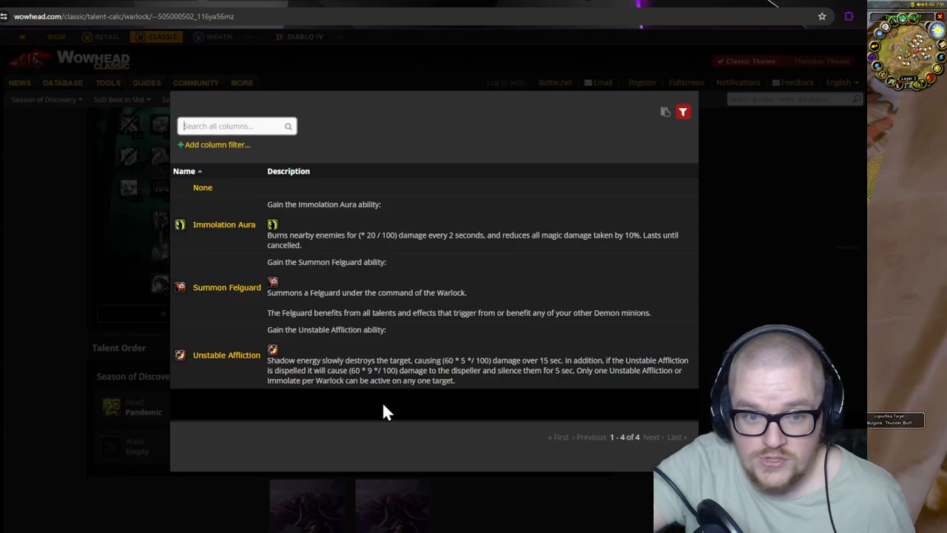
{"action": "mouse_move", "coordinate": [227, 229]}
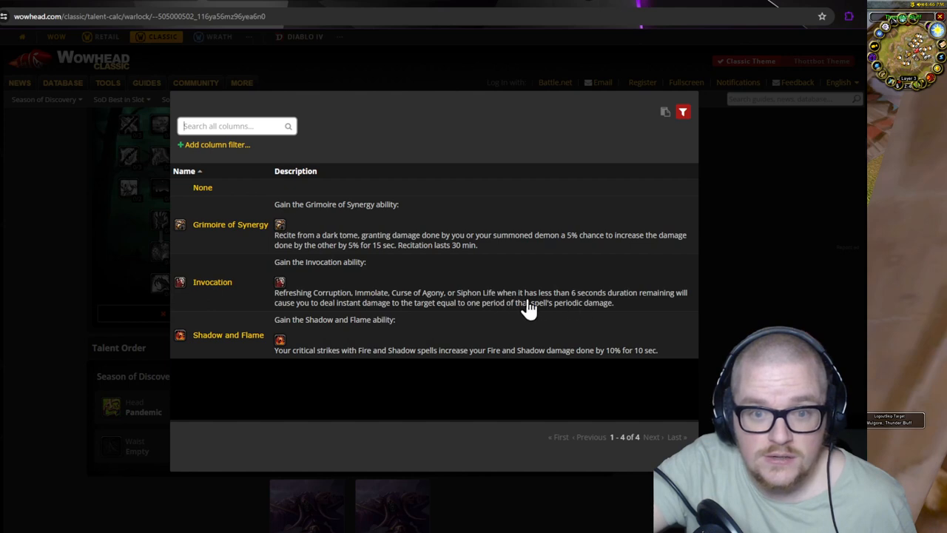
{"action": "mouse_move", "coordinate": [371, 247]}
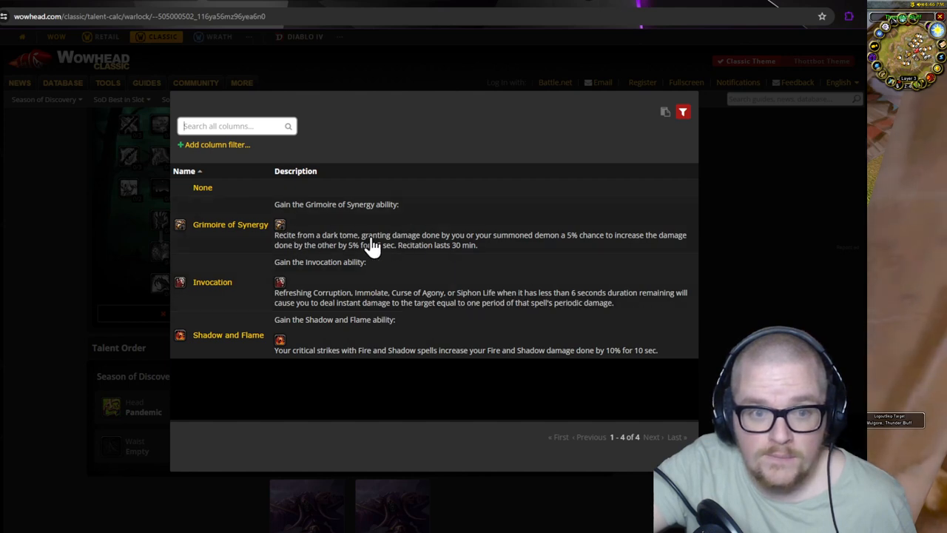
{"action": "mouse_move", "coordinate": [428, 360]}
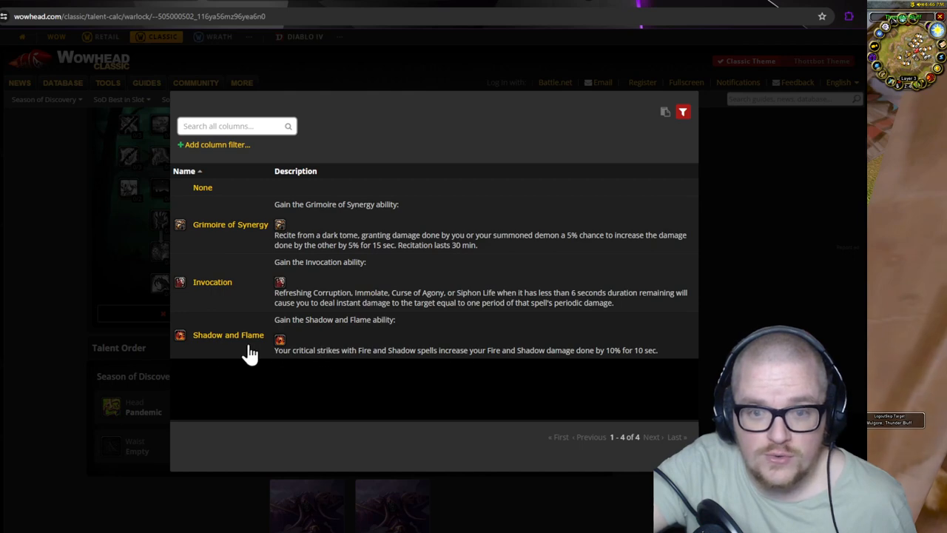
Choose Shadow and Flame for the Waist rune slot.
{"action": "left_click", "coordinate": [228, 335]}
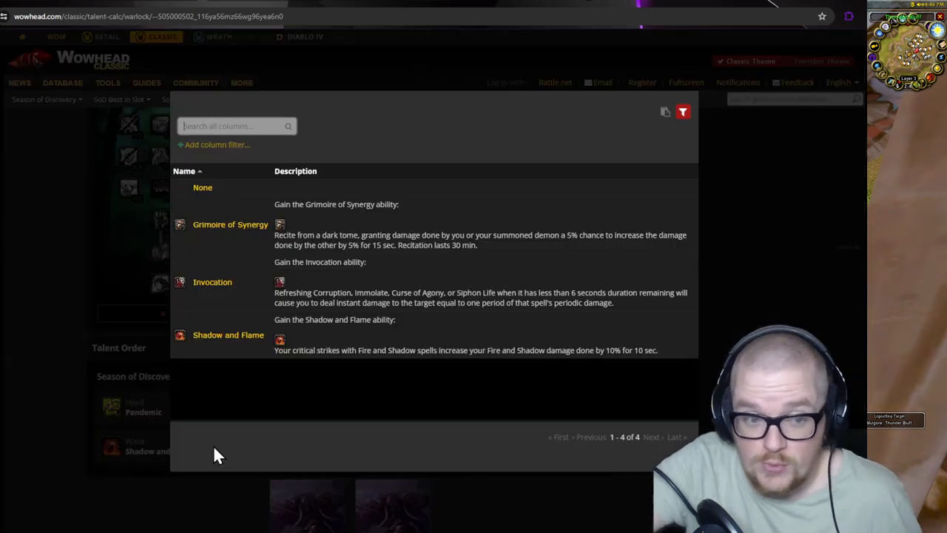
{"action": "mouse_move", "coordinate": [377, 307]}
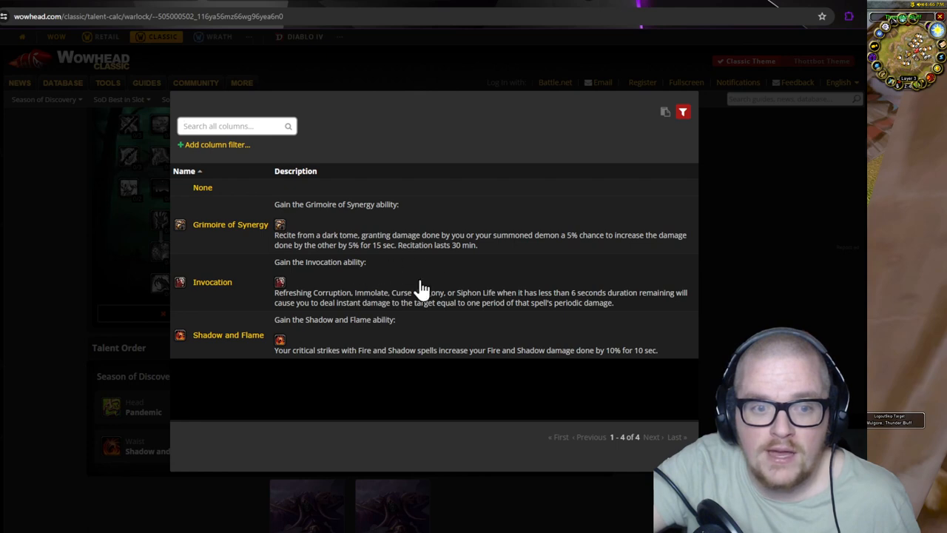
{"action": "mouse_move", "coordinate": [527, 286]}
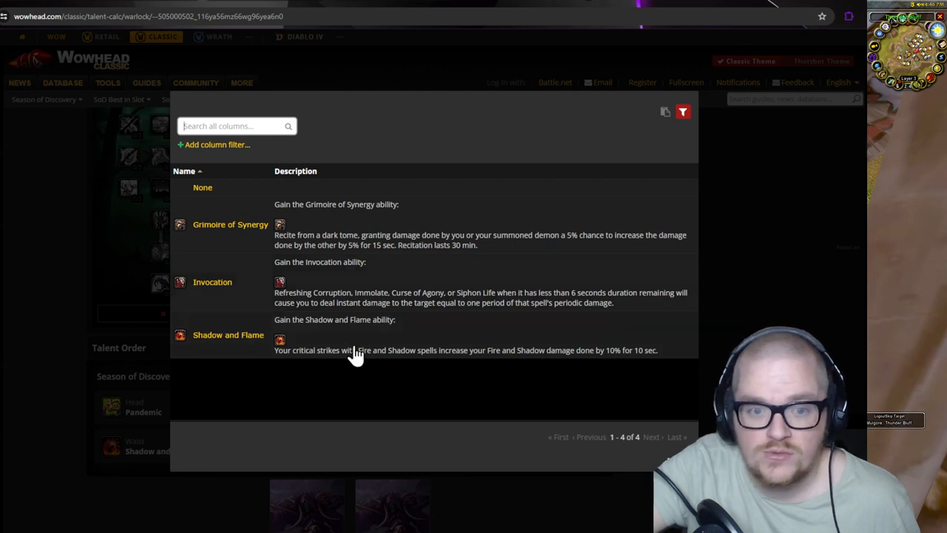
{"action": "mouse_move", "coordinate": [444, 368]}
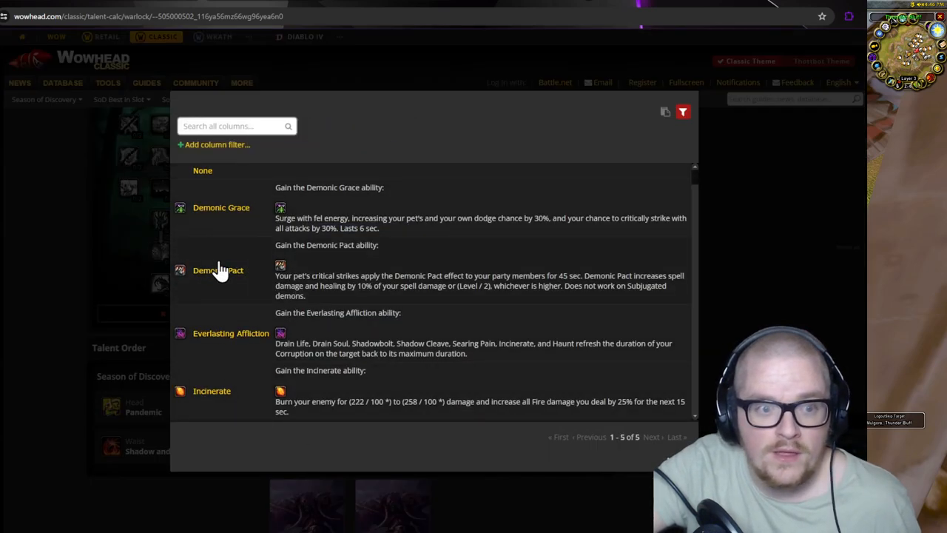
{"action": "mouse_move", "coordinate": [683, 285]}
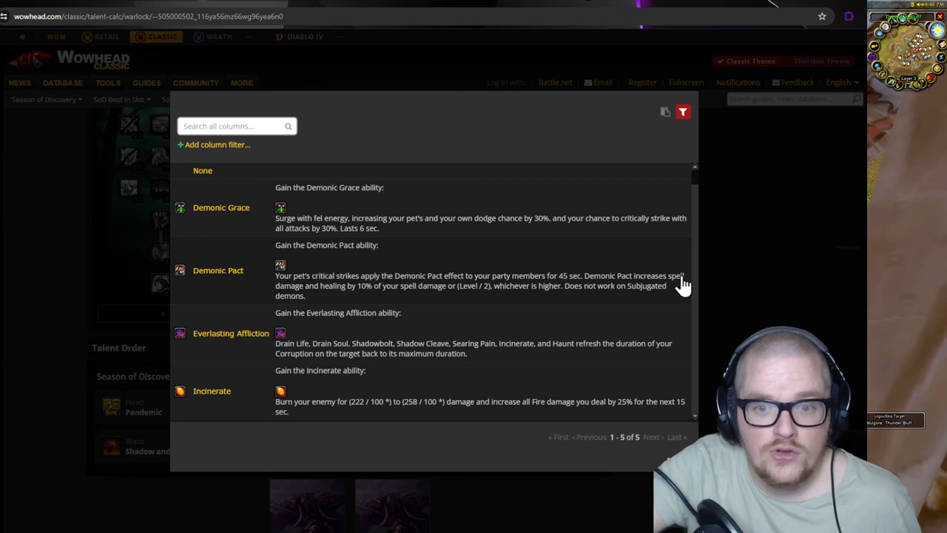
{"action": "mouse_move", "coordinate": [385, 303]}
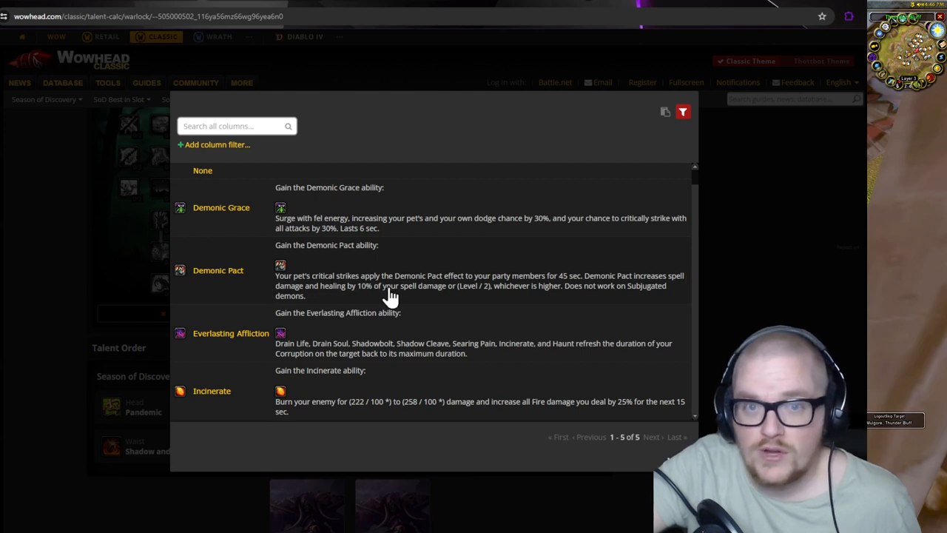
{"action": "mouse_move", "coordinate": [436, 291]}
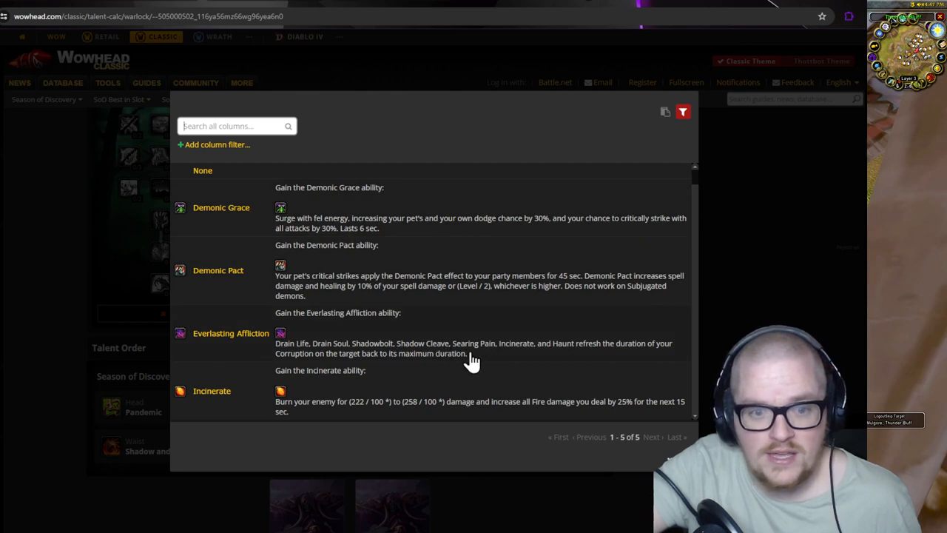
{"action": "mouse_move", "coordinate": [244, 416]}
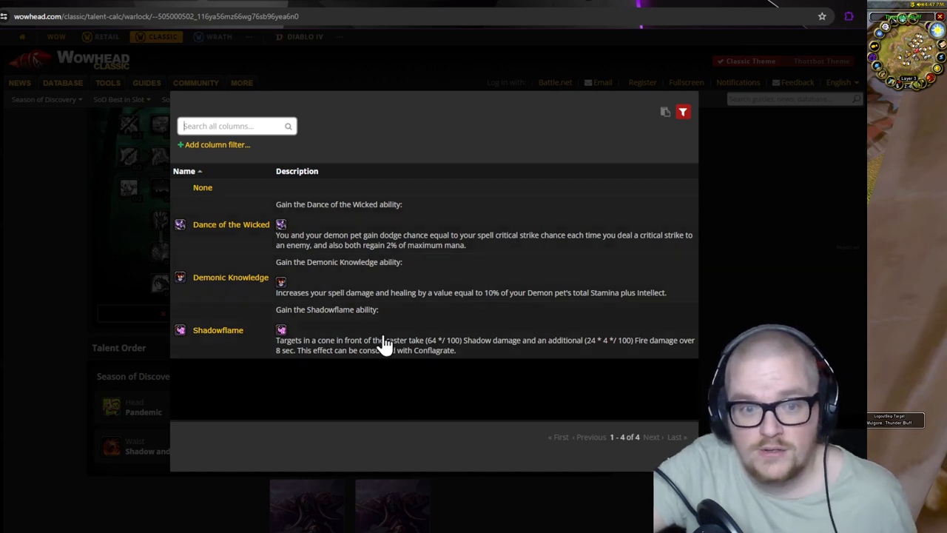
{"action": "mouse_move", "coordinate": [328, 355]}
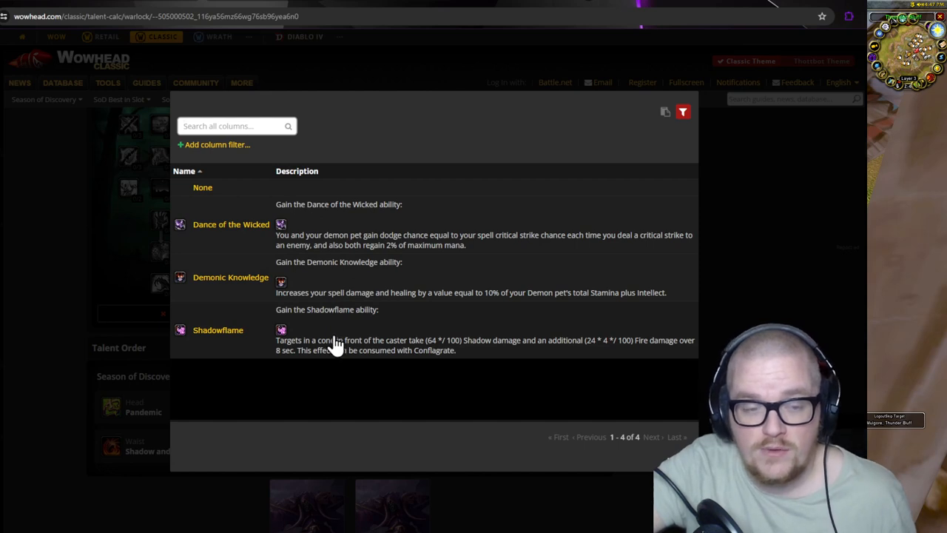
{"action": "mouse_move", "coordinate": [361, 329]}
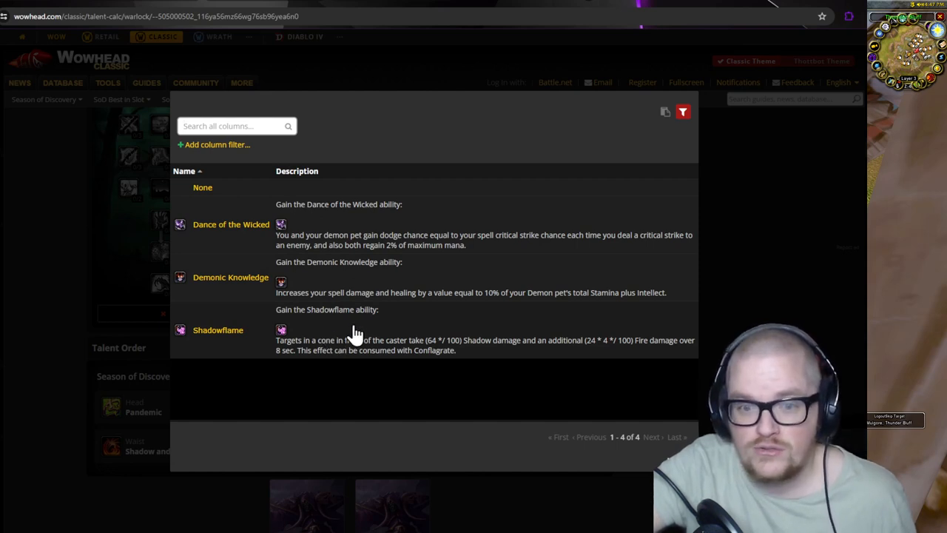
{"action": "mouse_move", "coordinate": [416, 322]}
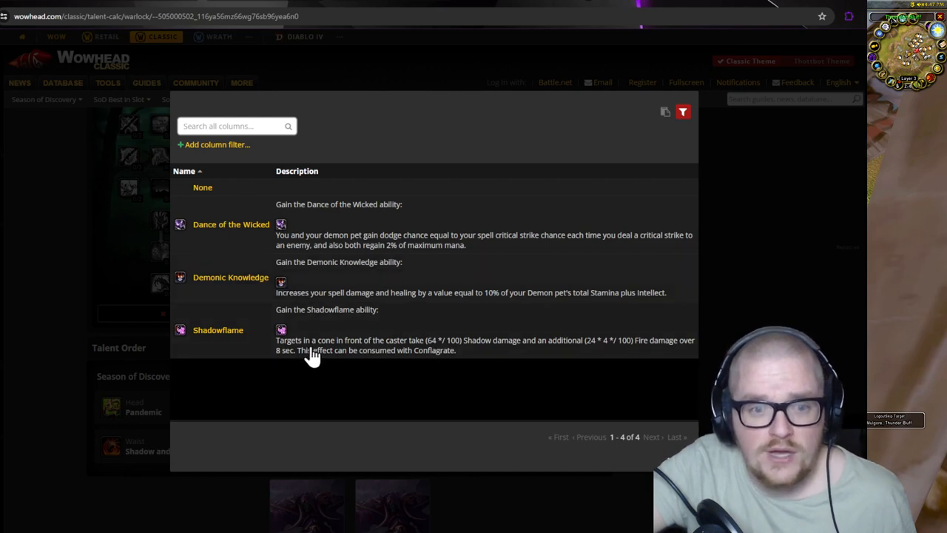
{"action": "mouse_move", "coordinate": [523, 359]}
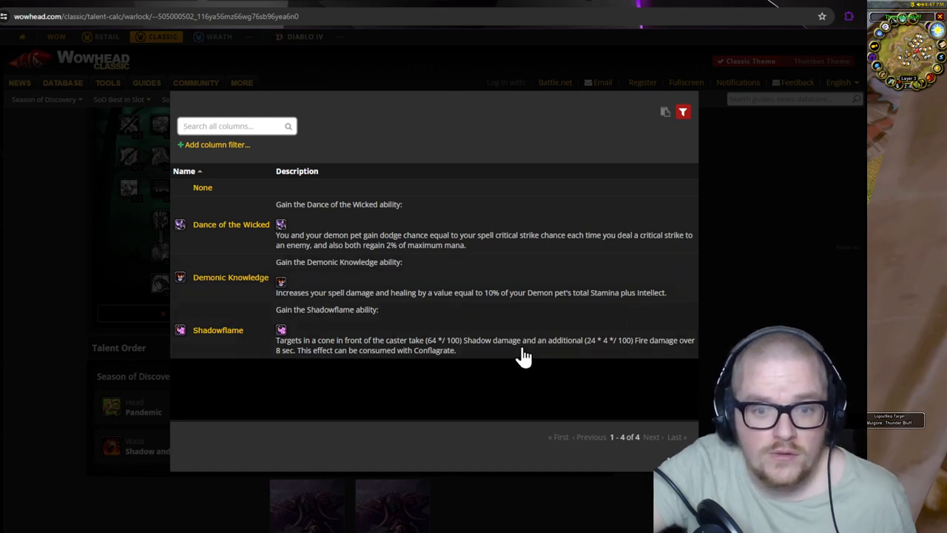
{"action": "mouse_move", "coordinate": [305, 234]}
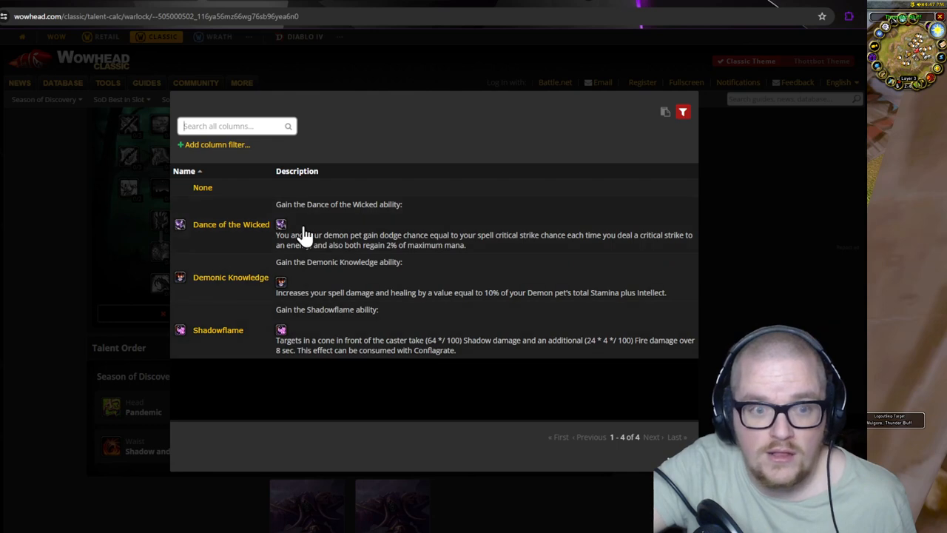
{"action": "mouse_move", "coordinate": [325, 245]}
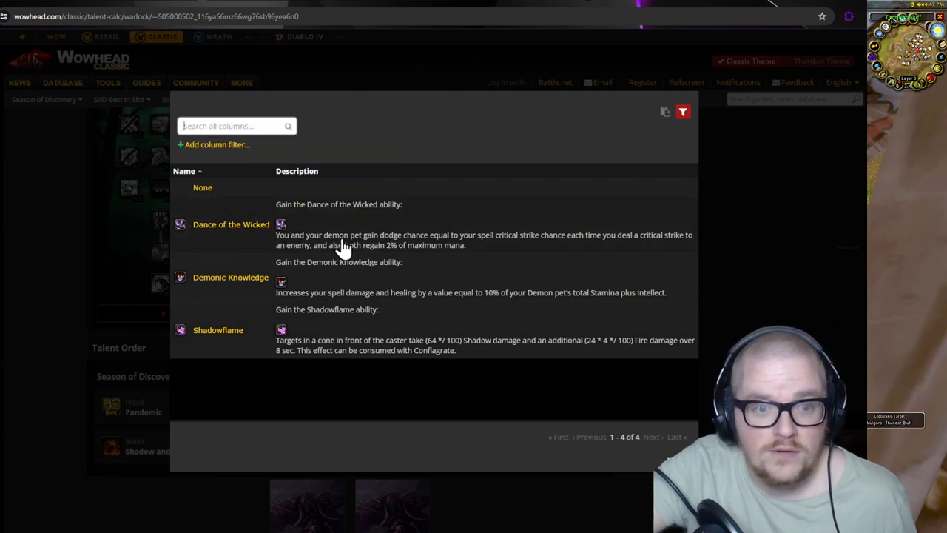
{"action": "mouse_move", "coordinate": [536, 244]}
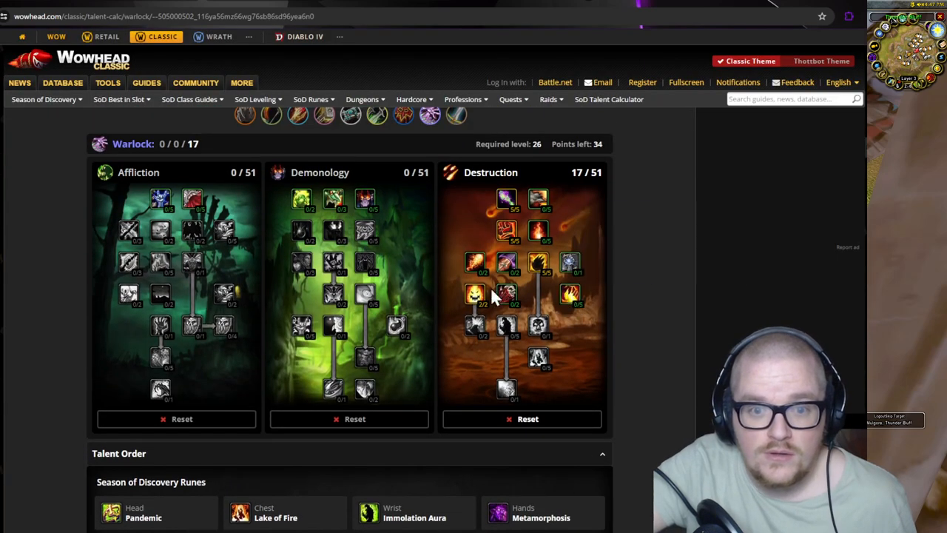
{"action": "mouse_move", "coordinate": [589, 306]}
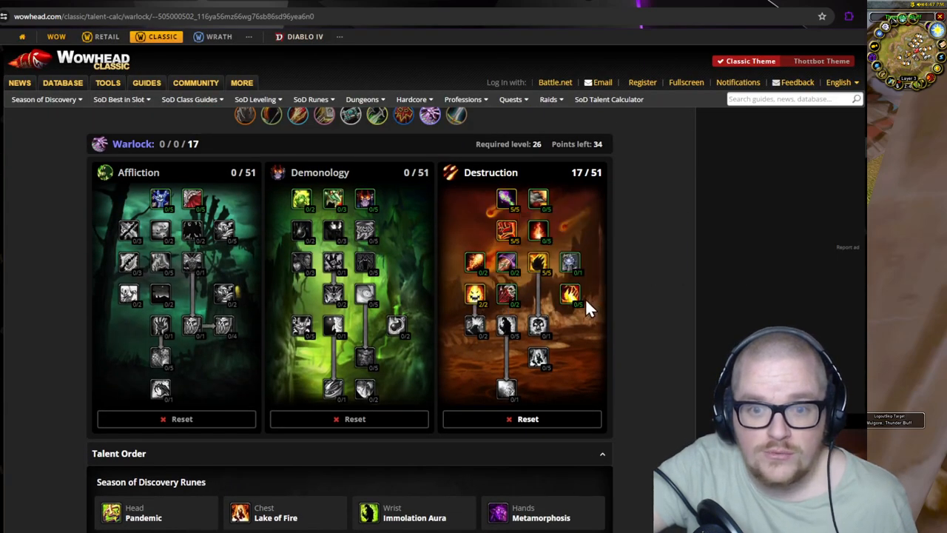
Add points to Improved Searing Pain, Pyroclasm and Emberstorm in Destruction.
{"action": "left_click", "coordinate": [568, 294]}
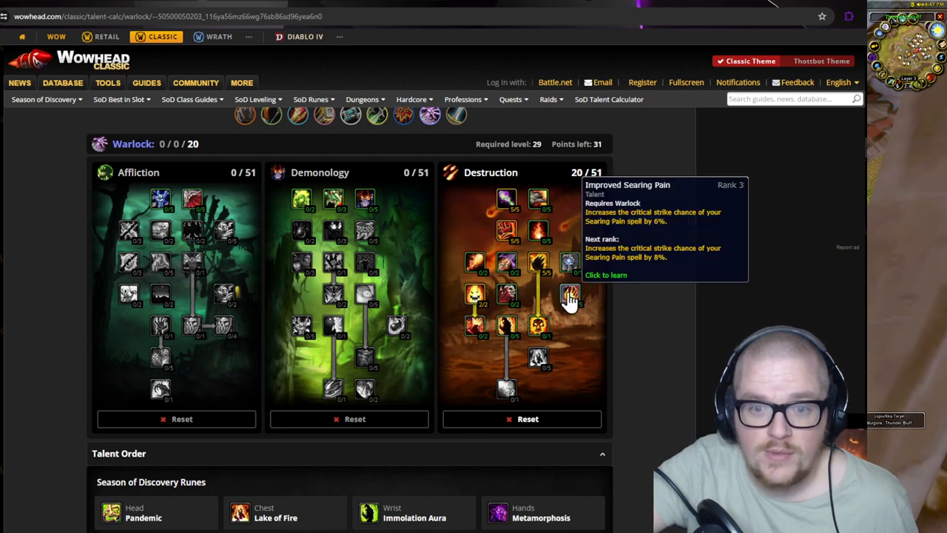
{"action": "left_click", "coordinate": [570, 296]}
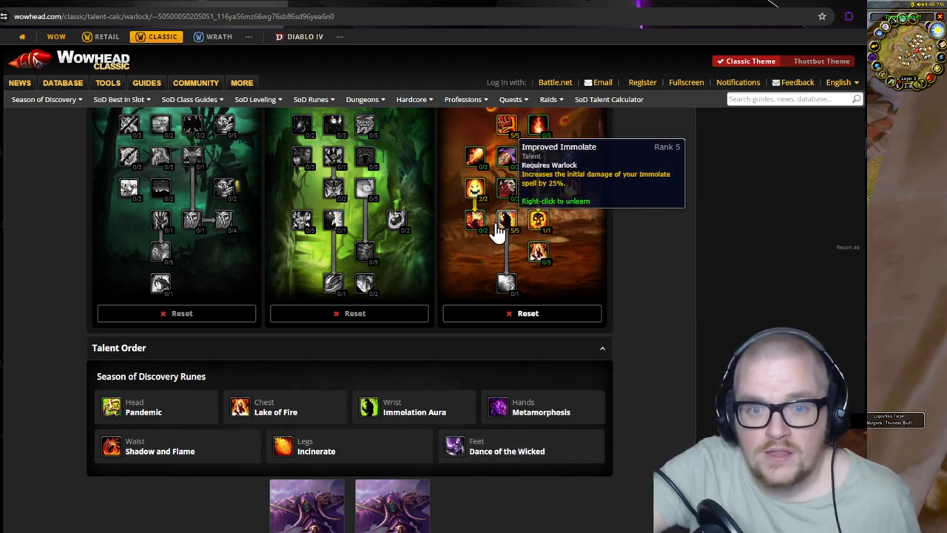
{"action": "mouse_move", "coordinate": [476, 224]}
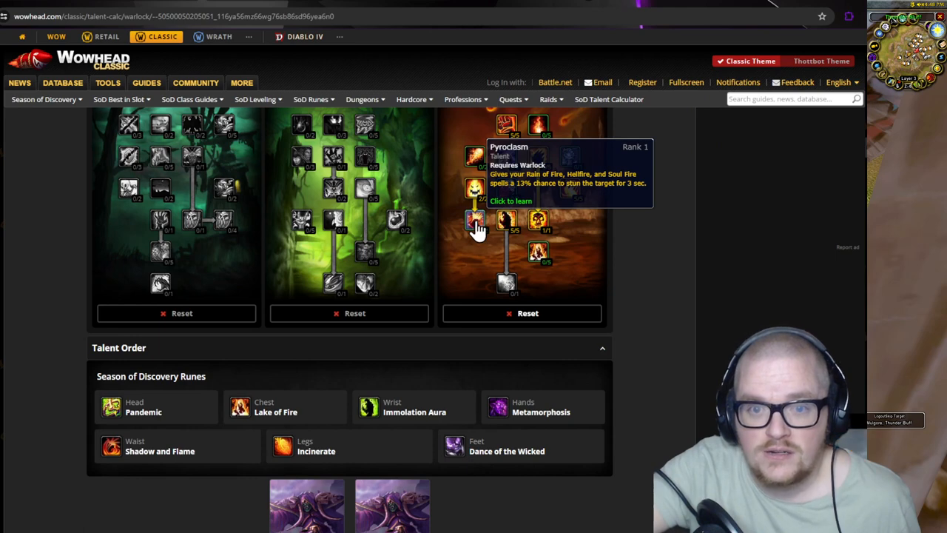
{"action": "left_click", "coordinate": [476, 222]}
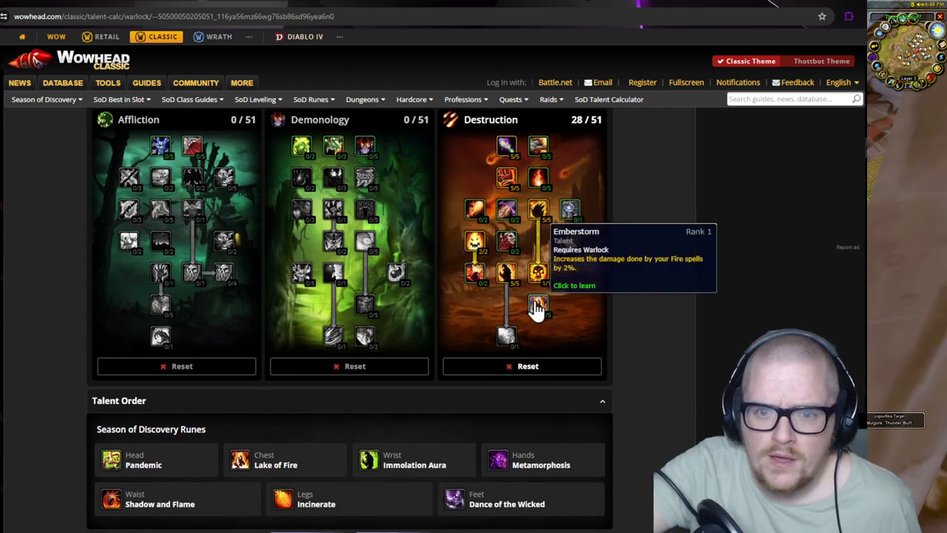
{"action": "left_click", "coordinate": [538, 308]}
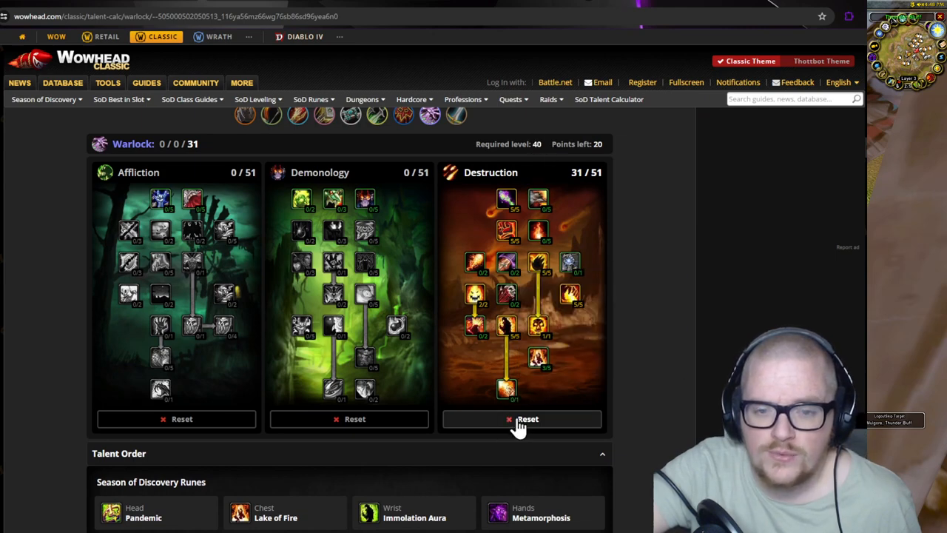
Reset the Destruction tree to zero points, leaving the chosen runes in place.
{"action": "left_click", "coordinate": [523, 418]}
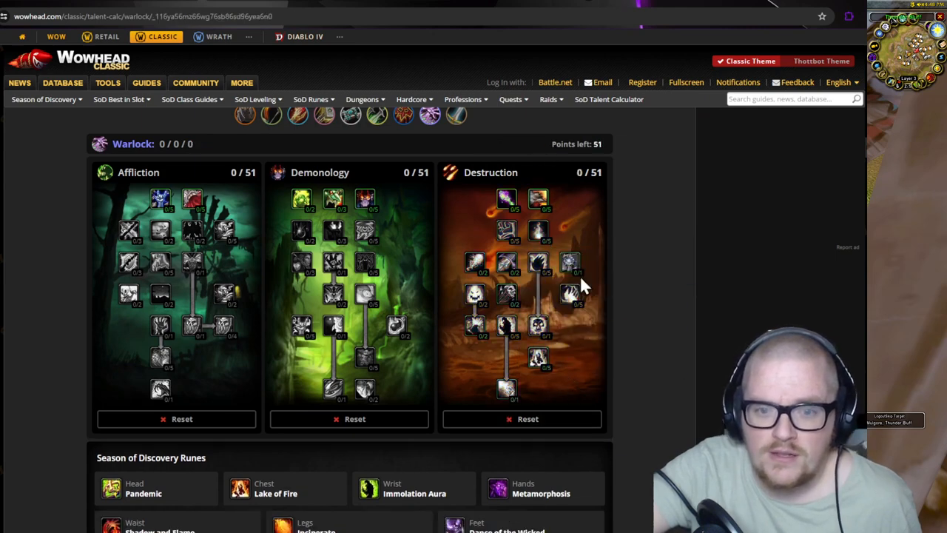
{"action": "mouse_move", "coordinate": [569, 296]}
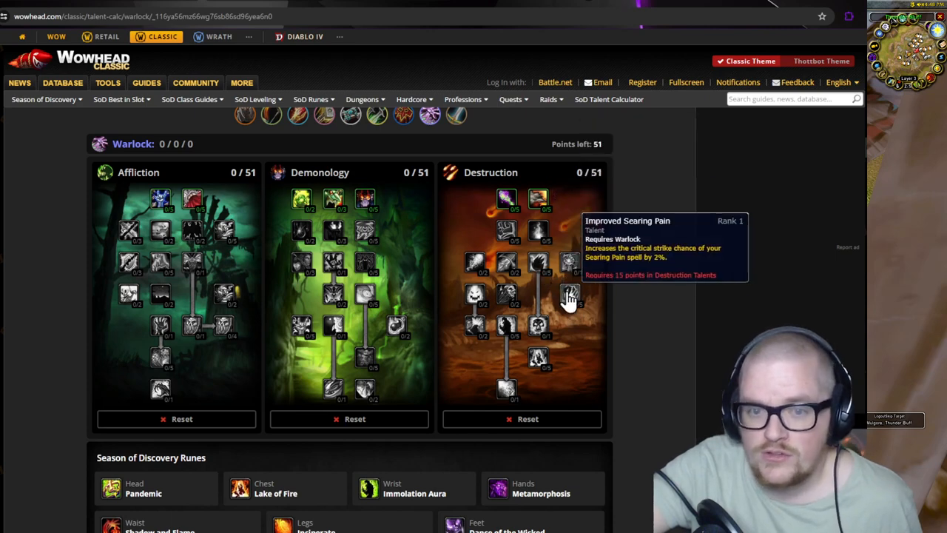
{"action": "mouse_move", "coordinate": [540, 267]}
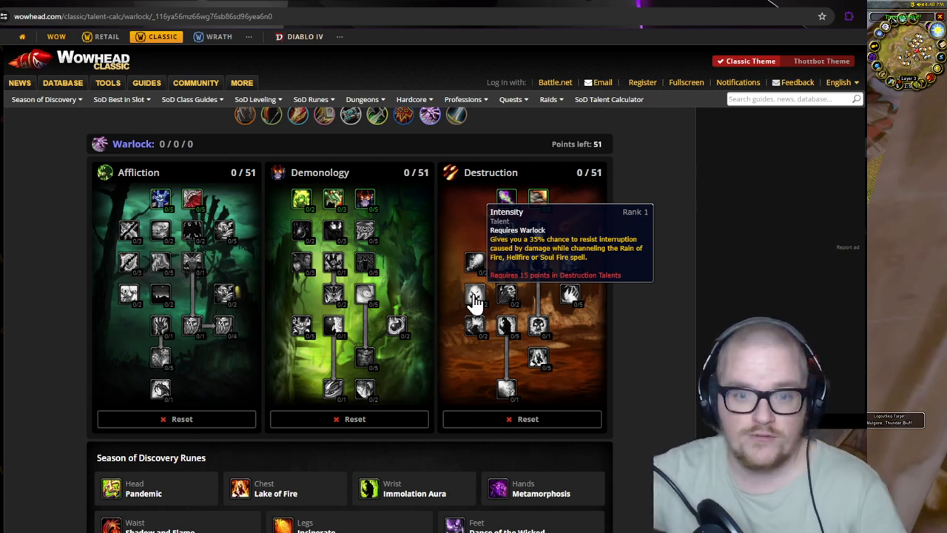
{"action": "scroll", "scroll_direction": "down", "scroll_amount": 3}
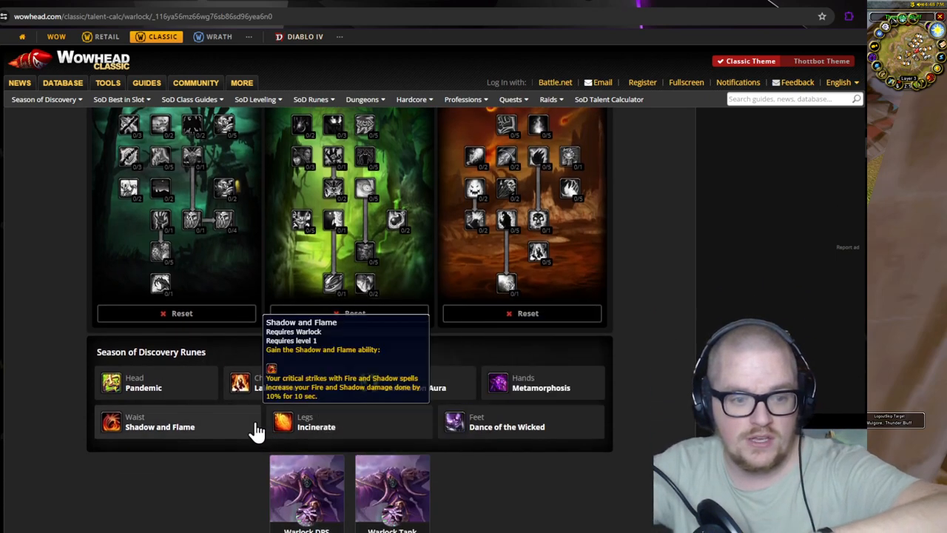
{"action": "mouse_move", "coordinate": [266, 391]}
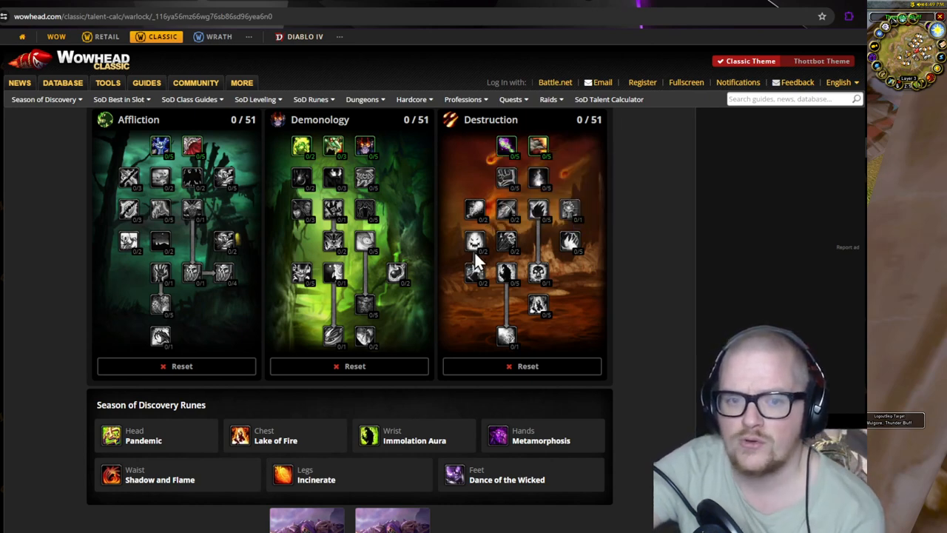
{"action": "mouse_move", "coordinate": [476, 244]}
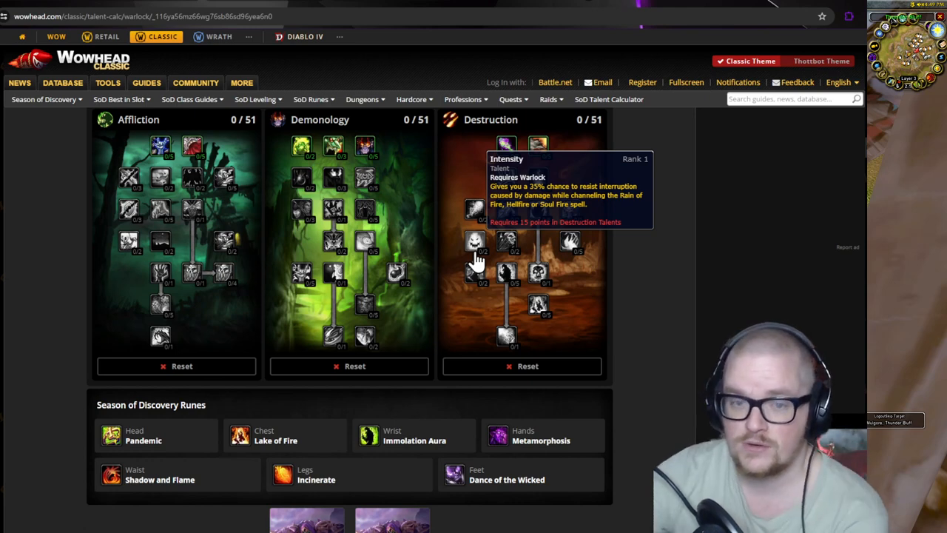
{"action": "mouse_move", "coordinate": [254, 440]}
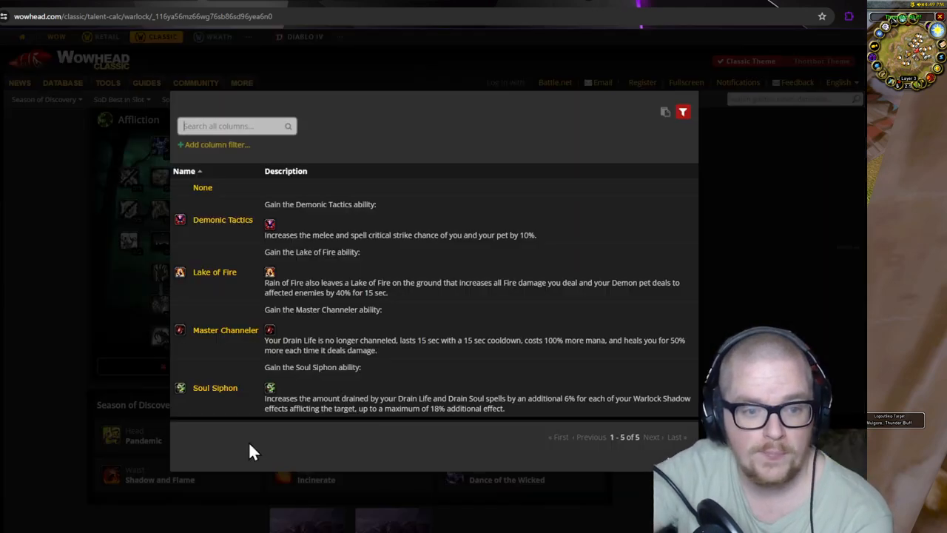
{"action": "mouse_move", "coordinate": [234, 343]}
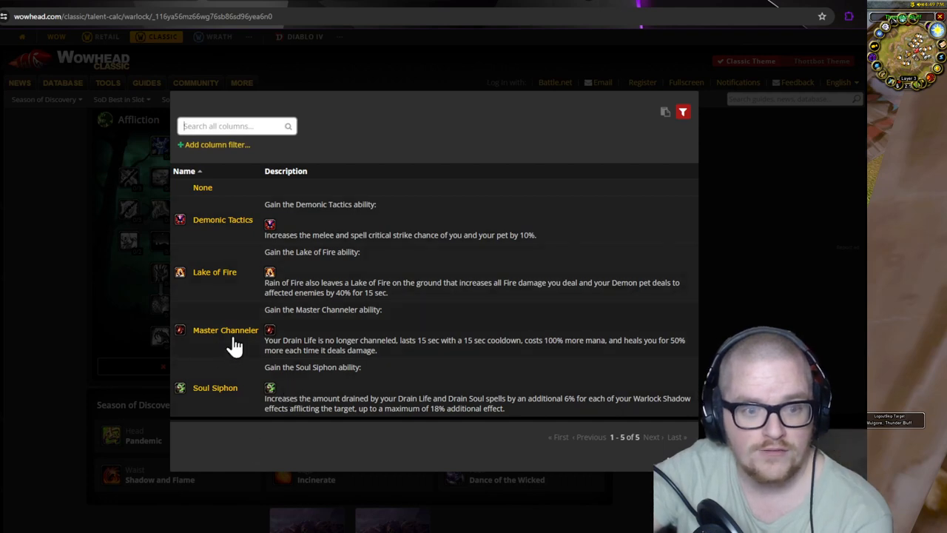
{"action": "mouse_move", "coordinate": [226, 333]}
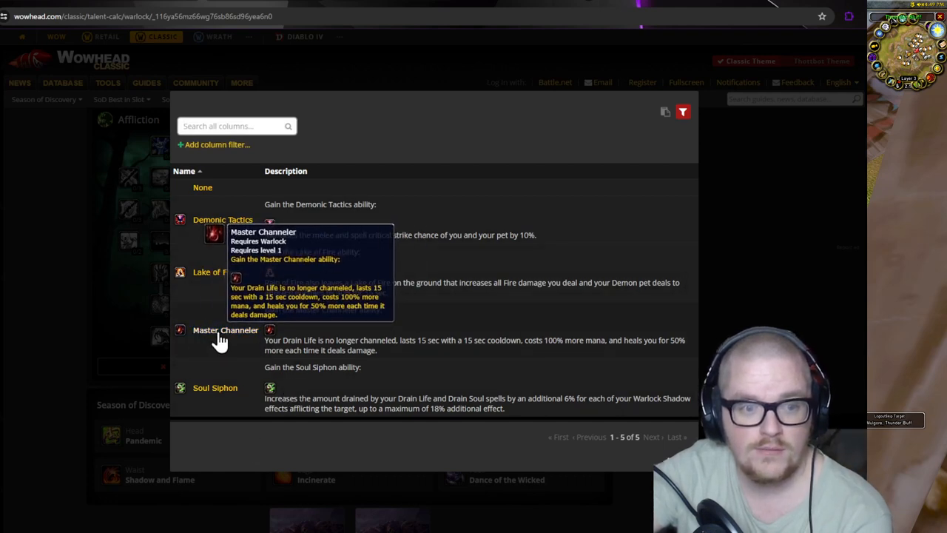
{"action": "mouse_move", "coordinate": [313, 343]}
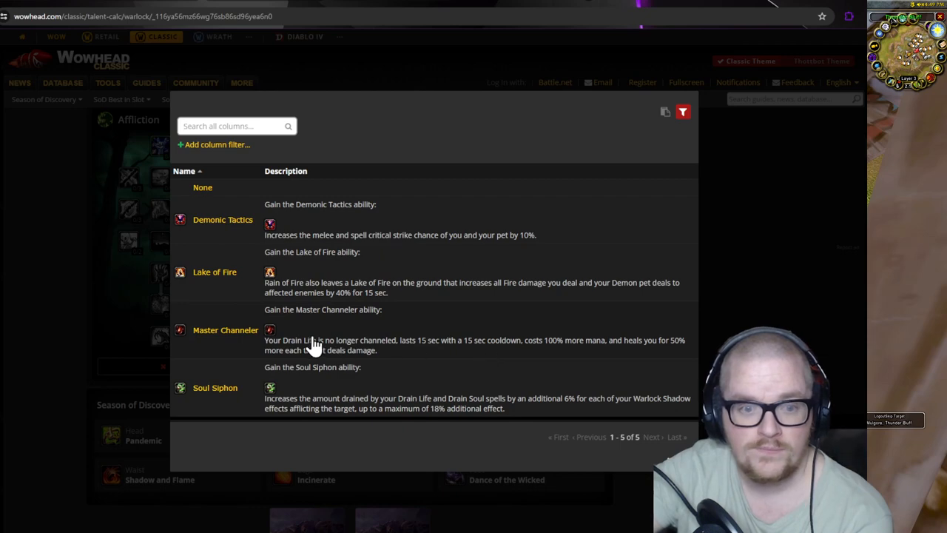
{"action": "mouse_move", "coordinate": [450, 318]}
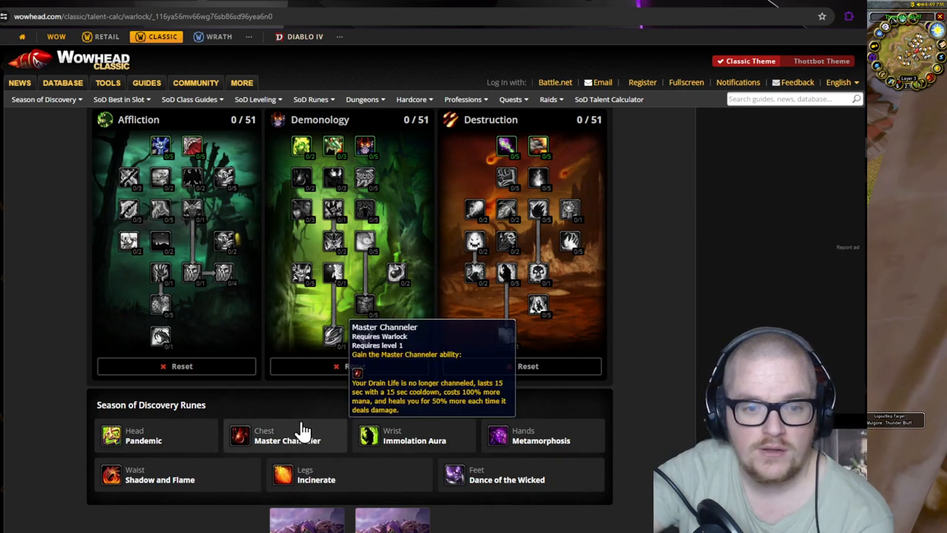
{"action": "mouse_move", "coordinate": [664, 316]}
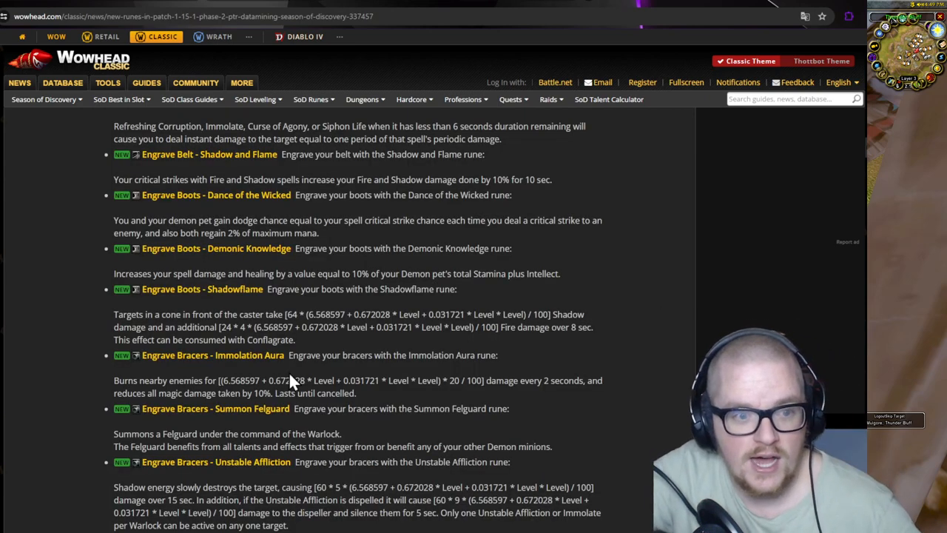
Scroll the runes article to the Warlock section, starting at Grimoire of Synergy.
{"action": "scroll", "scroll_direction": "down", "scroll_amount": 3}
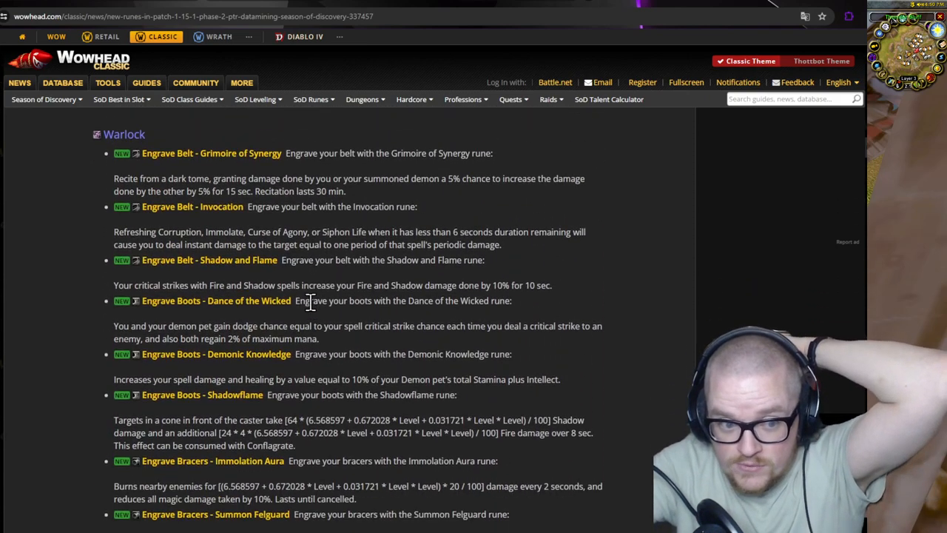
{"action": "mouse_move", "coordinate": [211, 153]}
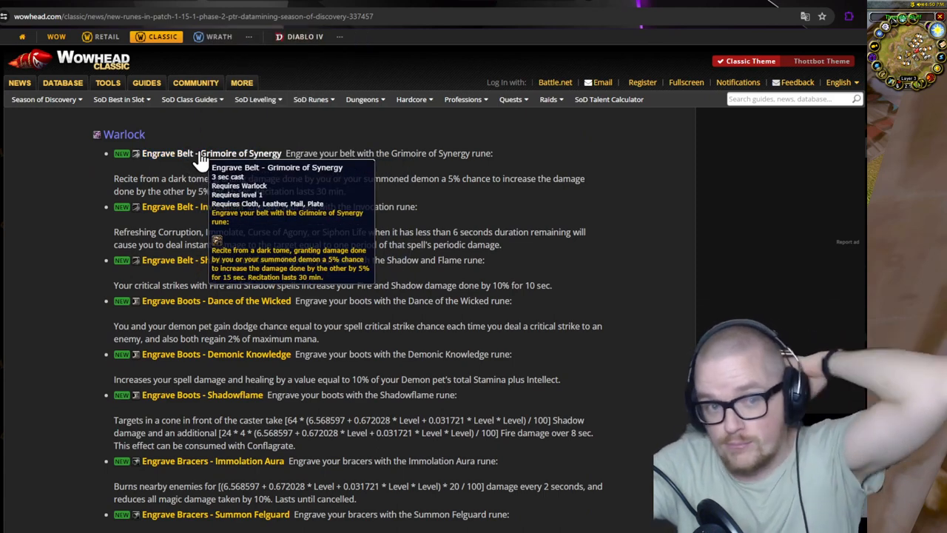